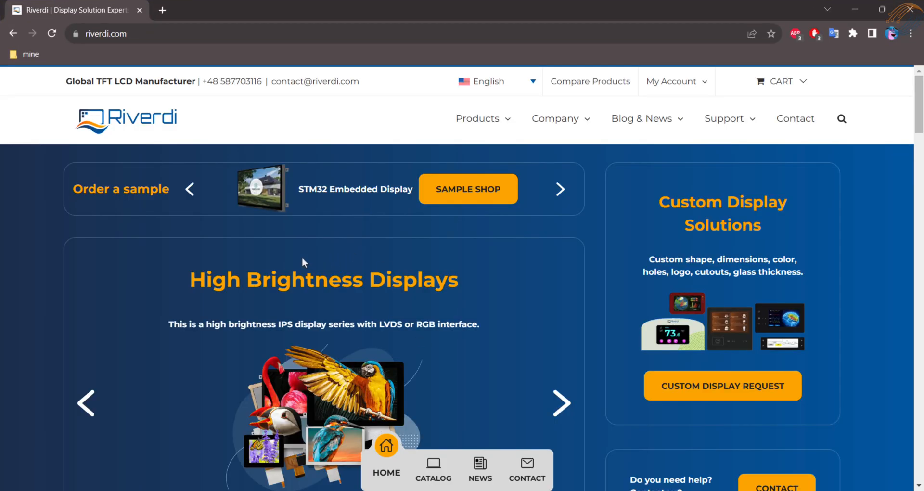
Go to Riverdi's STM32 Embedded Displays category and the 5-inch RVT50HQSNWCA0 product page.
{"action": "scroll", "scroll_direction": "down", "scroll_amount": 3}
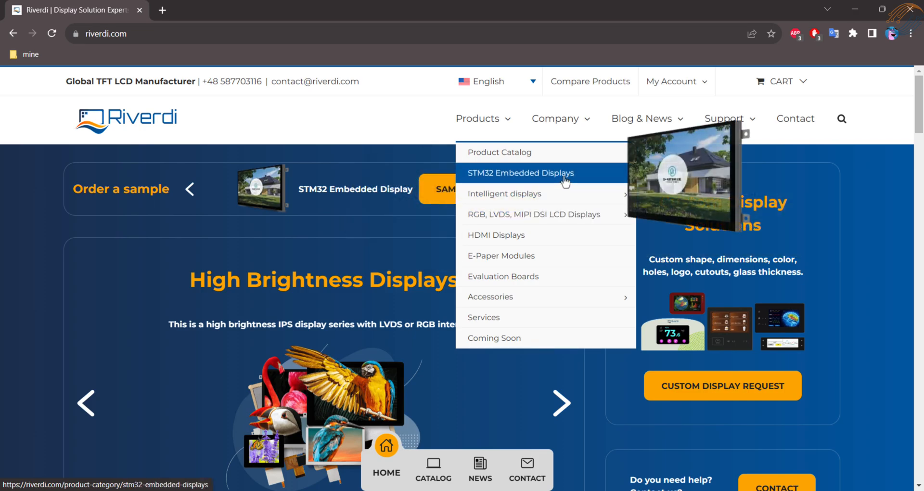
{"action": "left_click", "coordinate": [520, 172]}
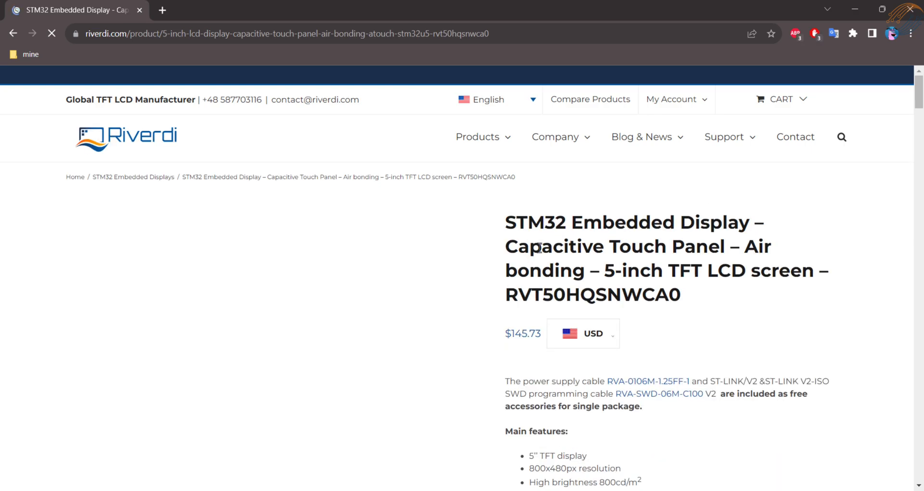
{"action": "scroll", "scroll_direction": "down", "scroll_amount": 3}
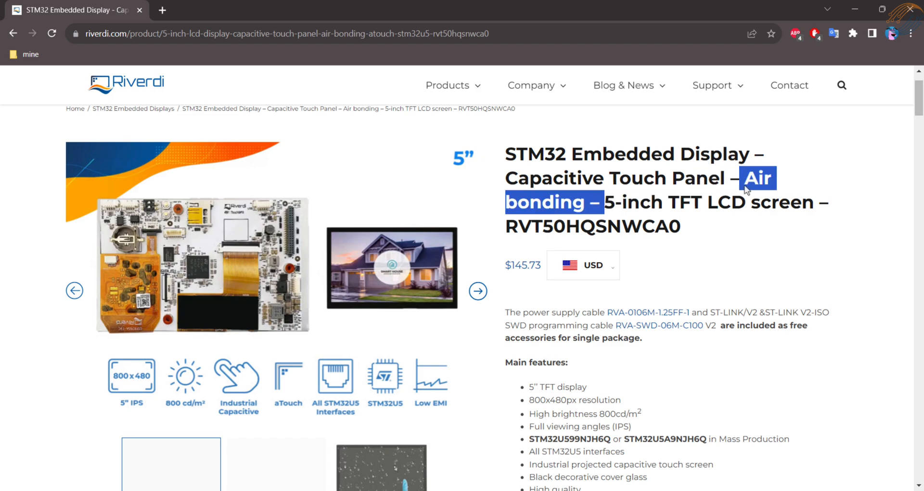
{"action": "left_click", "coordinate": [581, 266]}
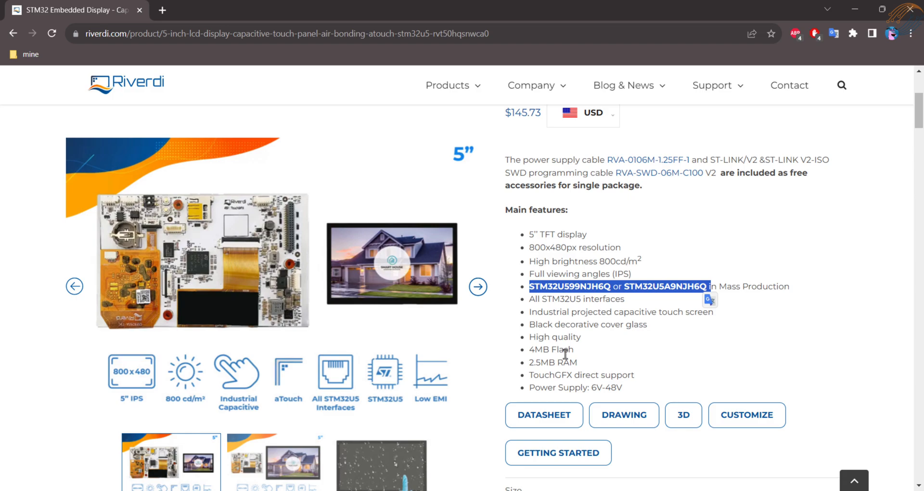
{"action": "mouse_move", "coordinate": [657, 354]}
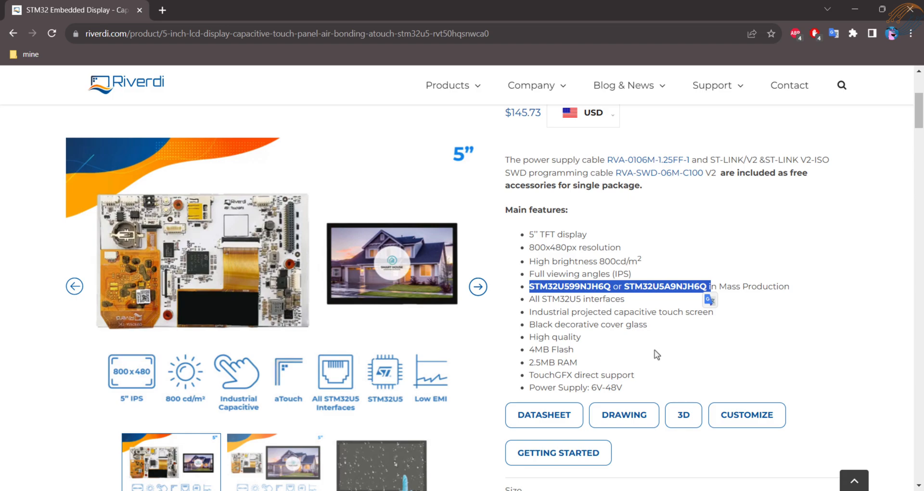
{"action": "scroll", "scroll_direction": "down", "scroll_amount": 3}
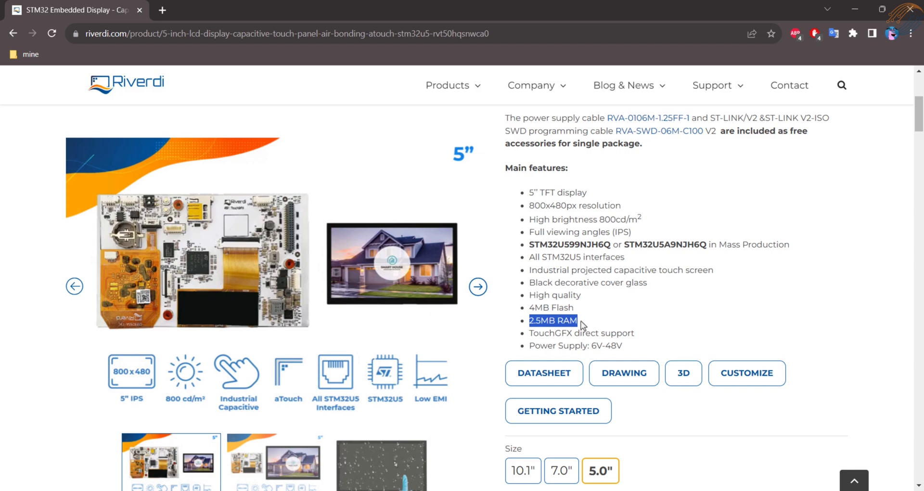
{"action": "scroll", "scroll_direction": "down", "scroll_amount": 3}
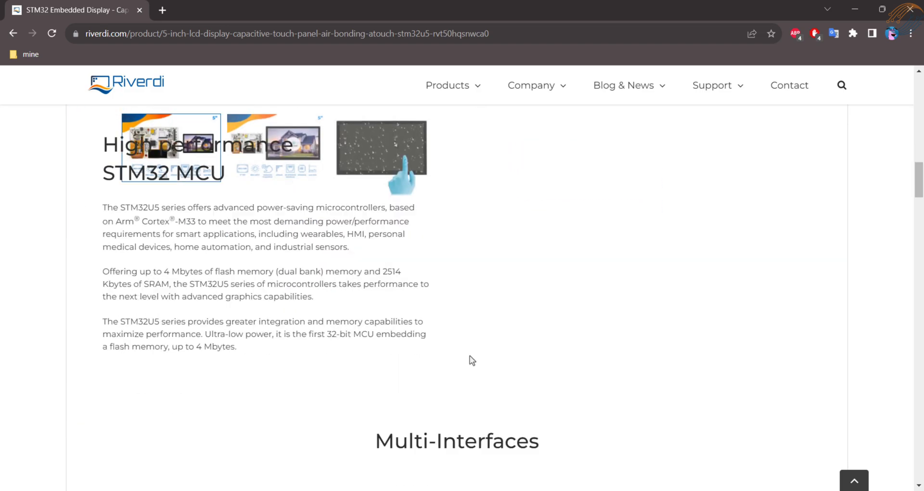
{"action": "scroll", "scroll_direction": "down", "scroll_amount": 3}
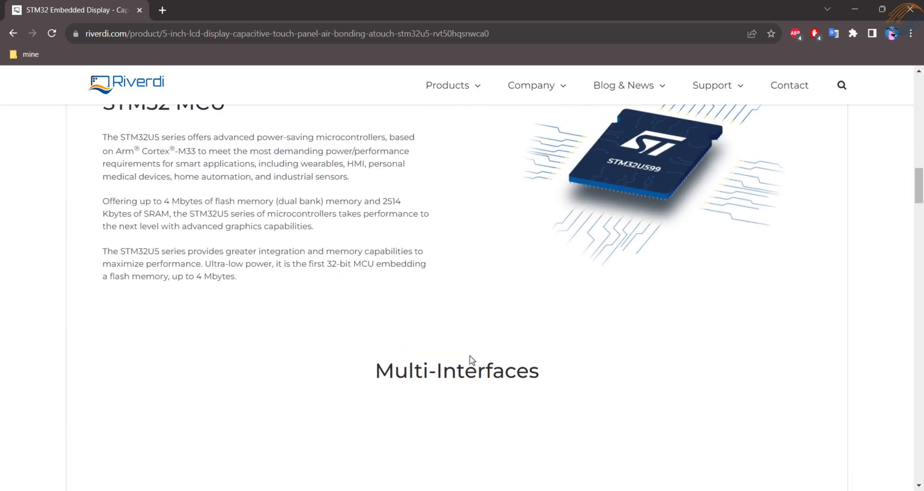
{"action": "scroll", "scroll_direction": "down", "scroll_amount": 3}
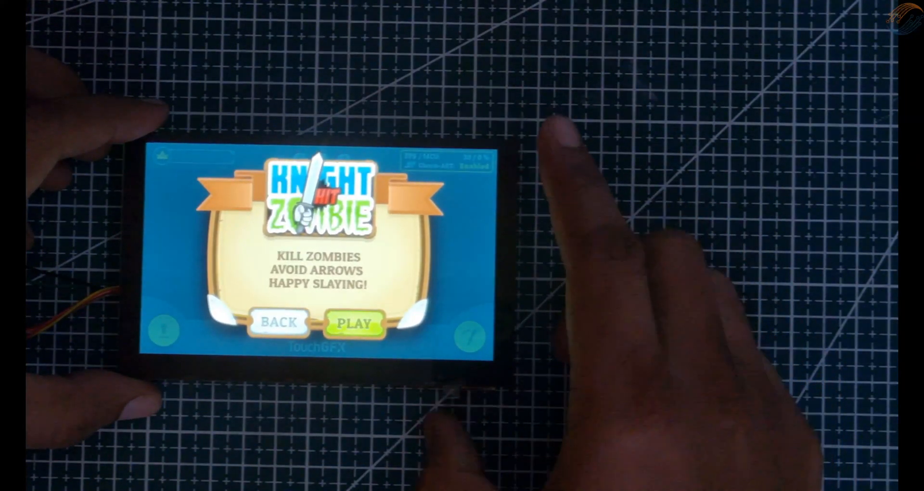
{"action": "left_click", "coordinate": [355, 324]}
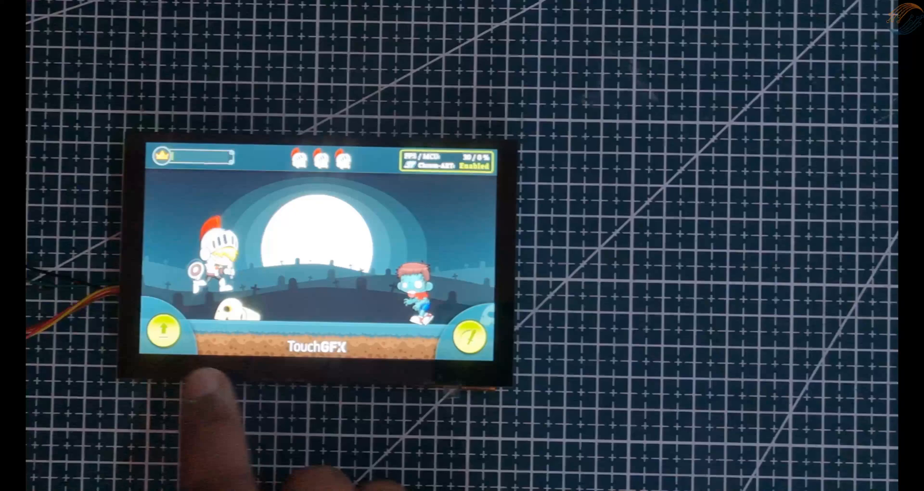
{"action": "left_click", "coordinate": [467, 334]}
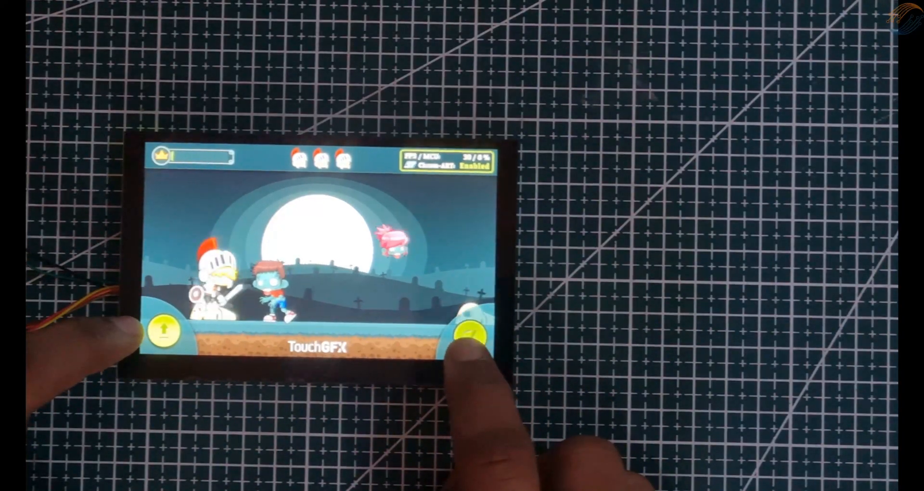
{"action": "left_click", "coordinate": [469, 336]}
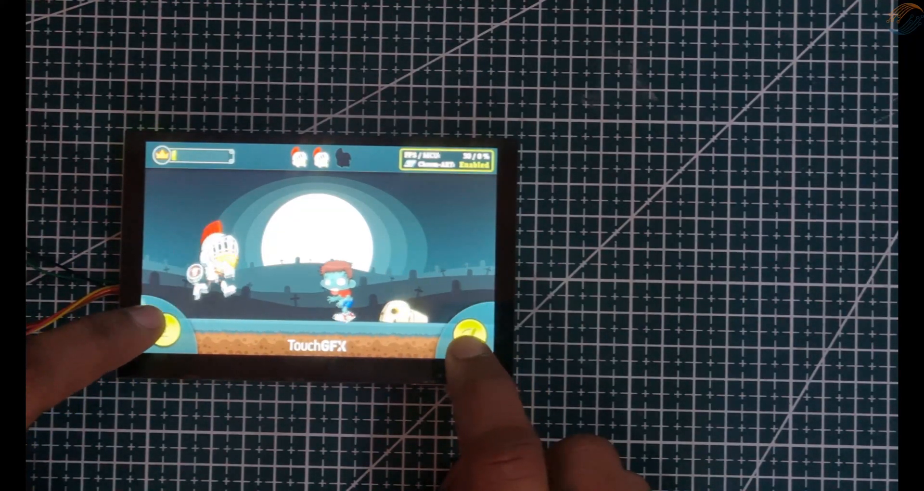
{"action": "left_click", "coordinate": [465, 329]}
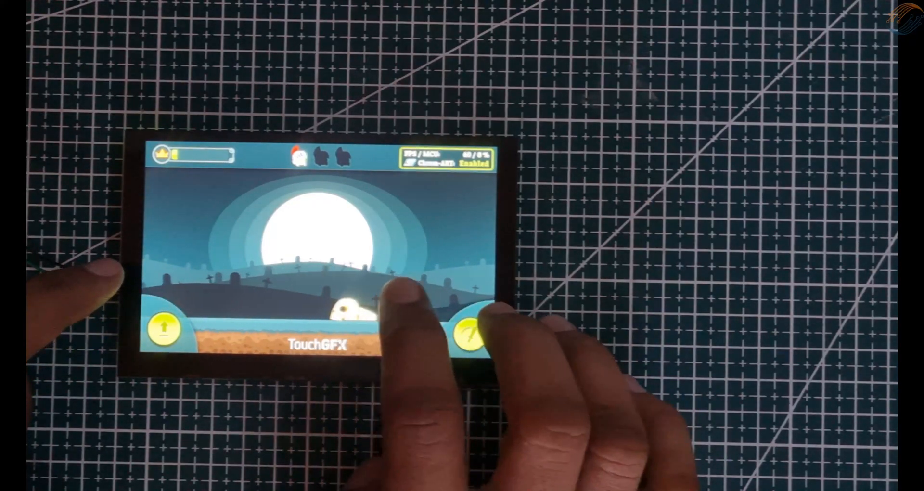
{"action": "left_click", "coordinate": [467, 327]}
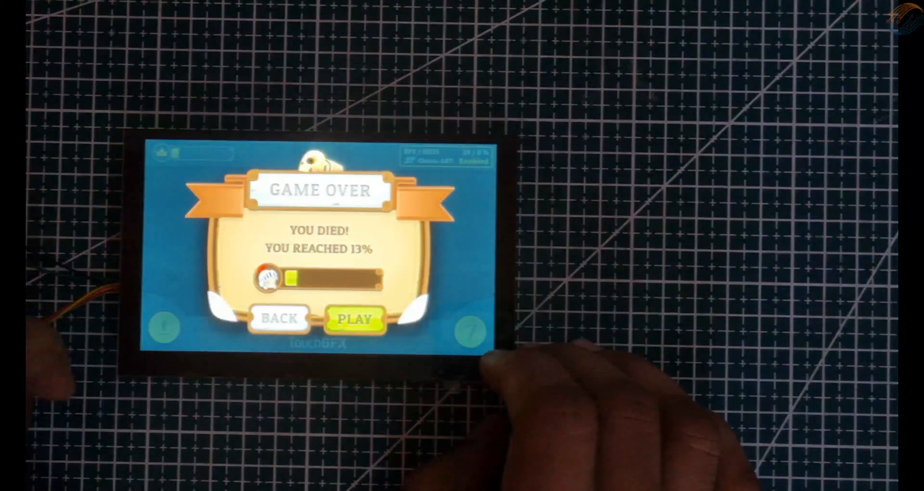
{"action": "left_click", "coordinate": [355, 318]}
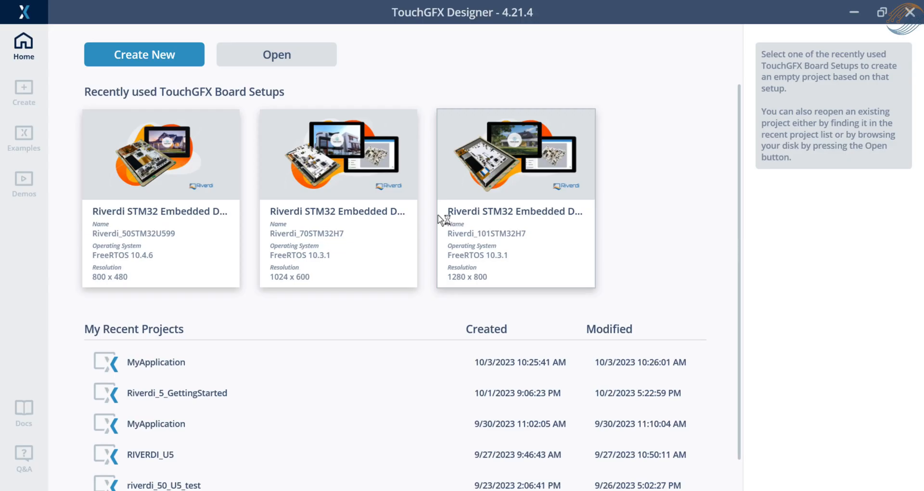
{"action": "mouse_move", "coordinate": [414, 206]}
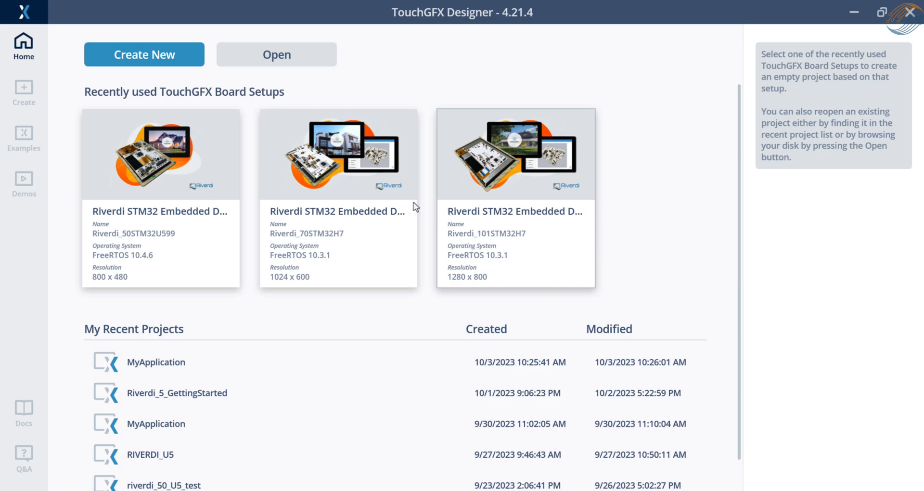
Create project Riverdi_U5_test from the partner board setup Riverdi_50STM32U599.
{"action": "left_click", "coordinate": [143, 54]}
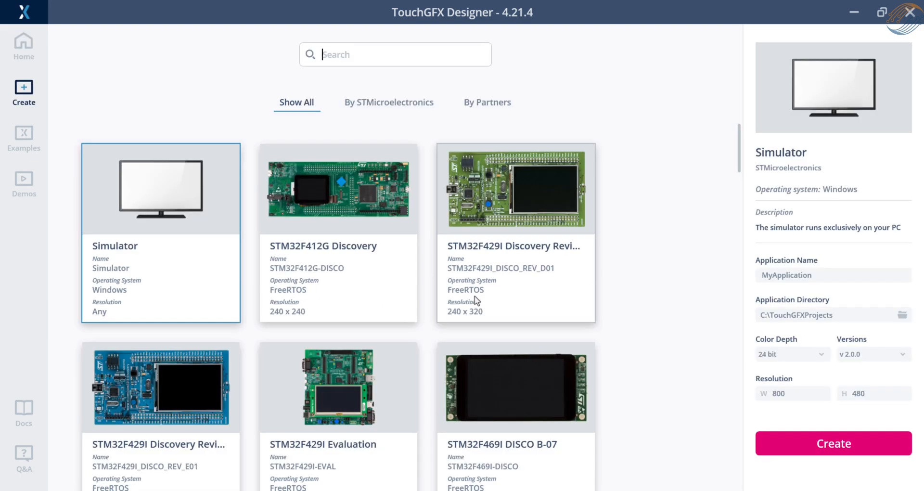
{"action": "left_click", "coordinate": [487, 102]}
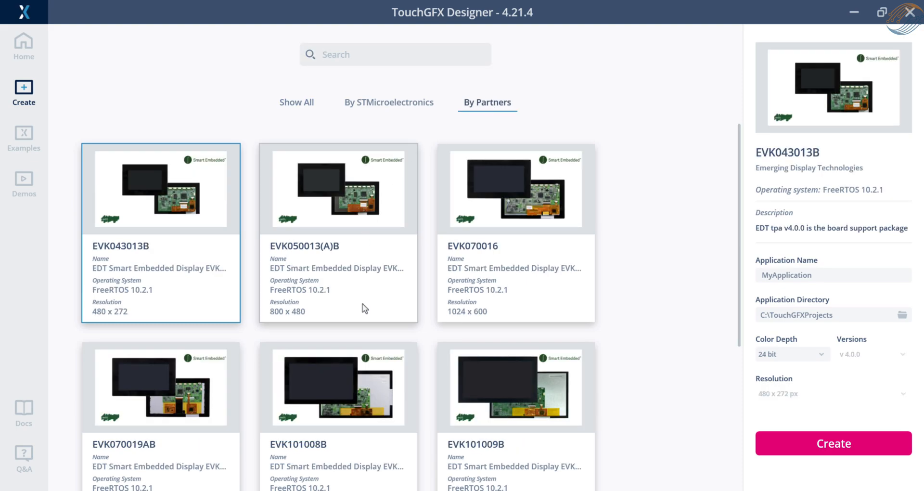
{"action": "scroll", "scroll_direction": "down", "scroll_amount": 3}
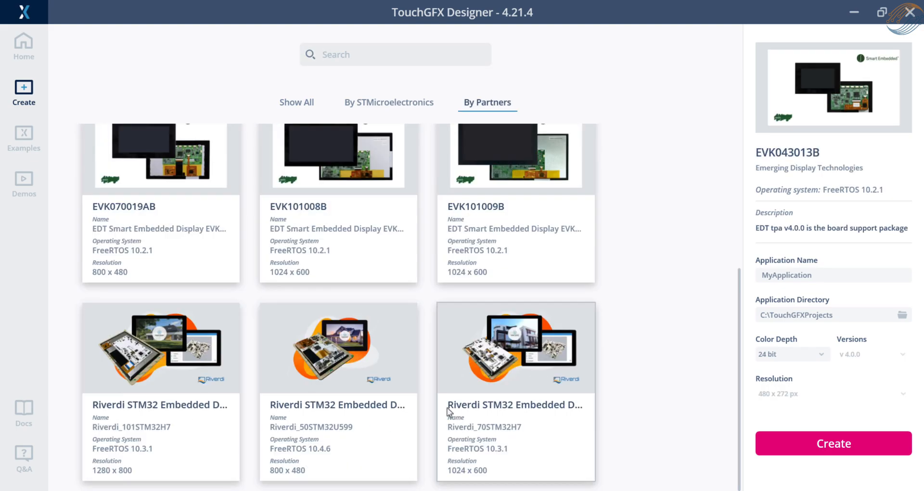
{"action": "left_click", "coordinate": [338, 347]}
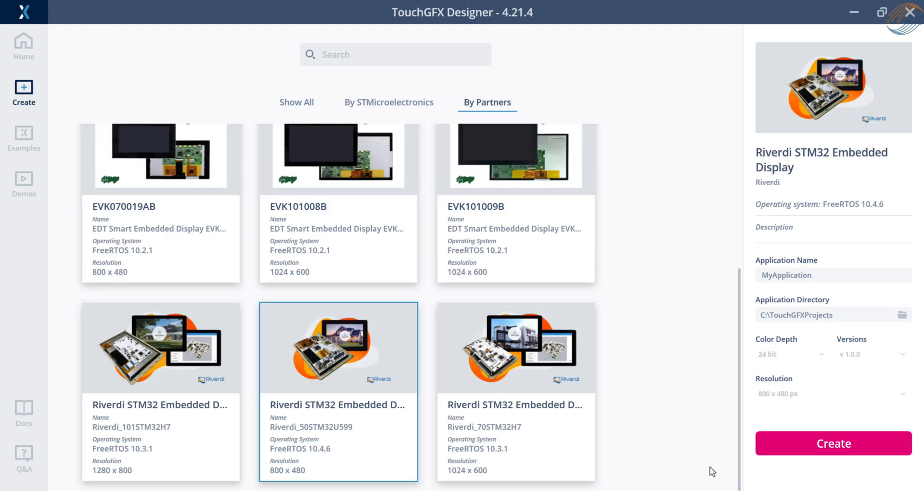
{"action": "type", "text": "Riverdi_U5_test"}
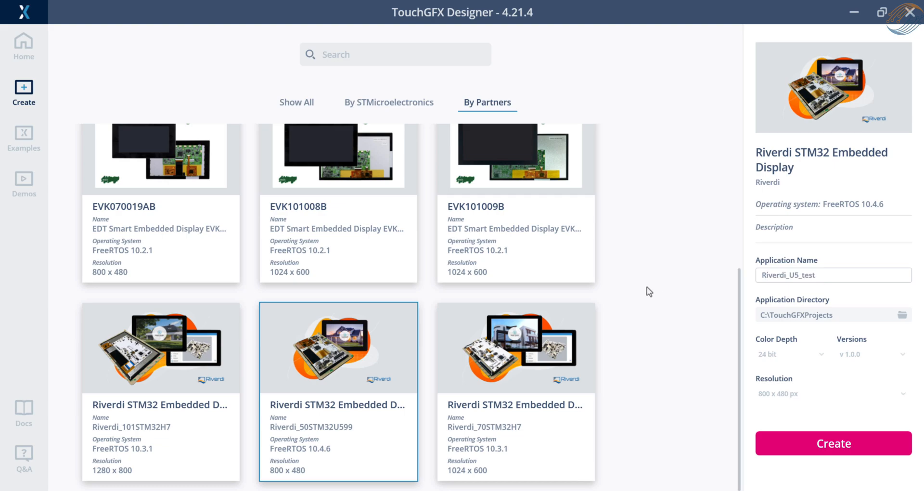
{"action": "left_click", "coordinate": [833, 443]}
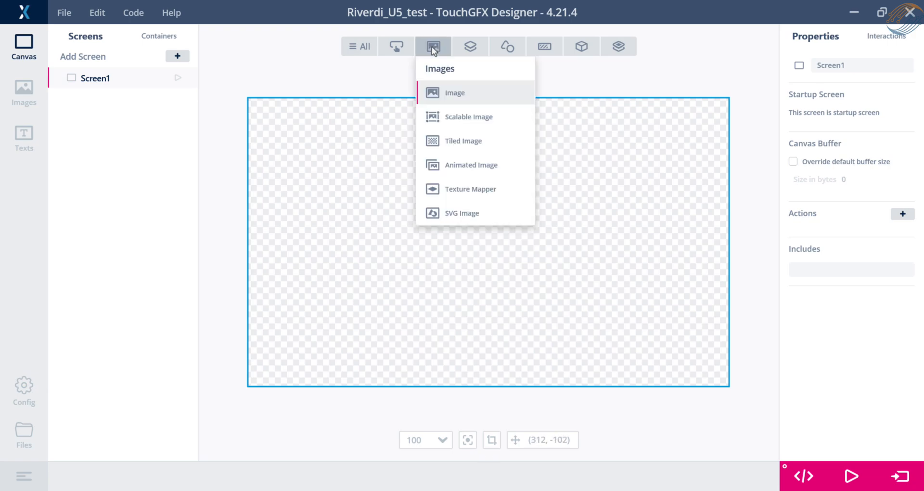
Add a background image and a text area inside the gauge on Screen1.
{"action": "left_click", "coordinate": [454, 92]}
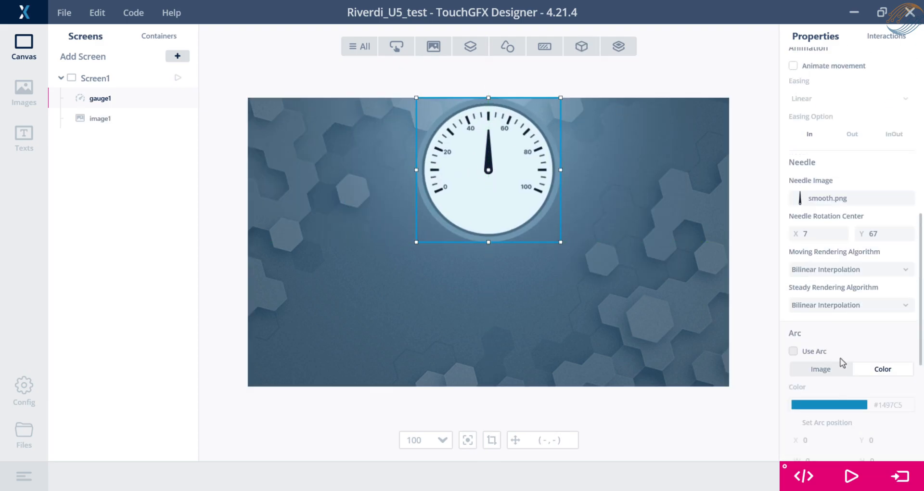
{"action": "left_click", "coordinate": [543, 46]}
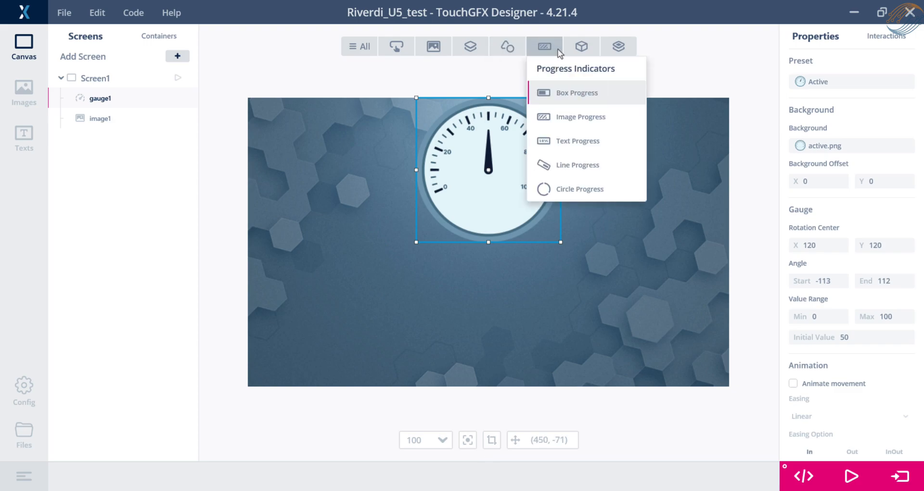
{"action": "left_click", "coordinate": [582, 46]}
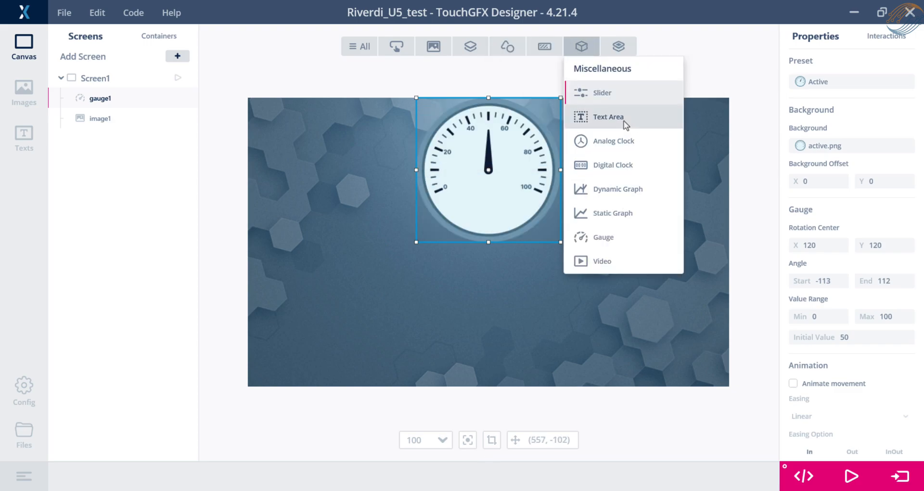
{"action": "left_click", "coordinate": [609, 117]}
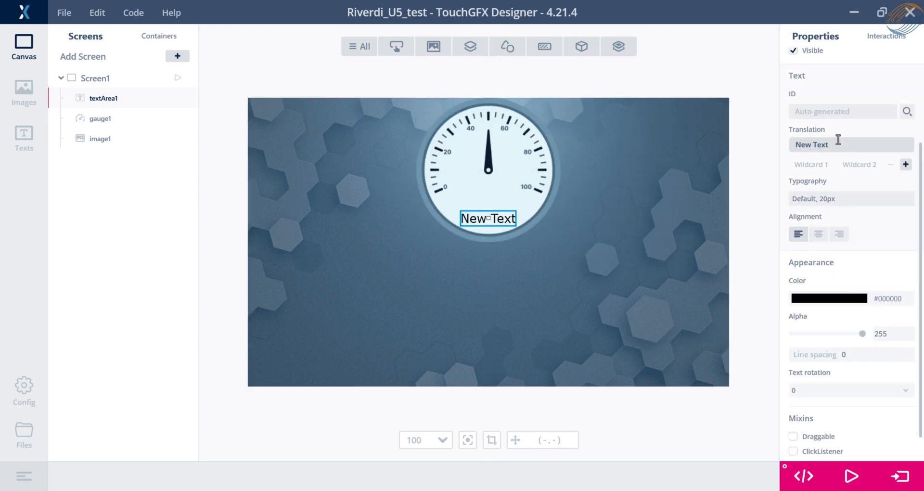
Give the gauge text a buffered wildcard with initial value 500, centre-aligned.
{"action": "left_click", "coordinate": [811, 164]}
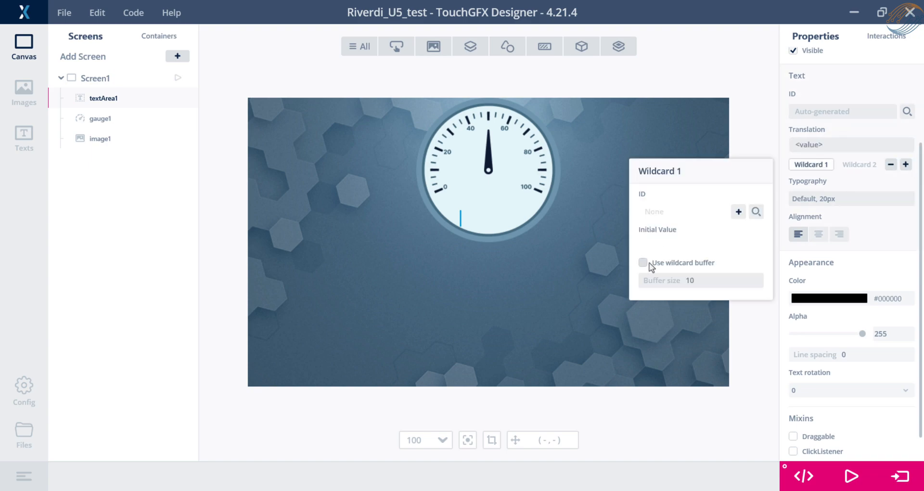
{"action": "left_click", "coordinate": [643, 262]}
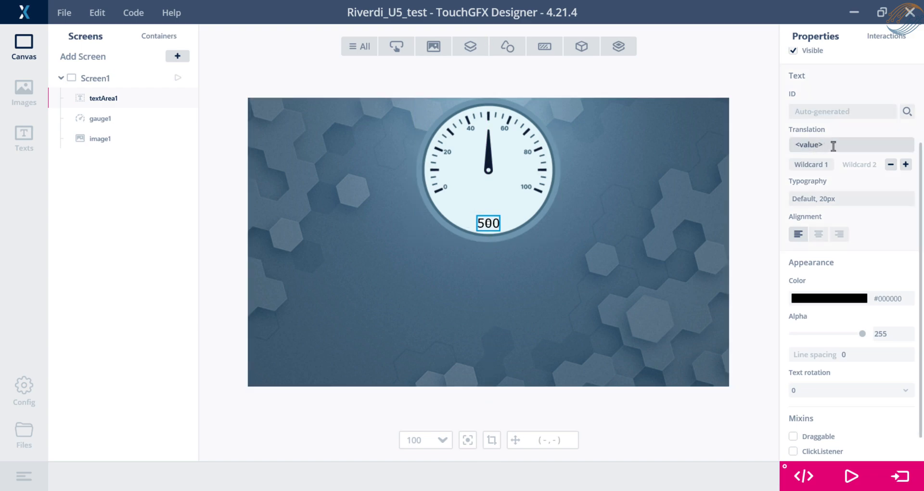
{"action": "left_click", "coordinate": [487, 222]}
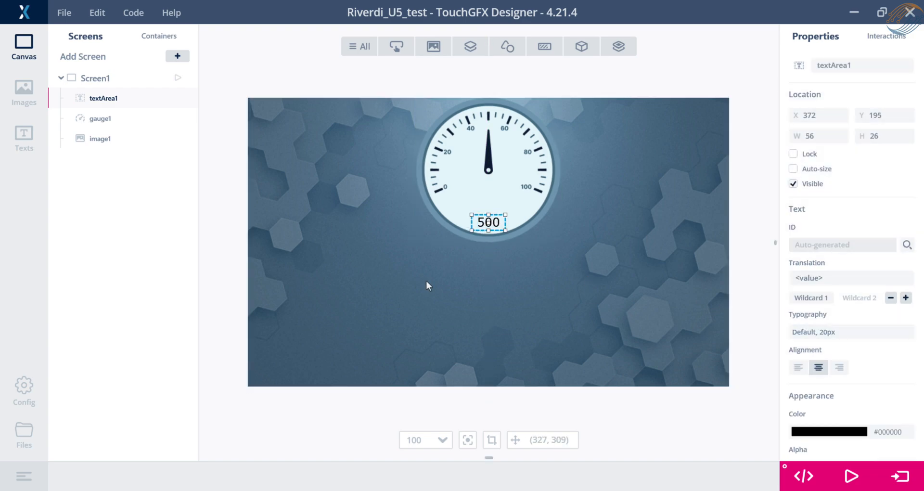
{"action": "left_click", "coordinate": [581, 46]}
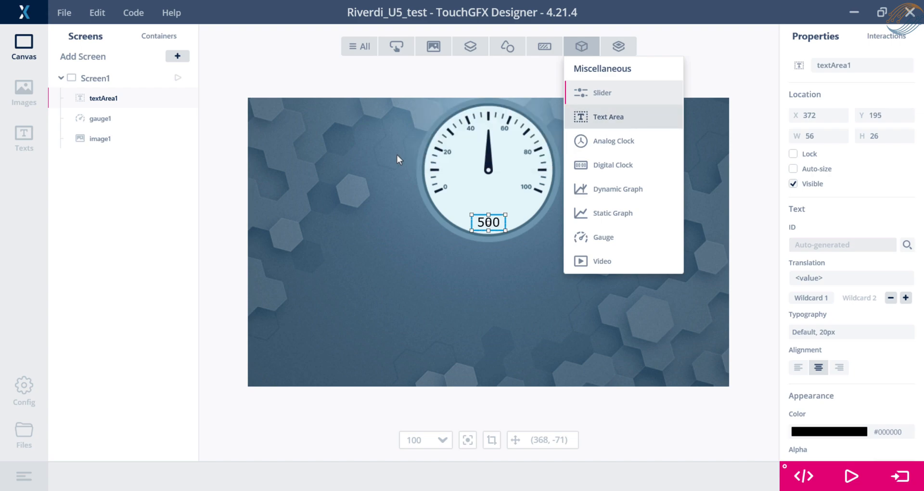
Add a second text area reading 'ADC Voltage = 1.2 V<value>' below the gauge.
{"action": "left_click", "coordinate": [608, 116]}
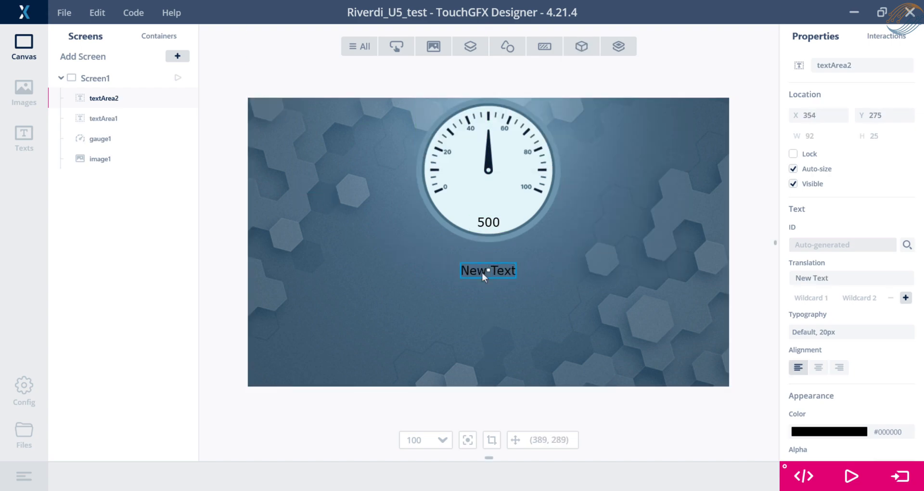
{"action": "left_click", "coordinate": [793, 169]}
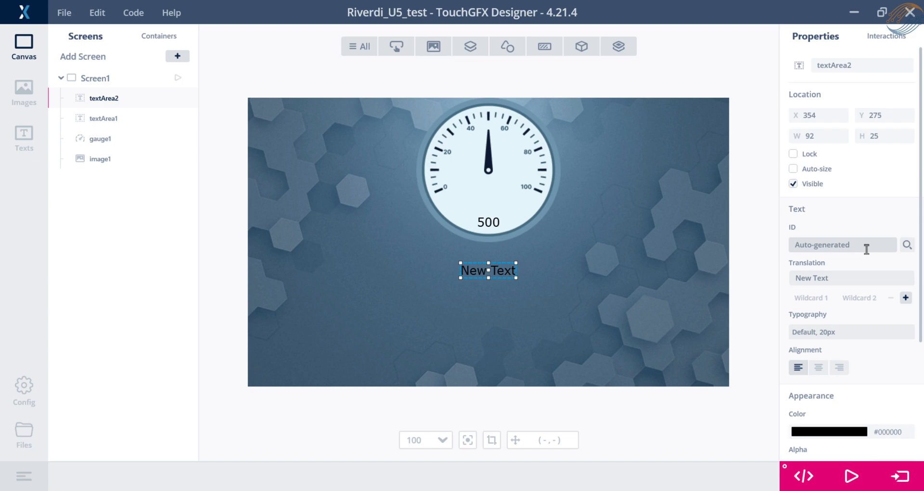
{"action": "type", "text": "ADC Voltage"}
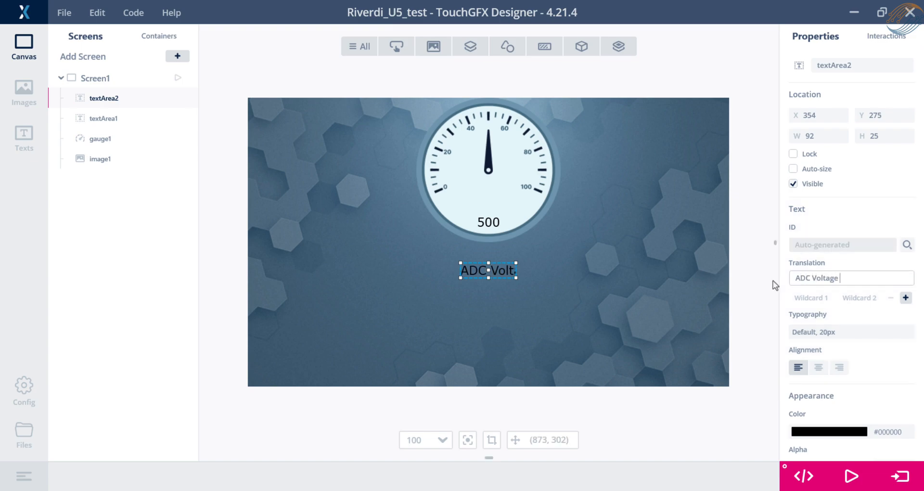
{"action": "type", "text": "= 1.2 V<value>"}
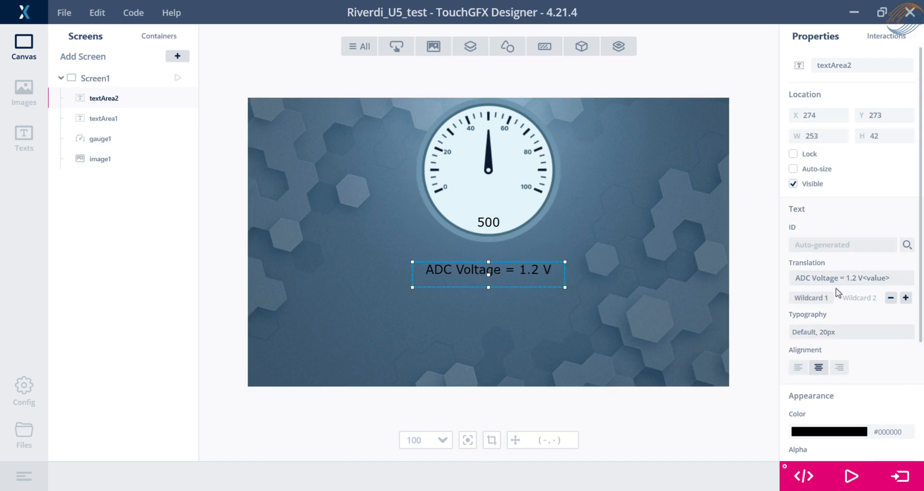
{"action": "left_click", "coordinate": [866, 278]}
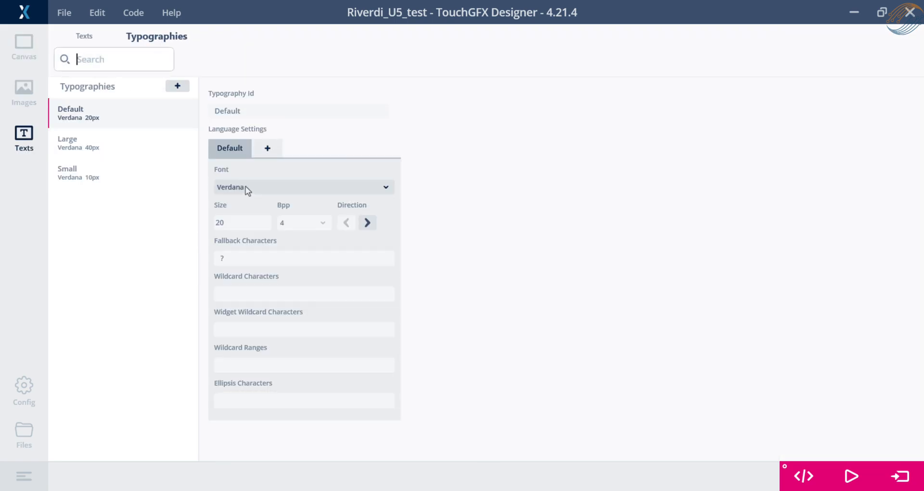
Set the Default typography's wildcard range to 0x20-0 and adjust the voltage value to 1.23 V.
{"action": "type", "text": "0x20-0"}
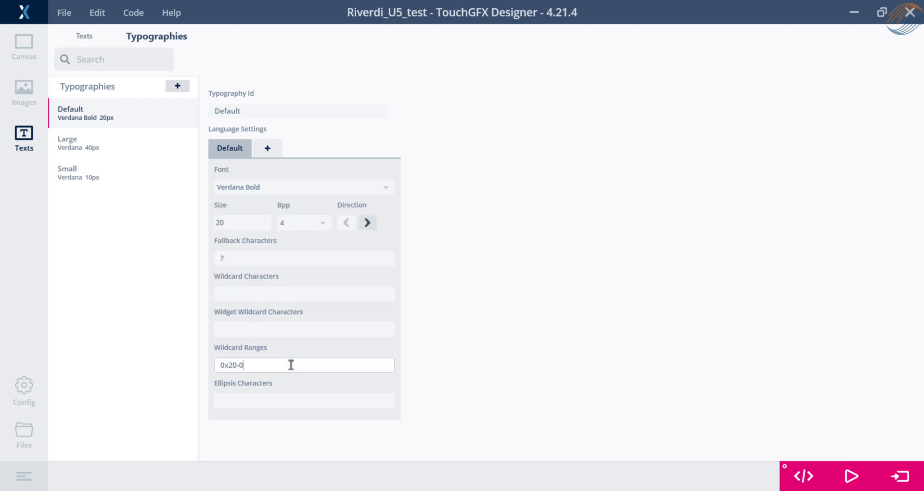
{"action": "left_click", "coordinate": [23, 47]}
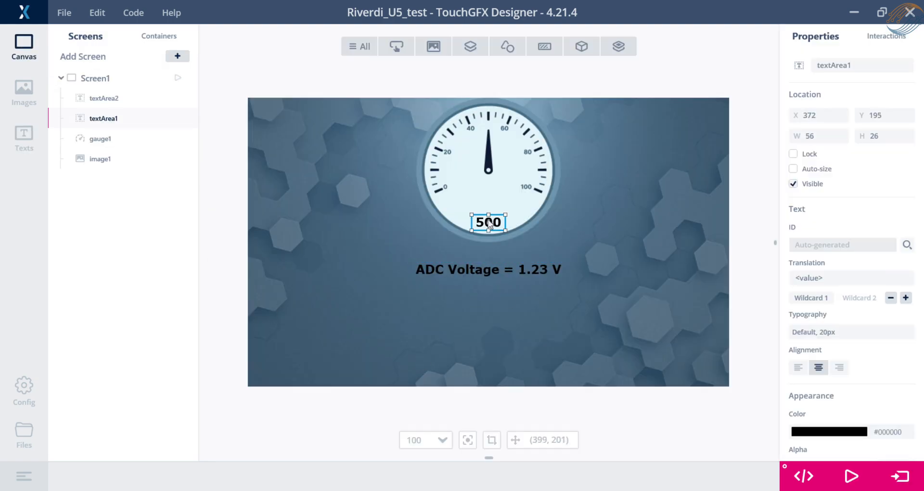
{"action": "left_click", "coordinate": [811, 298]}
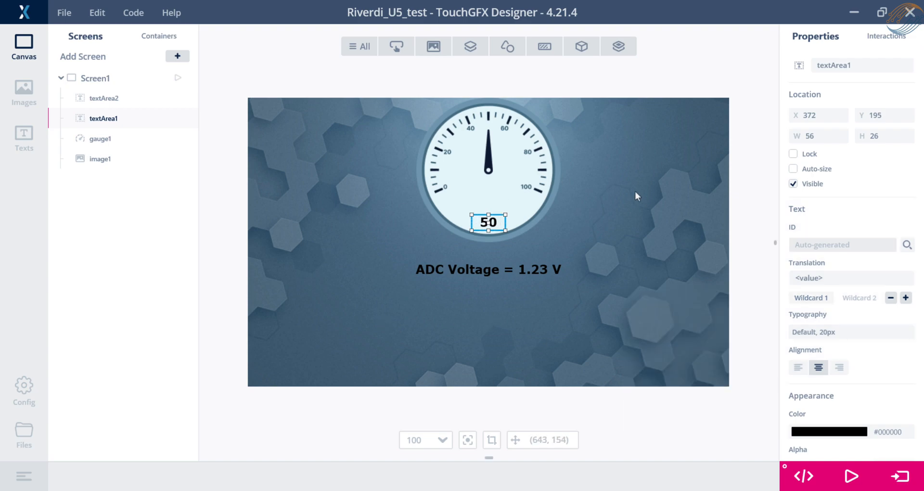
{"action": "mouse_move", "coordinate": [803, 476]}
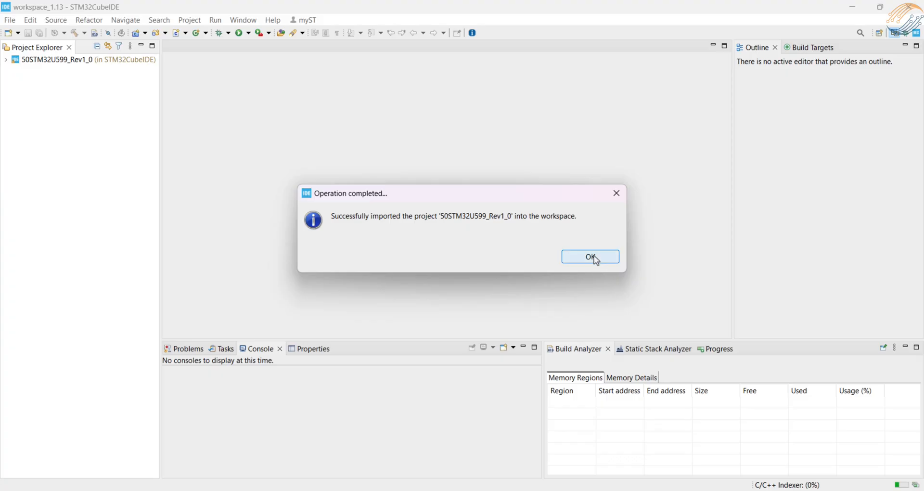
Acknowledge the 'Operation completed' import dialog for 50STM32U599_Rev1_0.
{"action": "left_click", "coordinate": [590, 256]}
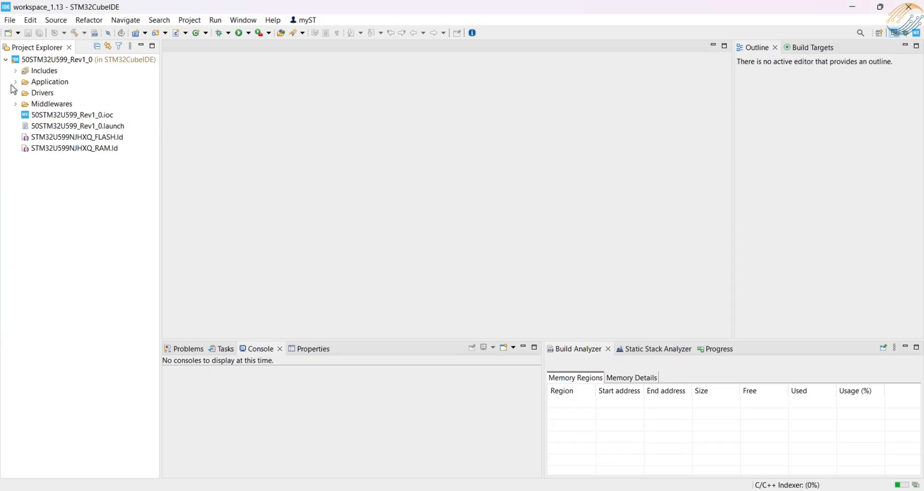
In main.c under Application/User/Core, comment out MX_SDMMC1_SD_Init() and build the project.
{"action": "left_click", "coordinate": [15, 81]}
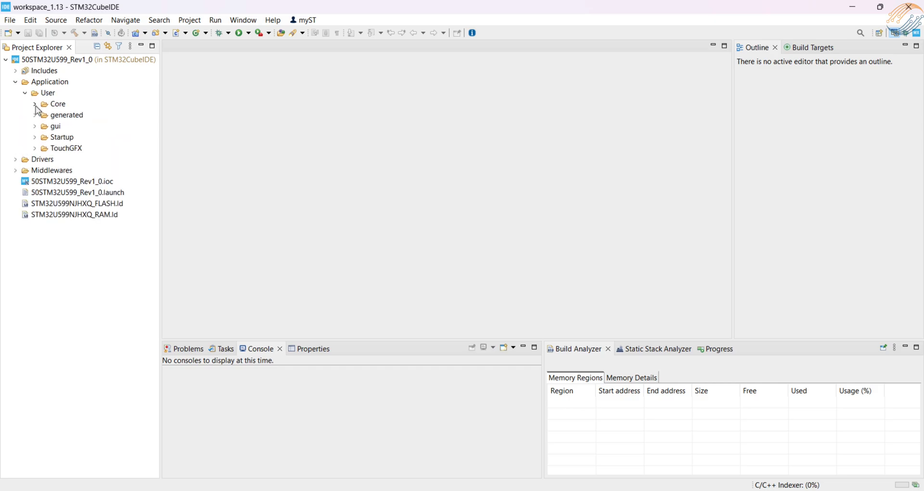
{"action": "left_click", "coordinate": [36, 104]}
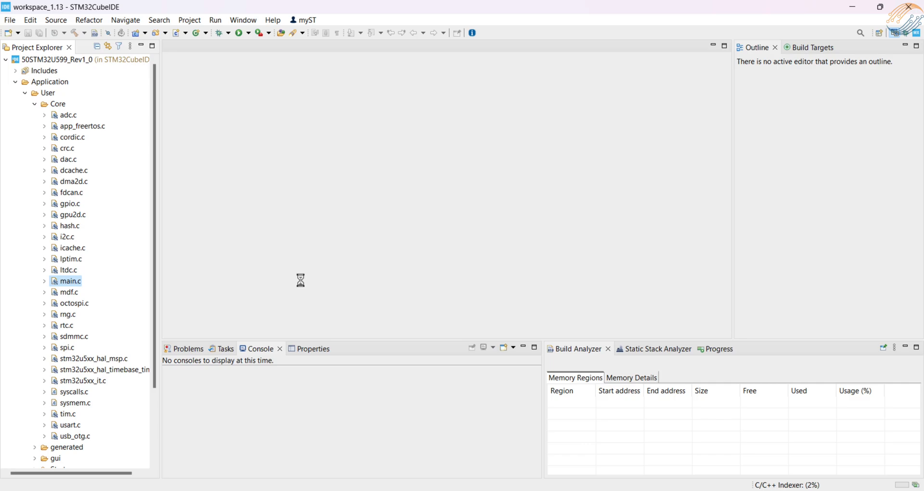
{"action": "double_click", "coordinate": [69, 281]}
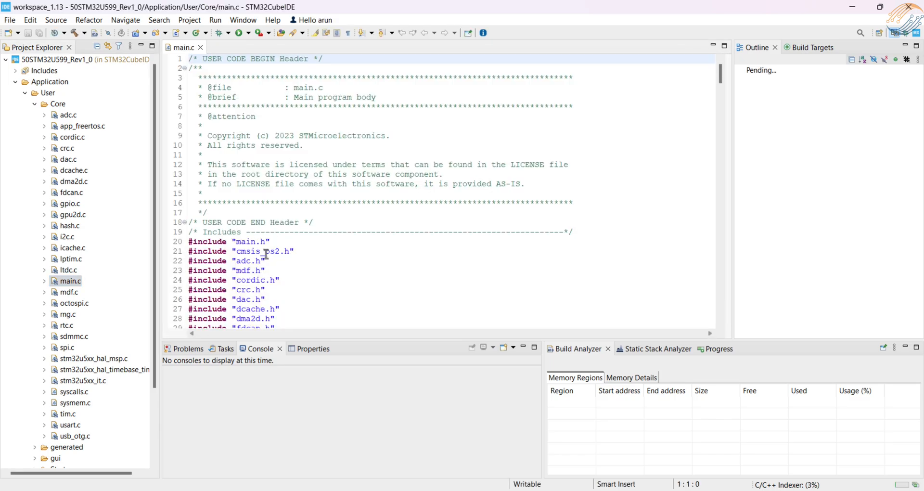
{"action": "scroll", "scroll_direction": "down", "scroll_amount": 3}
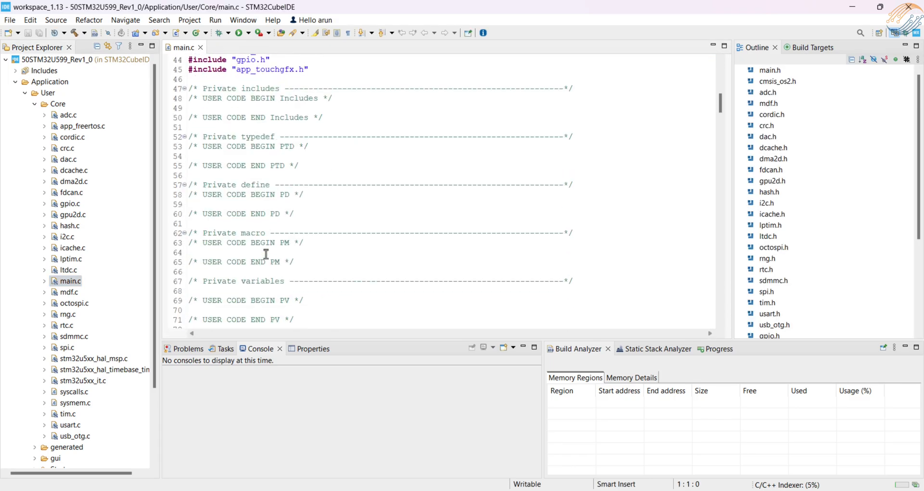
{"action": "scroll", "scroll_direction": "down", "scroll_amount": 3}
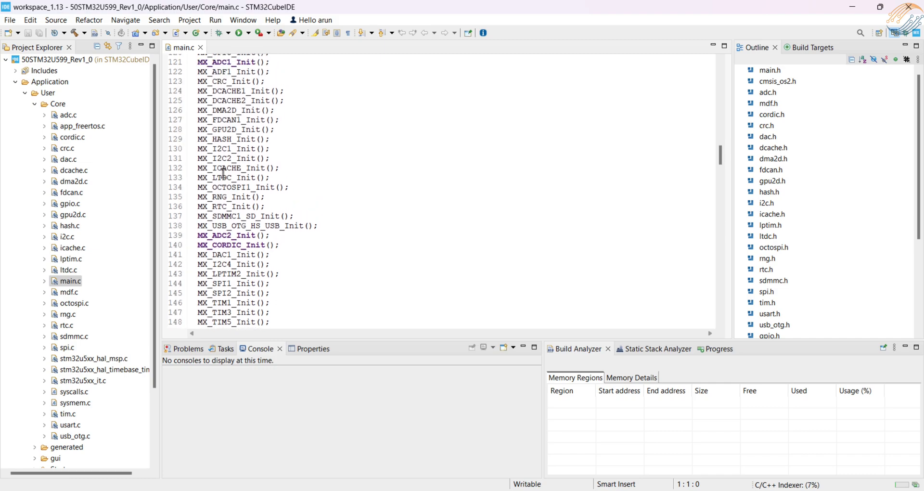
{"action": "left_click", "coordinate": [230, 216]}
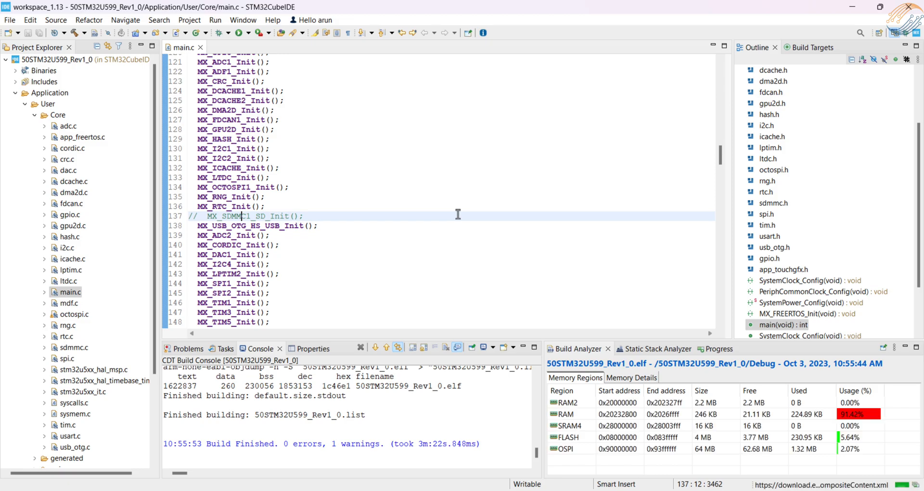
In the run configuration's Debugger settings, edit the external loader and browse the file system.
{"action": "scroll", "scroll_direction": "down", "scroll_amount": 3}
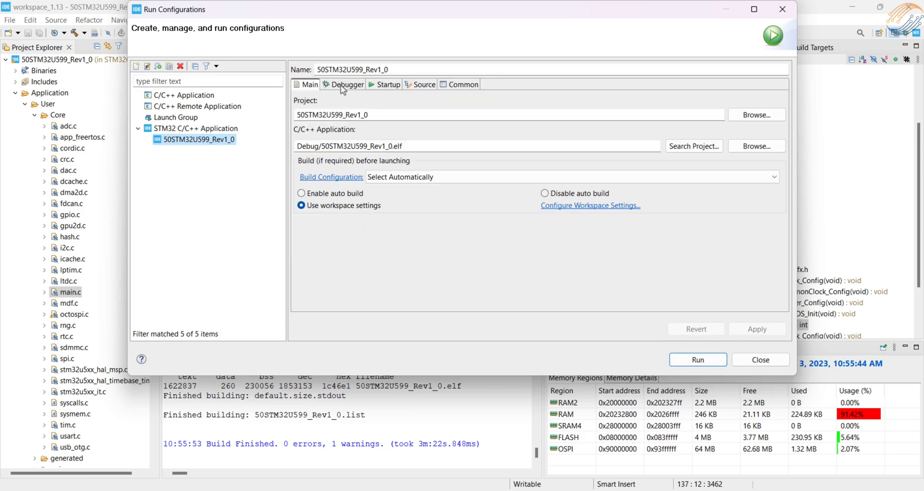
{"action": "left_click", "coordinate": [344, 83]}
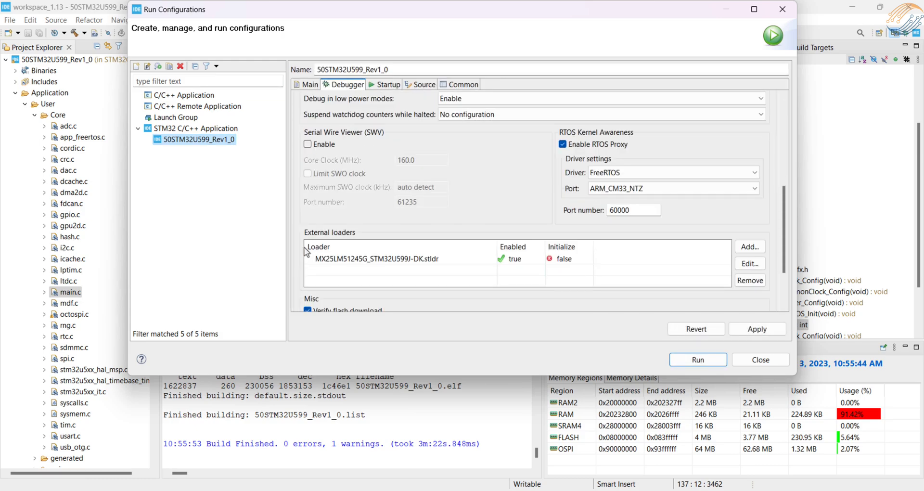
{"action": "left_click", "coordinate": [749, 264]}
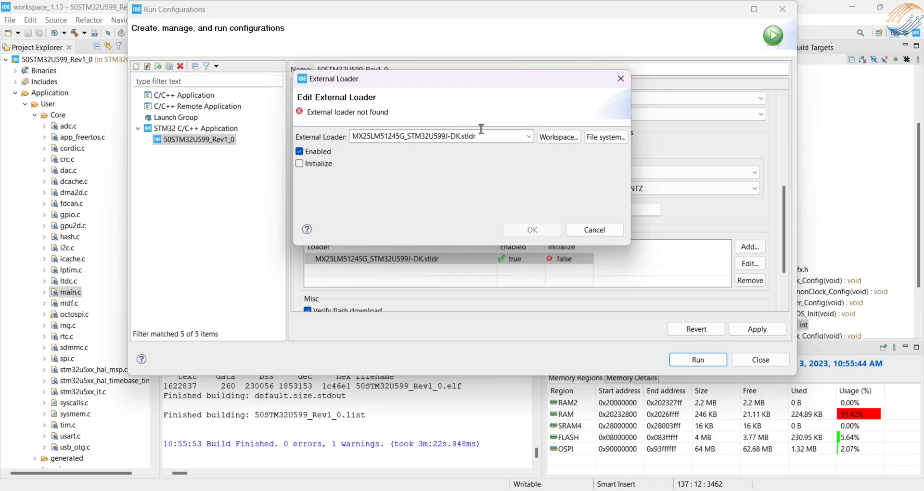
{"action": "left_click", "coordinate": [605, 136]}
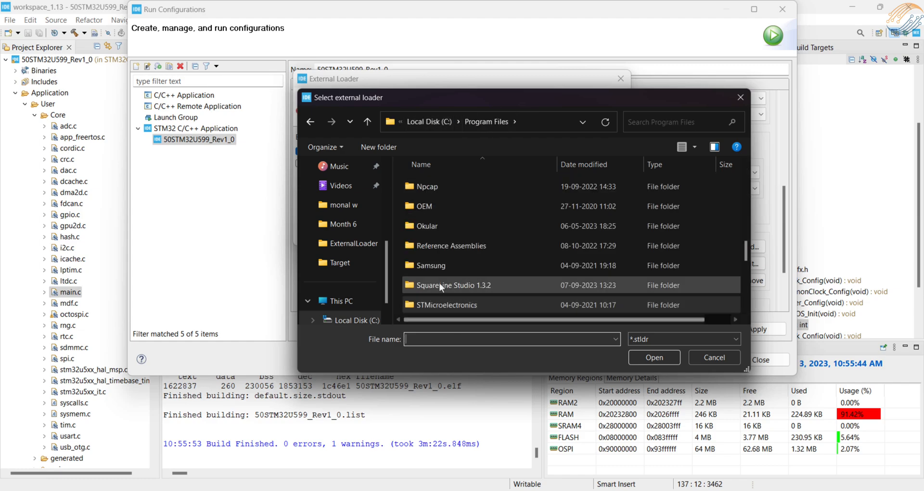
Select MX25LM51245G_STM32U599J-DK.stldr from the STM32CubeProgrammer bin/ExternalLoader folder.
{"action": "double_click", "coordinate": [447, 305]}
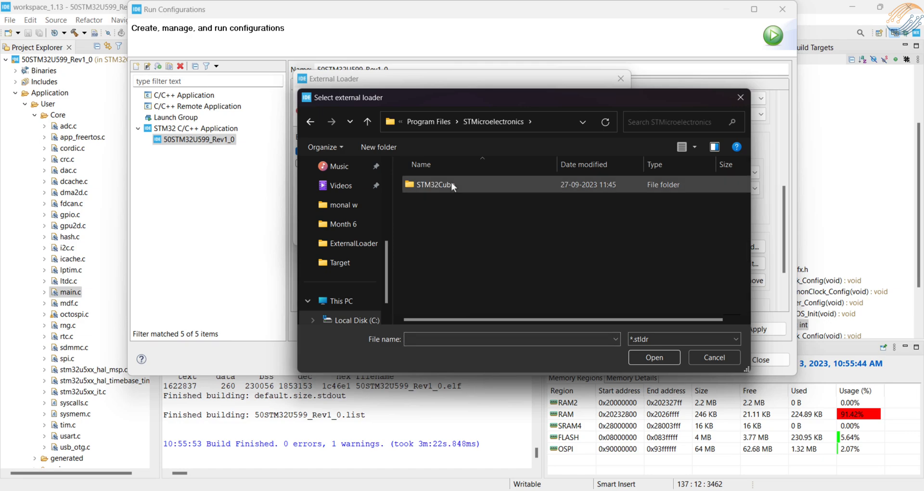
{"action": "double_click", "coordinate": [434, 185]}
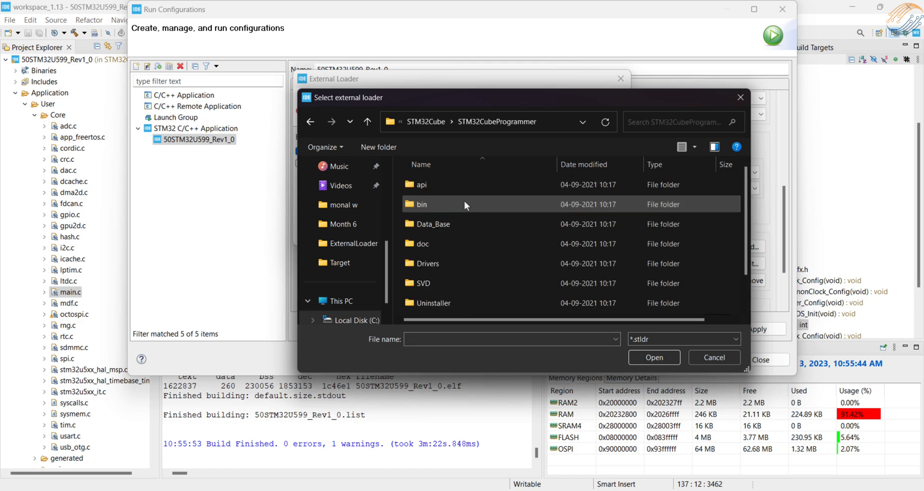
{"action": "double_click", "coordinate": [422, 204]}
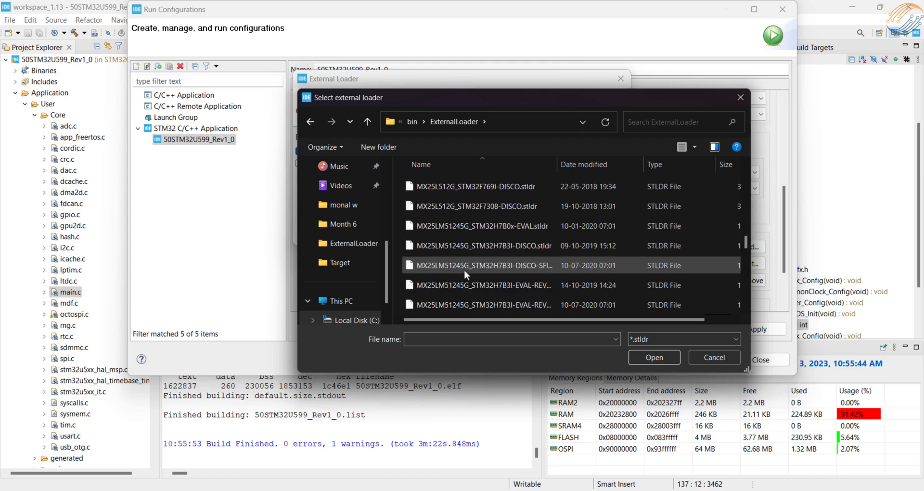
{"action": "scroll", "scroll_direction": "down", "scroll_amount": 3}
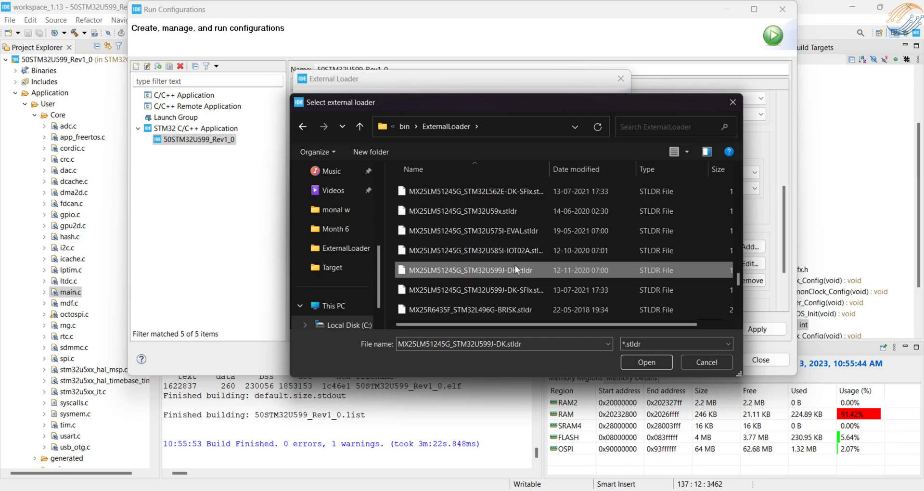
{"action": "left_click", "coordinate": [646, 362]}
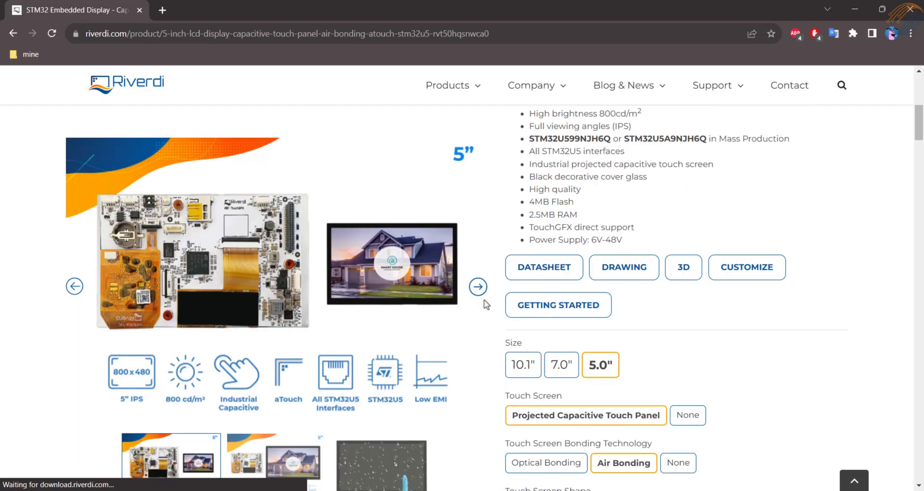
Open the RVT50HQSNWCA0 datasheet and highlight the power connector's VDD_IN and GND pins.
{"action": "left_click", "coordinate": [543, 267]}
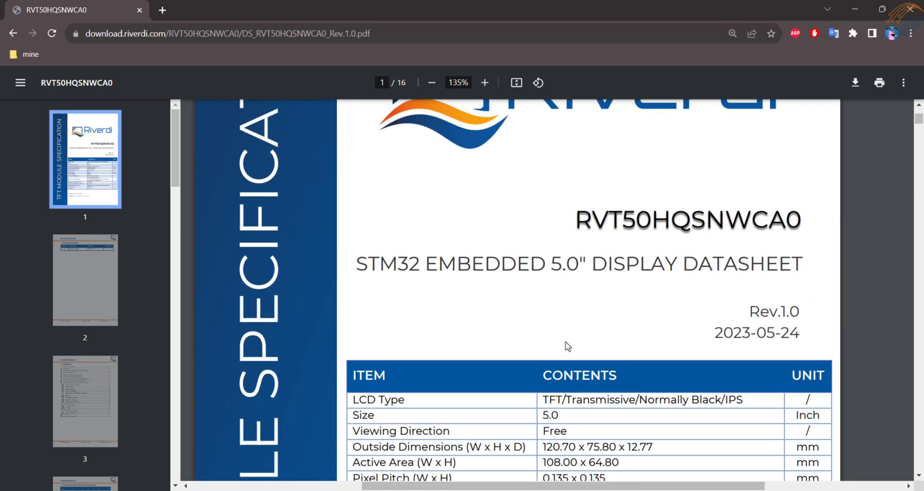
{"action": "scroll", "scroll_direction": "down", "scroll_amount": 3}
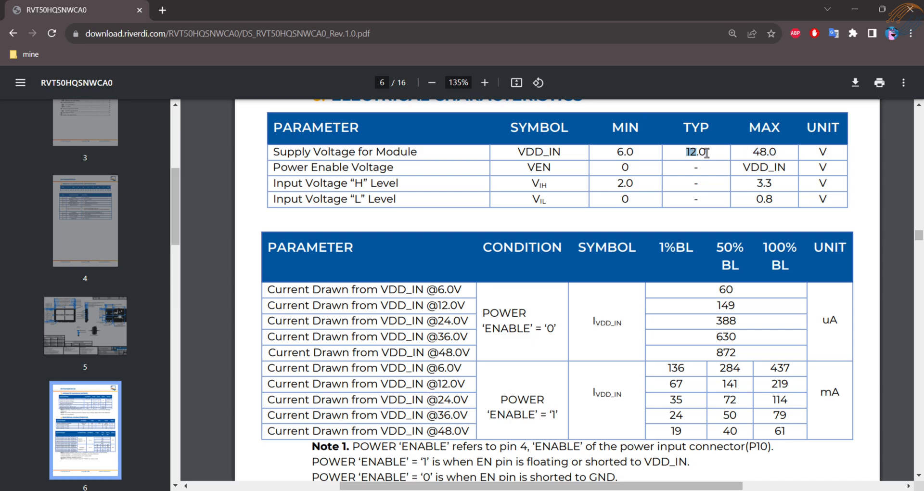
{"action": "scroll", "scroll_direction": "down", "scroll_amount": 3}
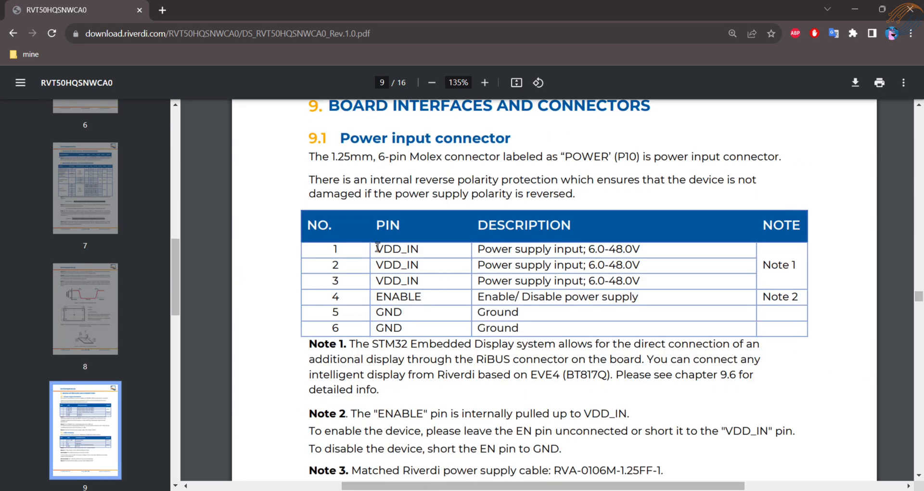
{"action": "left_click_drag", "start_coordinate": [376, 248], "coordinate": [628, 248]}
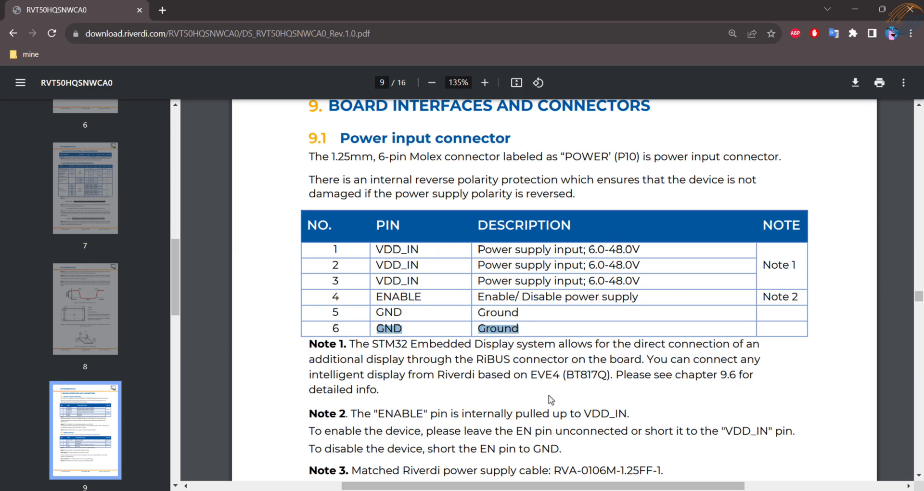
Highlight the SWD connector's VCC_+3.3V and GND pins and continue to the RiBUS pinout.
{"action": "scroll", "scroll_direction": "down", "scroll_amount": 3}
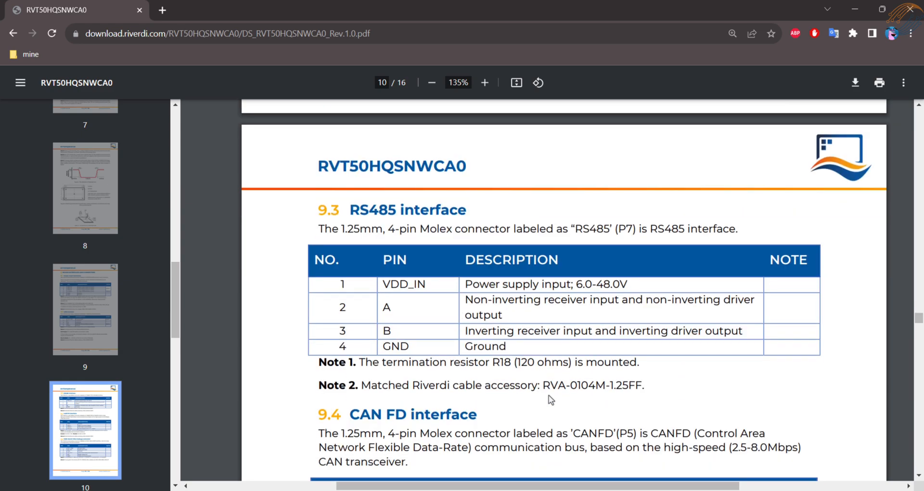
{"action": "scroll", "scroll_direction": "down", "scroll_amount": 3}
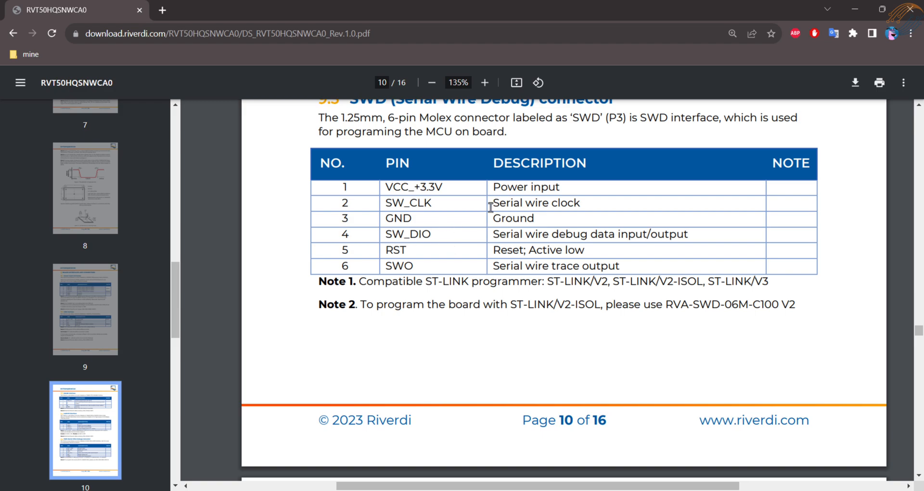
{"action": "double_click", "coordinate": [414, 186]}
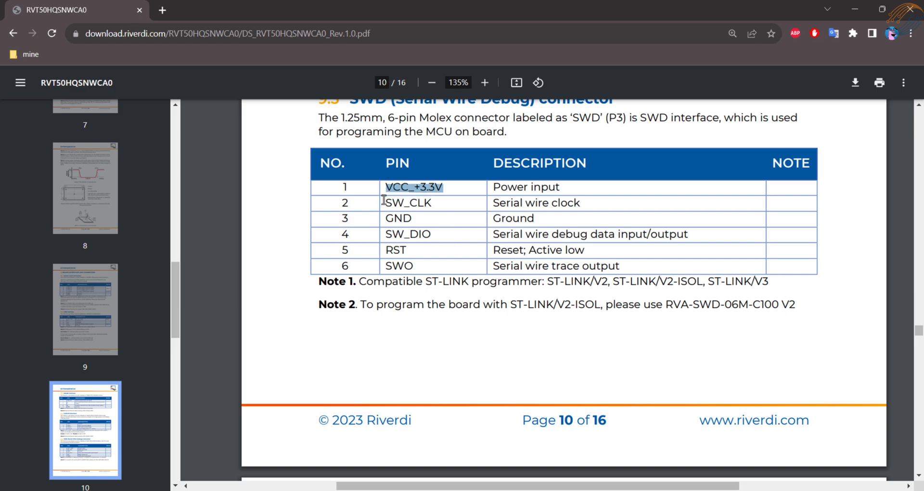
{"action": "left_click", "coordinate": [399, 219]}
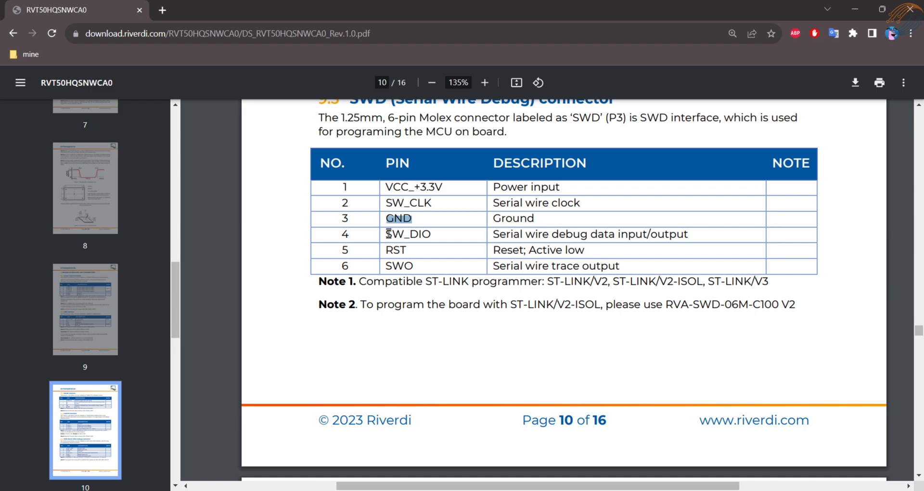
{"action": "scroll", "scroll_direction": "down", "scroll_amount": 3}
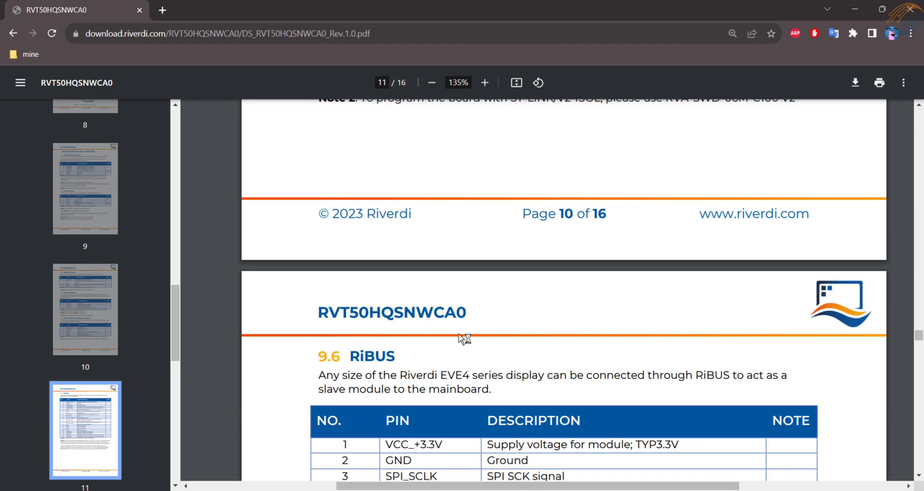
Scroll to datasheet page 12 showing the P4 expansion connector schematic and pin table.
{"action": "scroll", "scroll_direction": "down", "scroll_amount": 3}
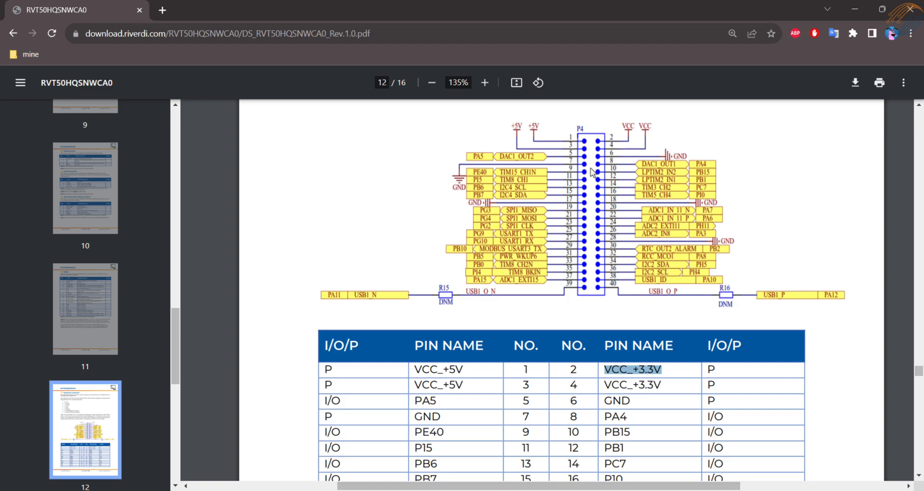
{"action": "mouse_move", "coordinate": [594, 335]}
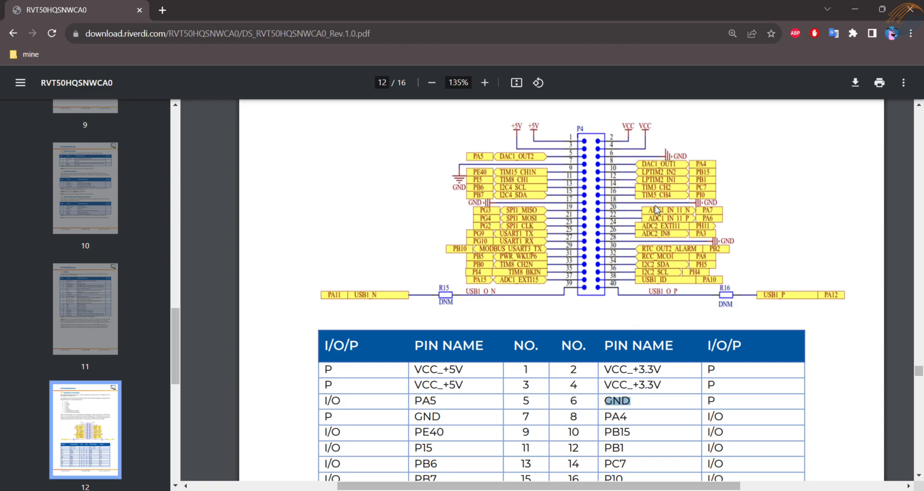
{"action": "mouse_move", "coordinate": [694, 214]}
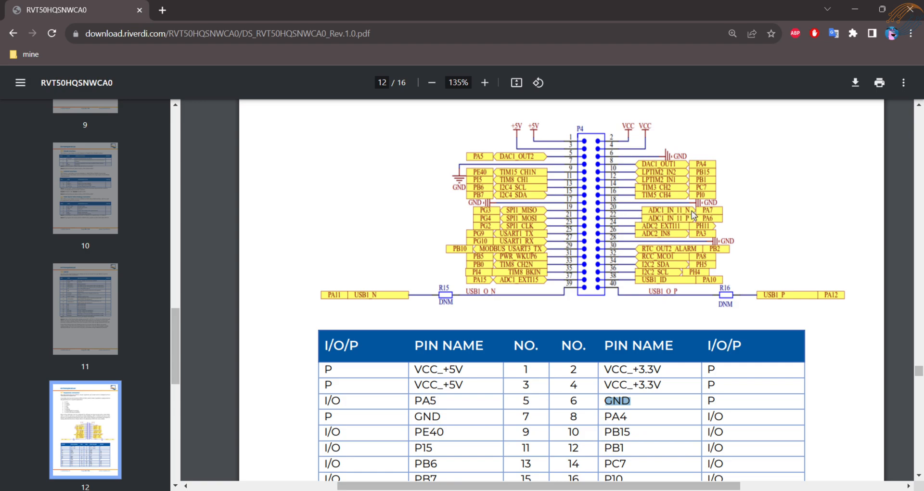
{"action": "mouse_move", "coordinate": [712, 216]}
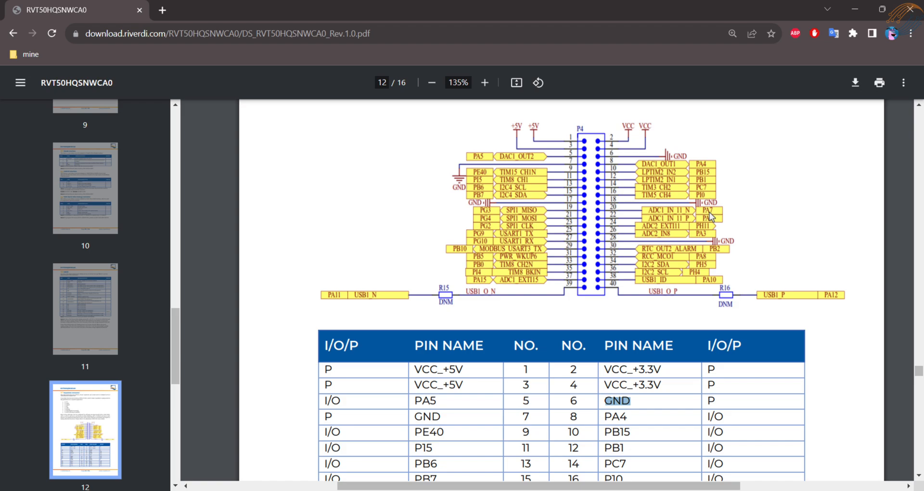
{"action": "mouse_move", "coordinate": [460, 271]}
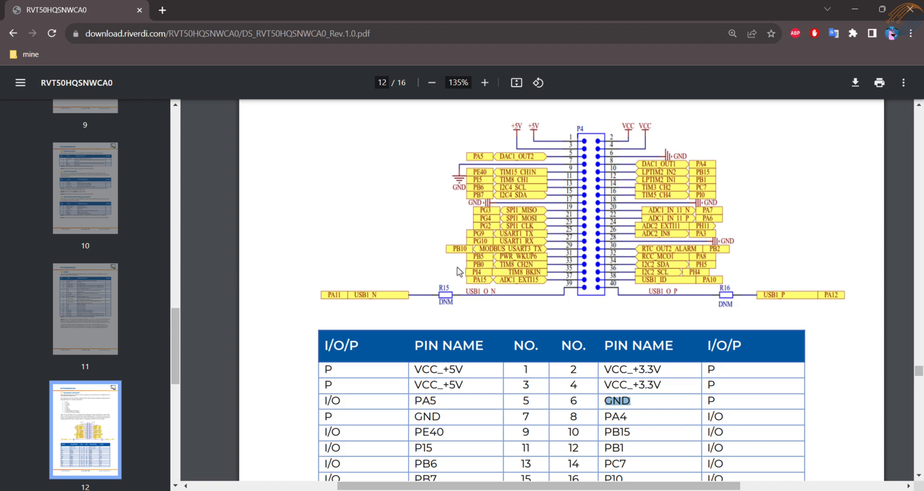
{"action": "mouse_move", "coordinate": [684, 206]}
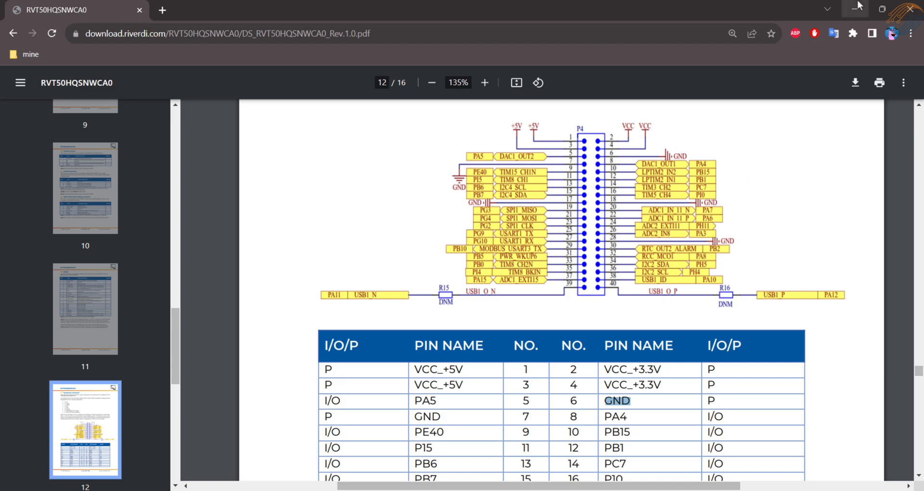
{"action": "mouse_move", "coordinate": [859, 5]}
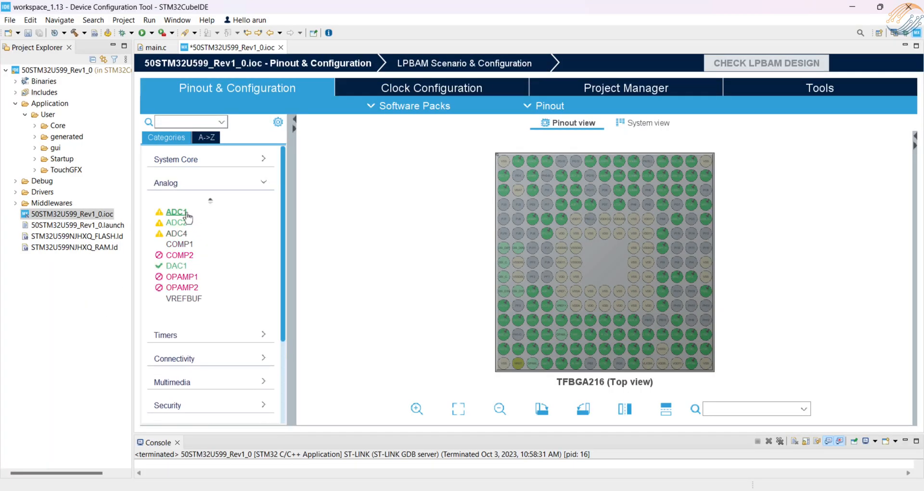
In ADC1 configuration, disable IN11 and set IN12 to Single-ended.
{"action": "left_click", "coordinate": [177, 212]}
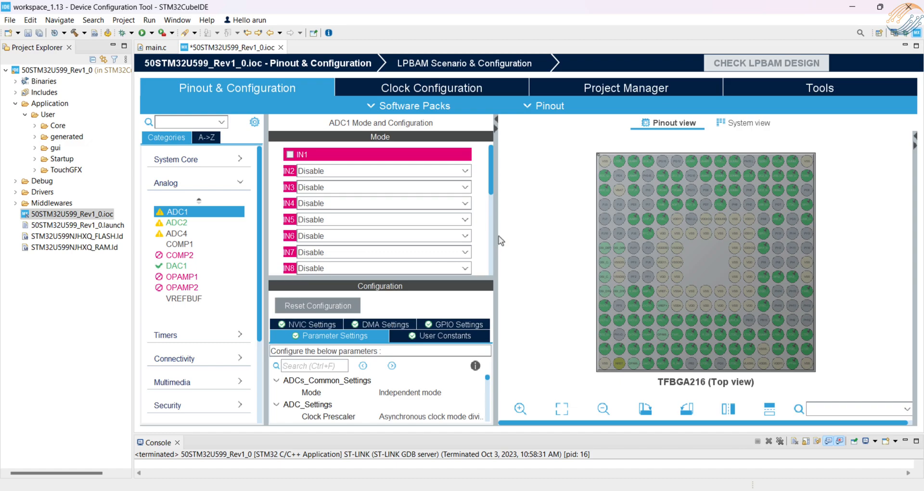
{"action": "scroll", "scroll_direction": "down", "scroll_amount": 3}
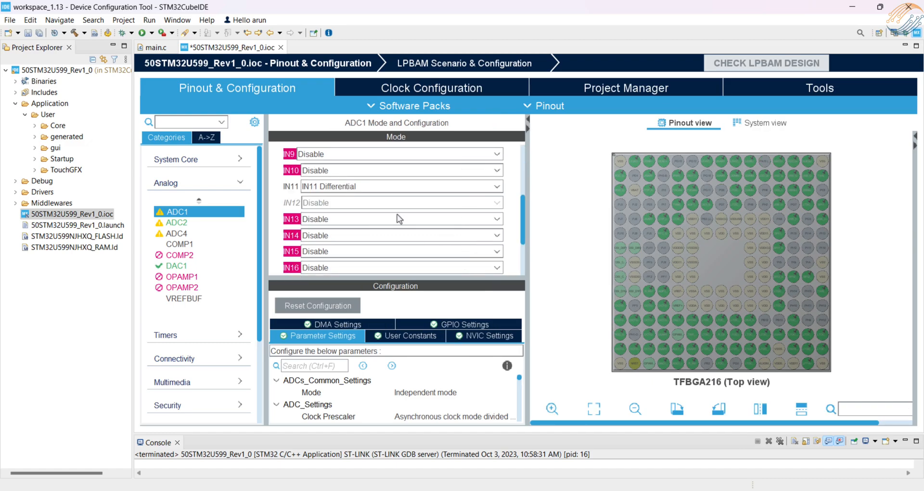
{"action": "left_click", "coordinate": [400, 186]}
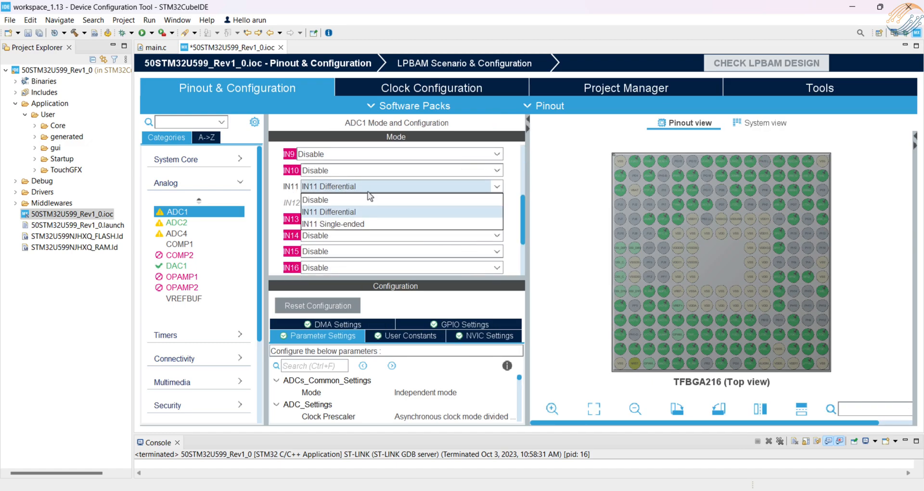
{"action": "left_click", "coordinate": [316, 199]}
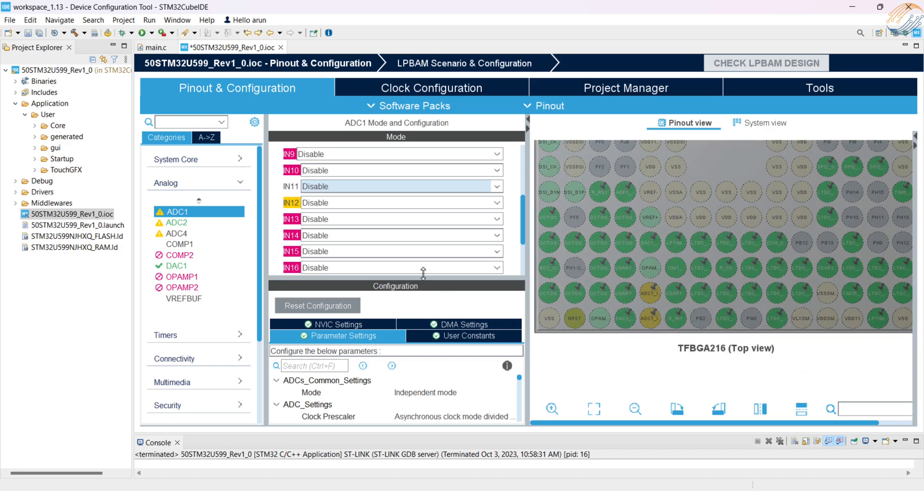
{"action": "left_click", "coordinate": [401, 202]}
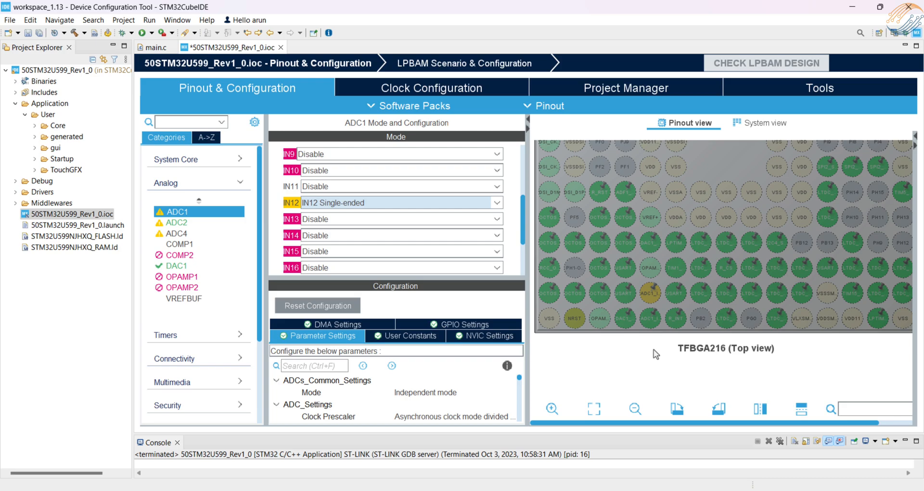
{"action": "mouse_move", "coordinate": [652, 324]}
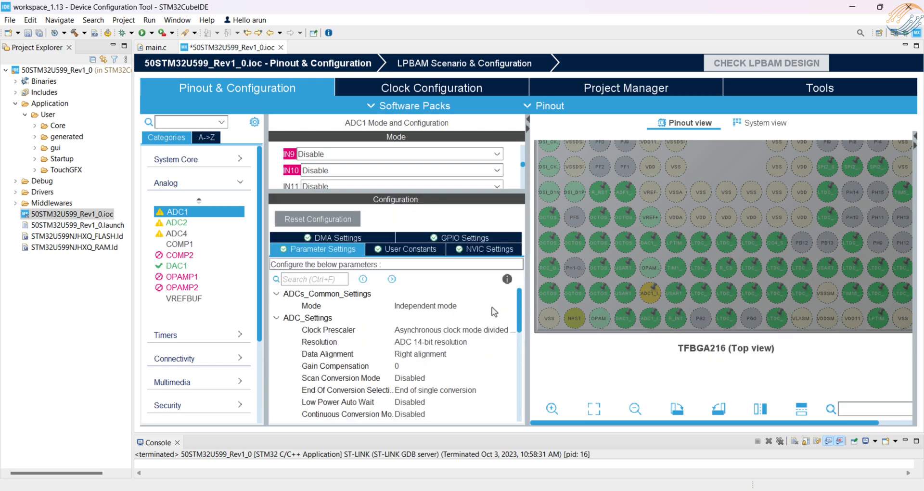
Set ADC1 resolution to 12-bit and Rank 1 channel to Channel 12.
{"action": "left_click", "coordinate": [452, 342]}
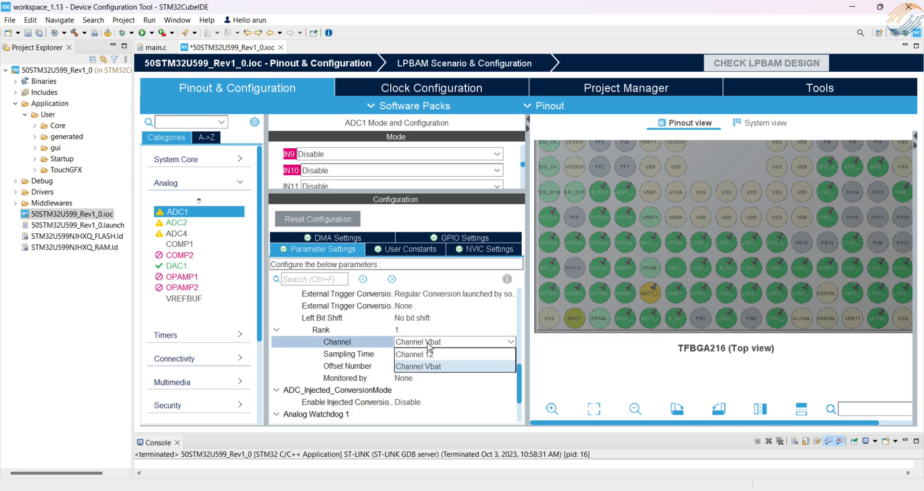
{"action": "left_click", "coordinate": [414, 355]}
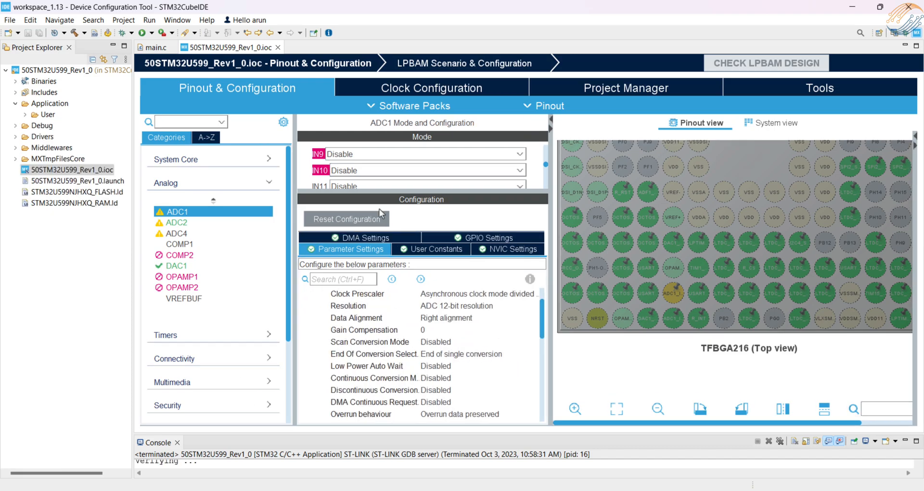
{"action": "mouse_move", "coordinate": [219, 185]}
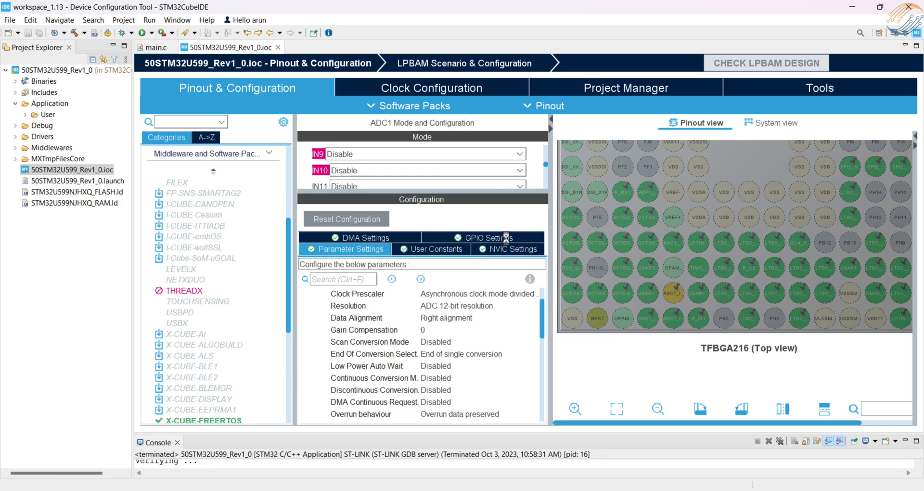
In FreeRTOS Tasks and Queues, add a task named ADCTask with entry StartADCTask.
{"action": "left_click", "coordinate": [194, 421]}
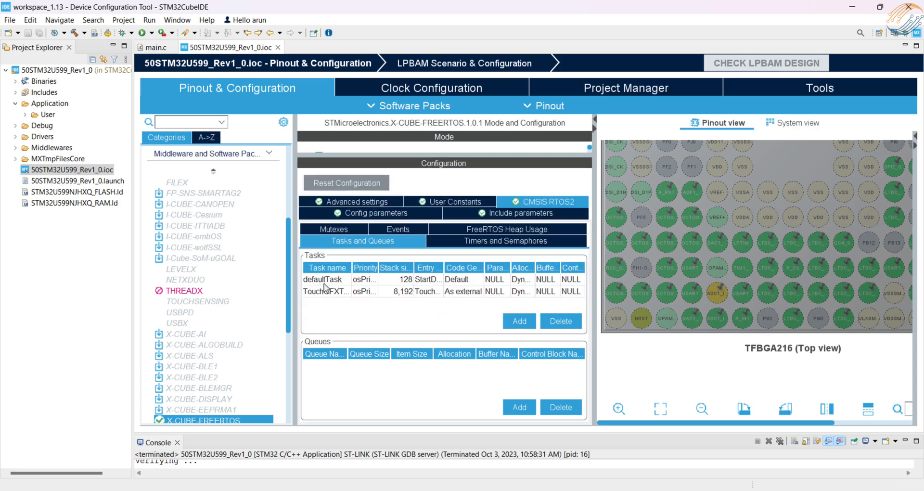
{"action": "left_click", "coordinate": [325, 291]}
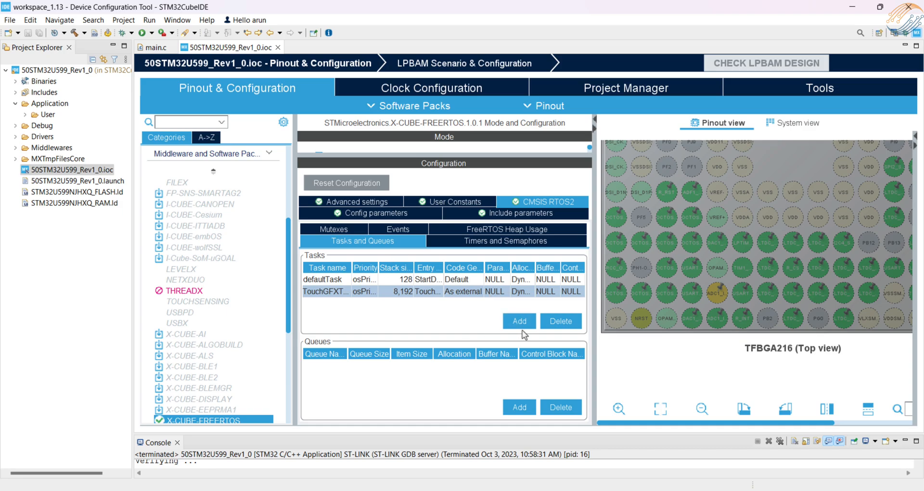
{"action": "left_click", "coordinate": [518, 320]}
{"action": "type", "text": "ADCTask"}
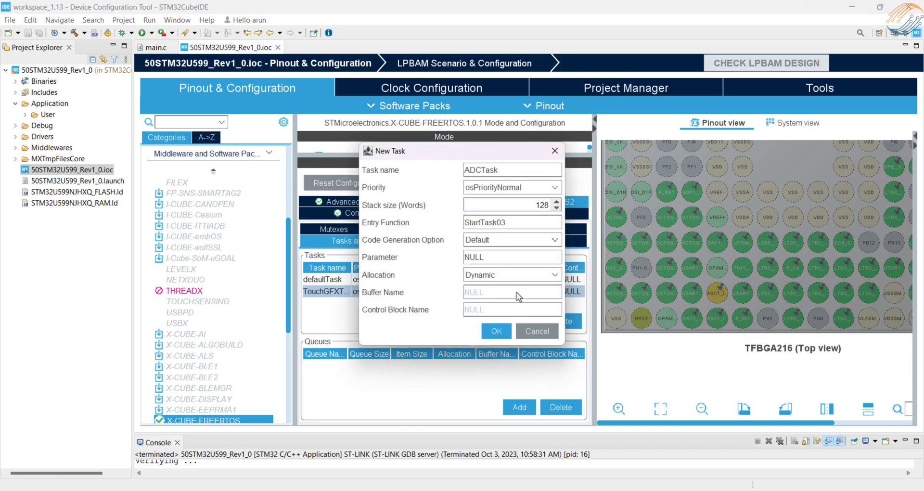
{"action": "type", "text": "StartADCt"}
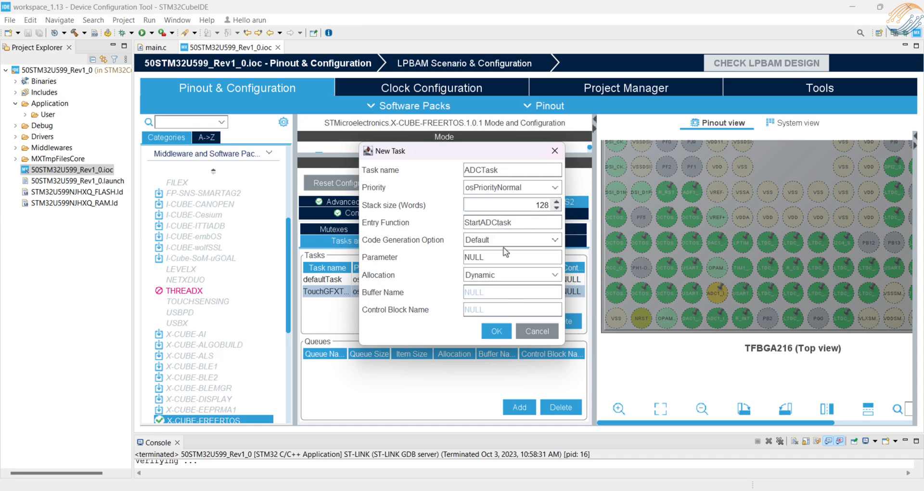
{"action": "left_click", "coordinate": [494, 331]}
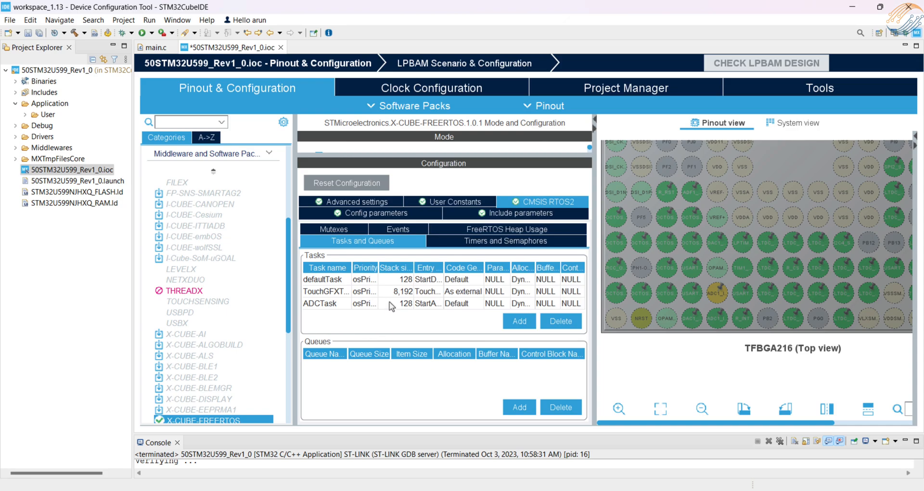
Add an ADCQueue message queue of 5 int items and return to main.c.
{"action": "left_click", "coordinate": [517, 406]}
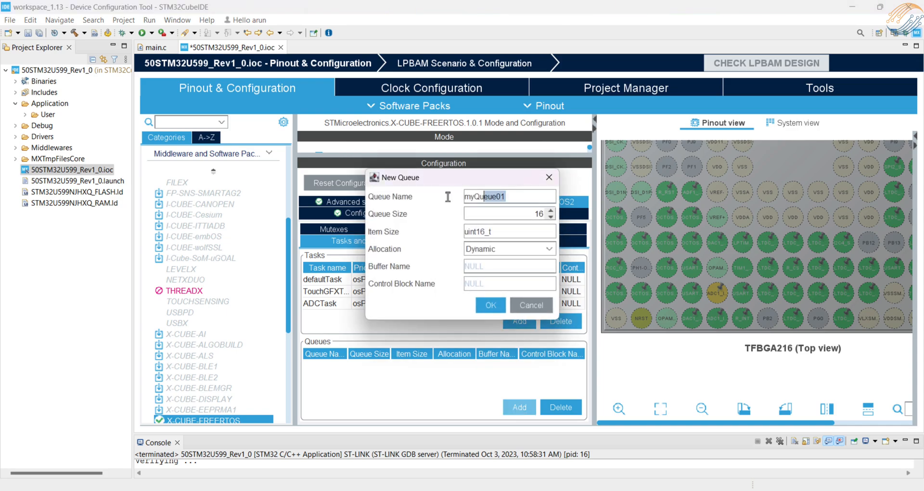
{"action": "type", "text": "ADCQueue"}
{"action": "left_click", "coordinate": [510, 231]}
{"action": "type", "text": "int"}
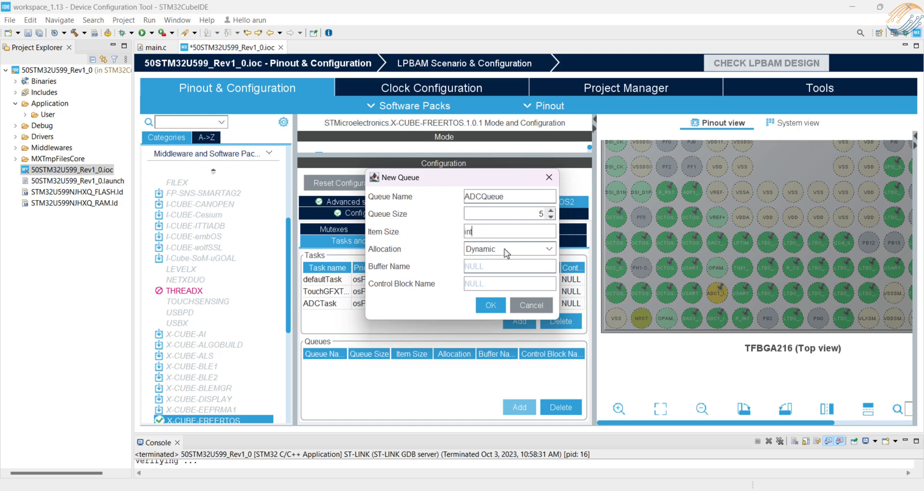
{"action": "left_click", "coordinate": [490, 305]}
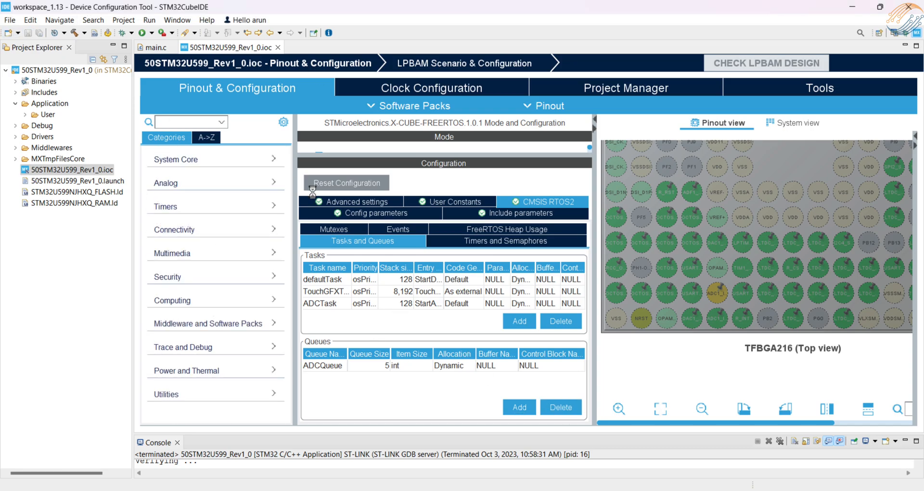
{"action": "left_click", "coordinate": [155, 48]}
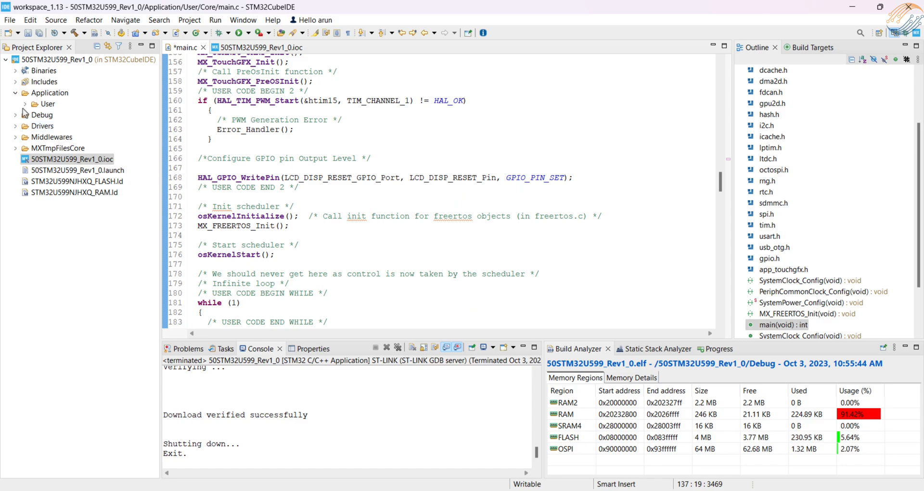
From the Core sources folder, close adc.c and open app_freertos.c.
{"action": "left_click", "coordinate": [67, 125]}
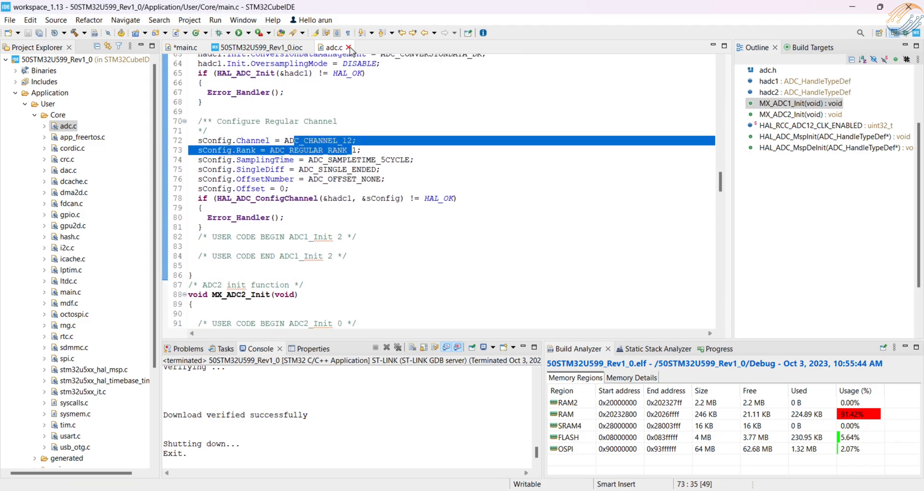
{"action": "left_click", "coordinate": [348, 47]}
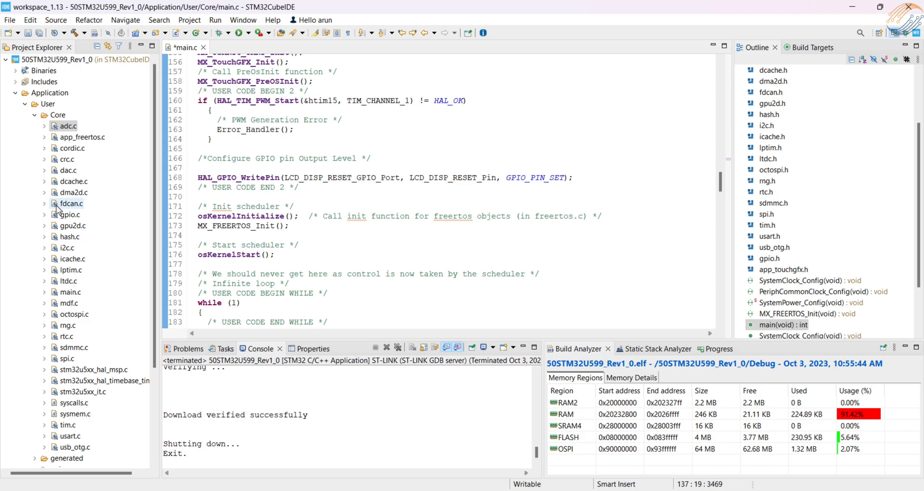
{"action": "left_click", "coordinate": [83, 136]}
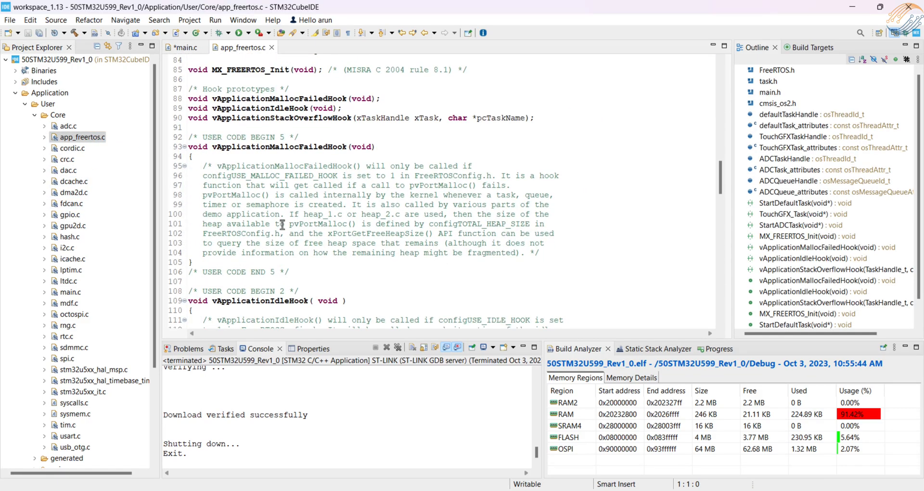
Add 'extern ADC_HandleTypeDef hadc1;' under USER CODE BEGIN Variables in app_freertos.c.
{"action": "scroll", "scroll_direction": "down", "scroll_amount": 3}
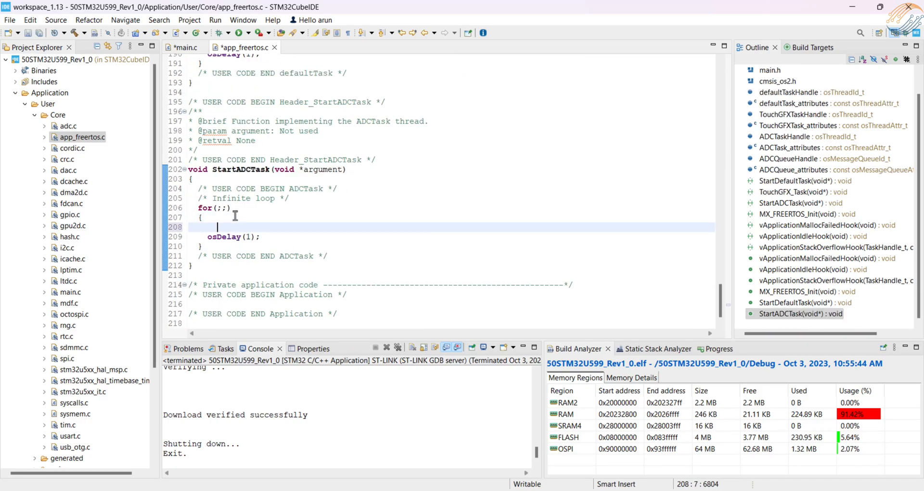
{"action": "type", "text": "HAL_A"}
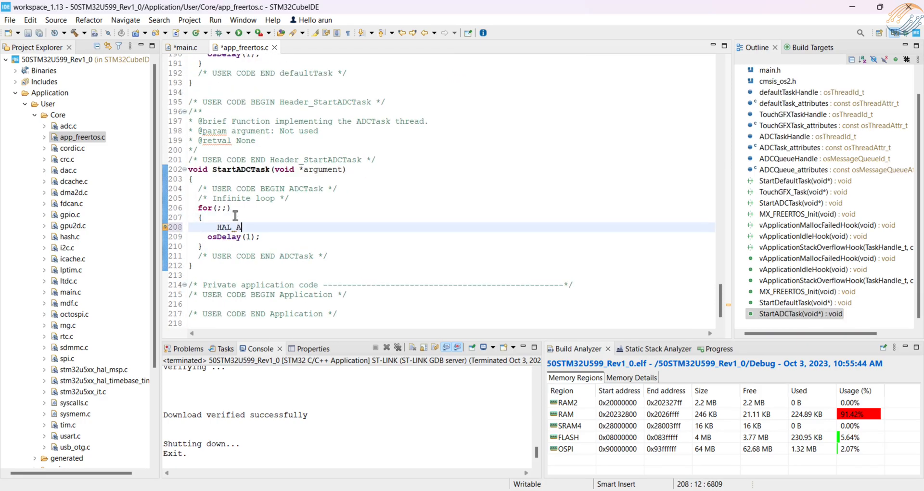
{"action": "type", "text": "_Start"}
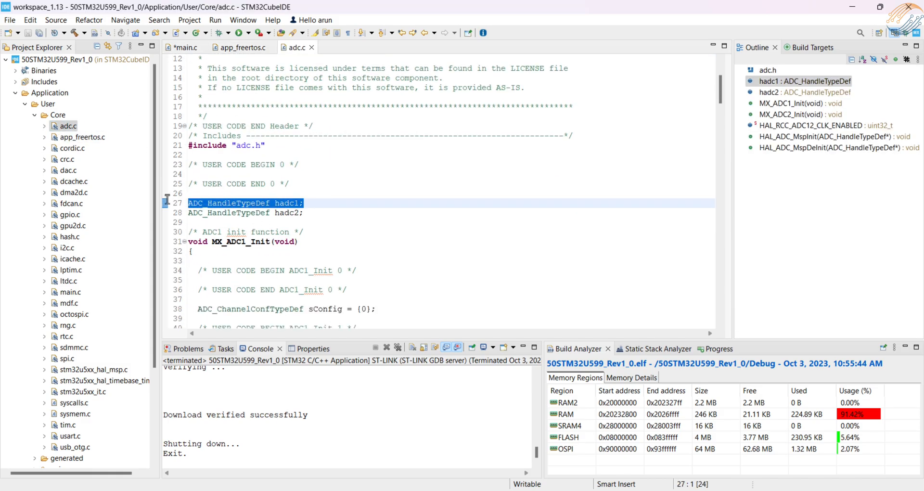
{"action": "left_click", "coordinate": [240, 47]}
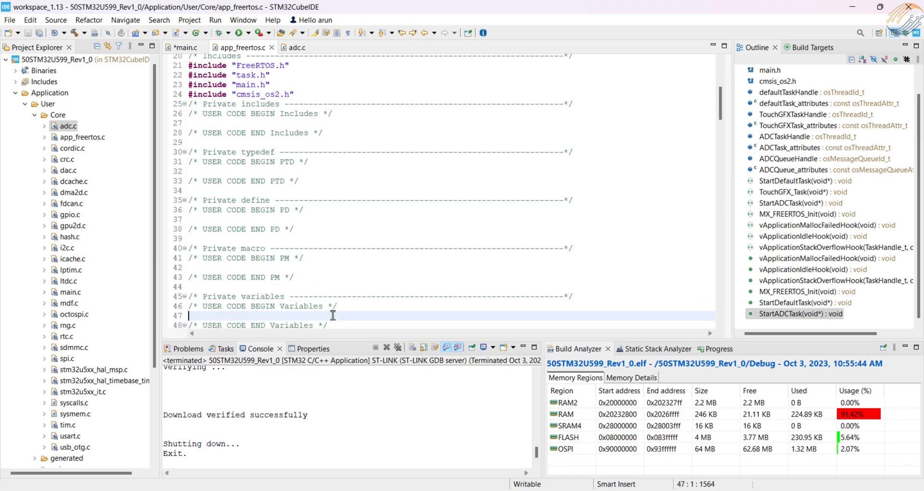
{"action": "type", "text": "extern ADC_HandleTypeDef hadc1;"}
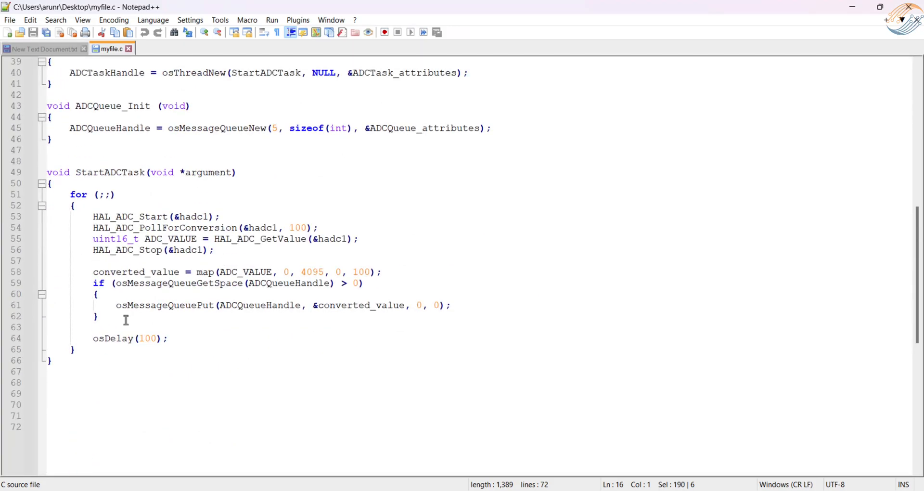
Select the StartADCTask for-loop body in myfile.c for copying.
{"action": "left_click_drag", "start_coordinate": [93, 217], "coordinate": [97, 317]}
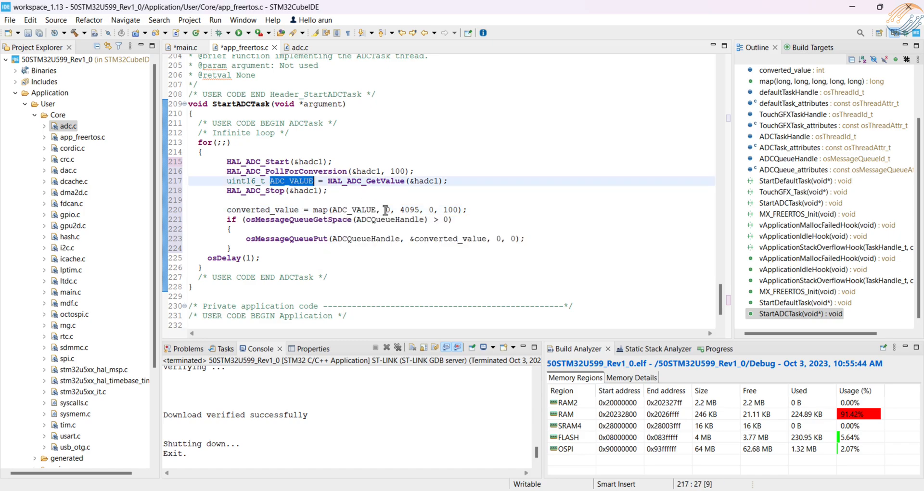
Paste the ADC read-and-queue loop into StartADCTask and change osDelay(1) to osDelay(100).
{"action": "double_click", "coordinate": [409, 210]}
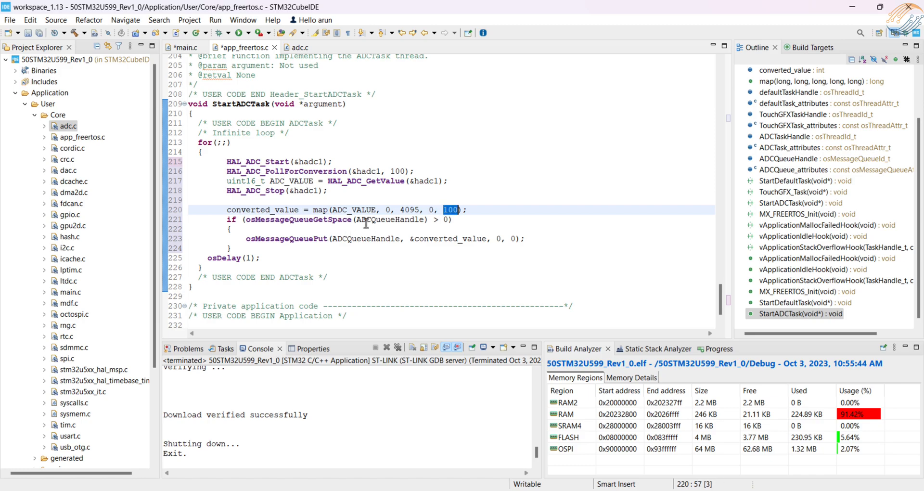
{"action": "mouse_move", "coordinate": [274, 222]}
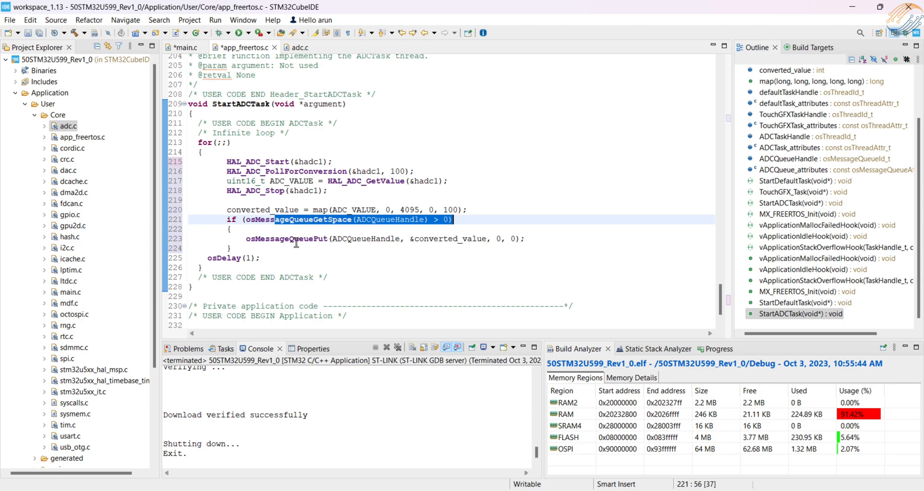
{"action": "left_click", "coordinate": [258, 239]}
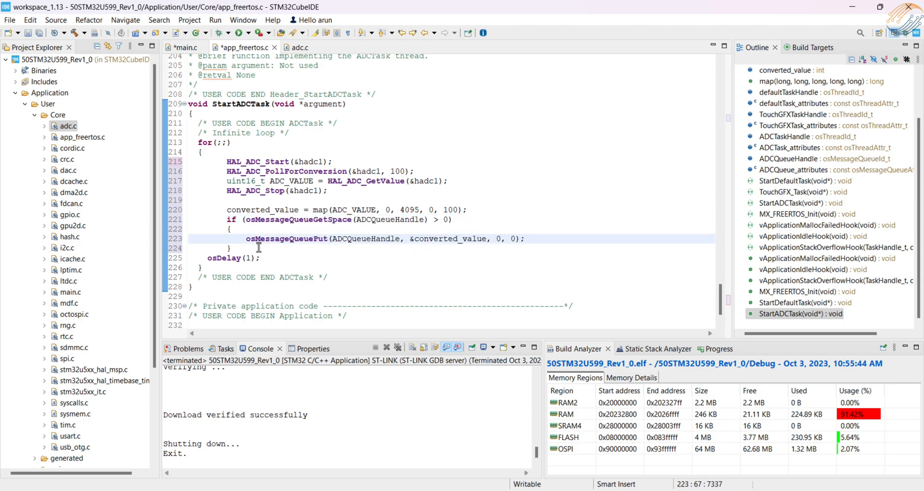
{"action": "type", "text": "00"}
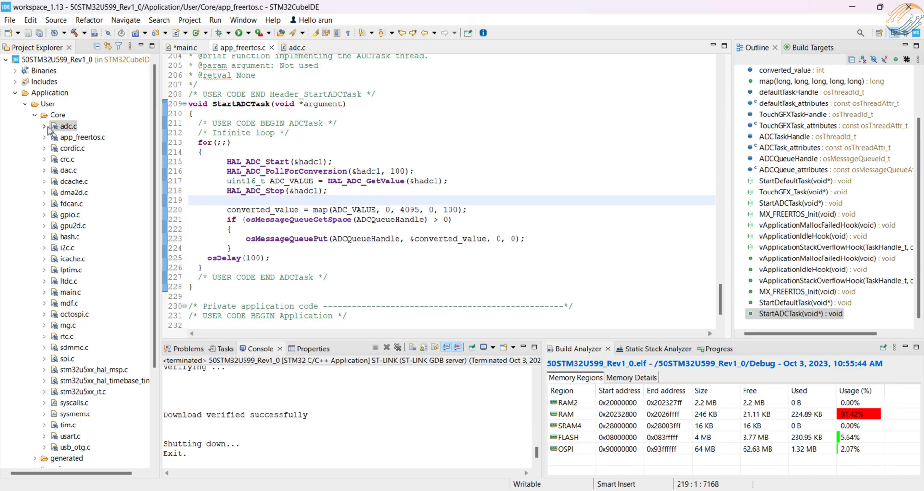
{"action": "left_click", "coordinate": [35, 115]}
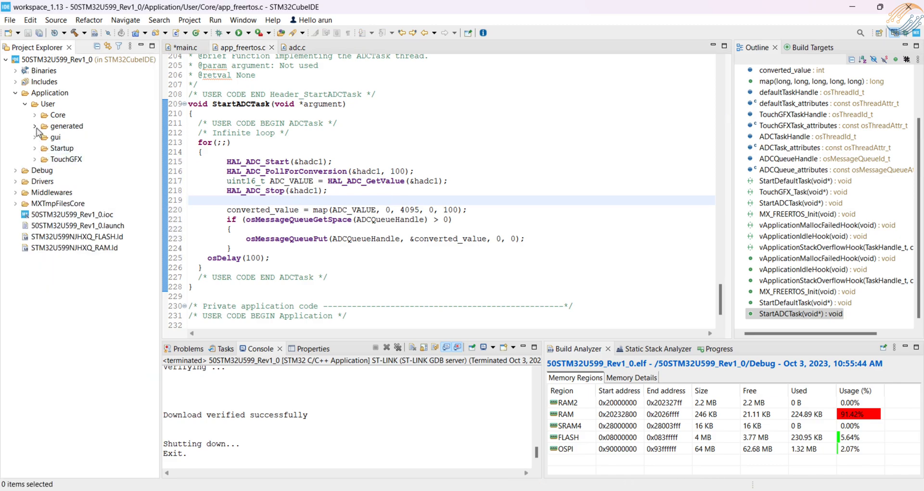
Declare 'osMessageQueueId_t ADCQueueHandle;' in Model.cpp from the gui sources.
{"action": "double_click", "coordinate": [75, 159]}
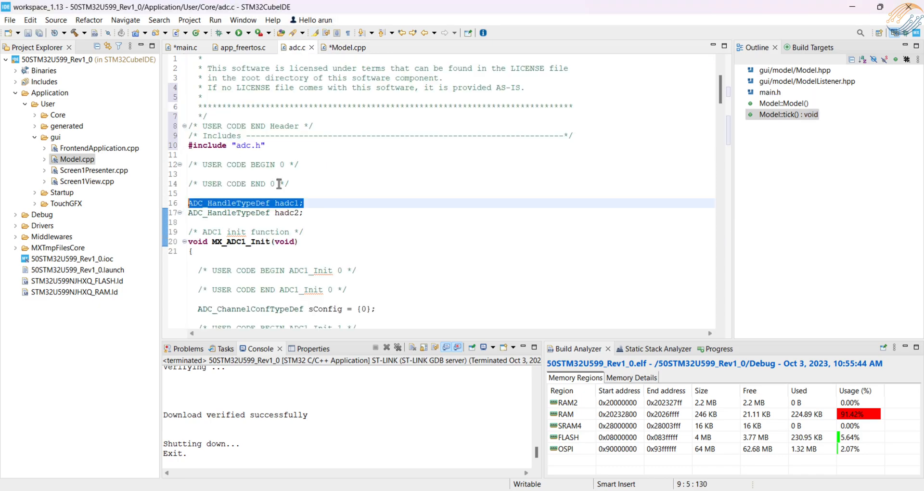
{"action": "left_click", "coordinate": [341, 47]}
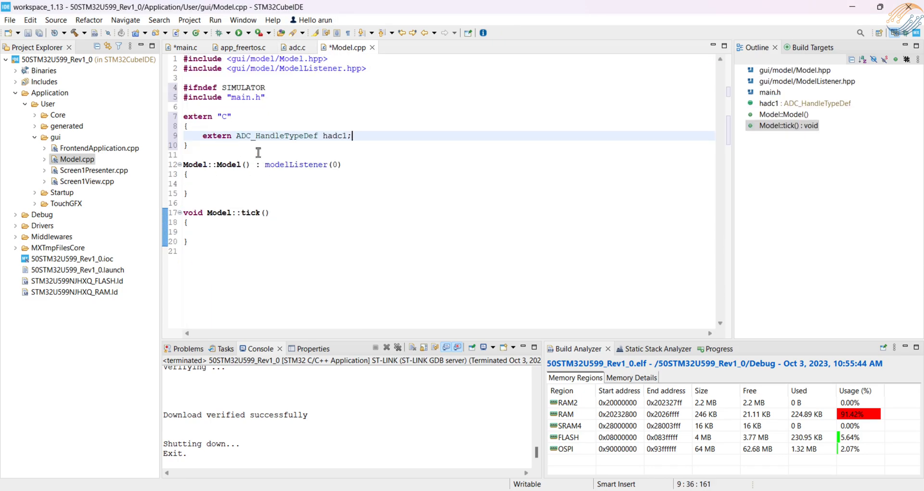
{"action": "left_click", "coordinate": [236, 47]}
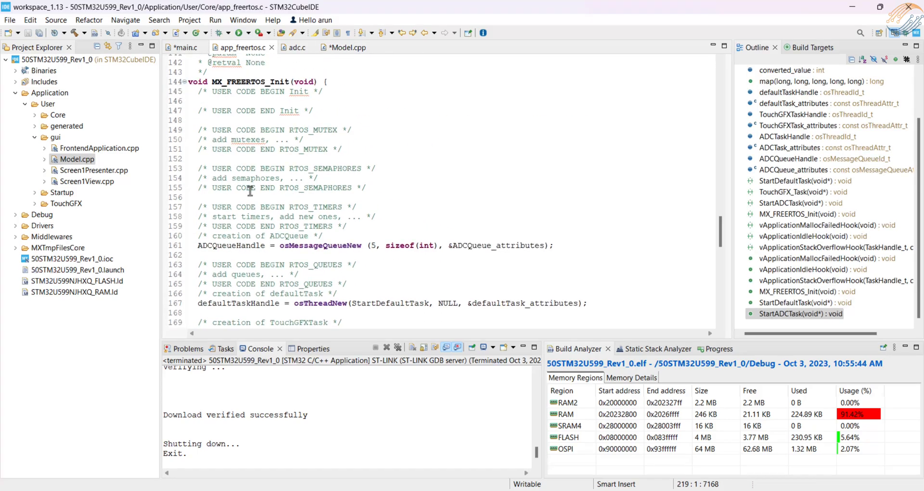
{"action": "left_click", "coordinate": [340, 47]}
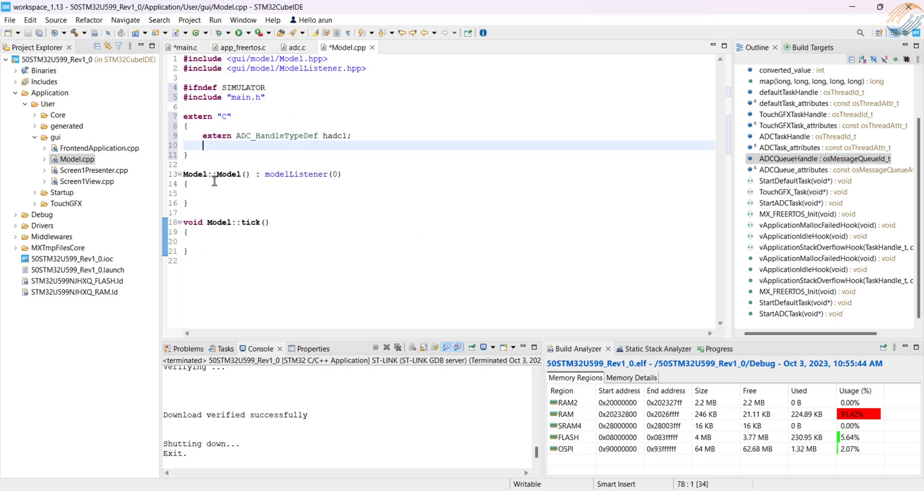
{"action": "type", "text": "osMessageQueueId_t ADCQueueHandle;"}
{"action": "left_click", "coordinate": [448, 241]}
{"action": "type", "text": "#if"}
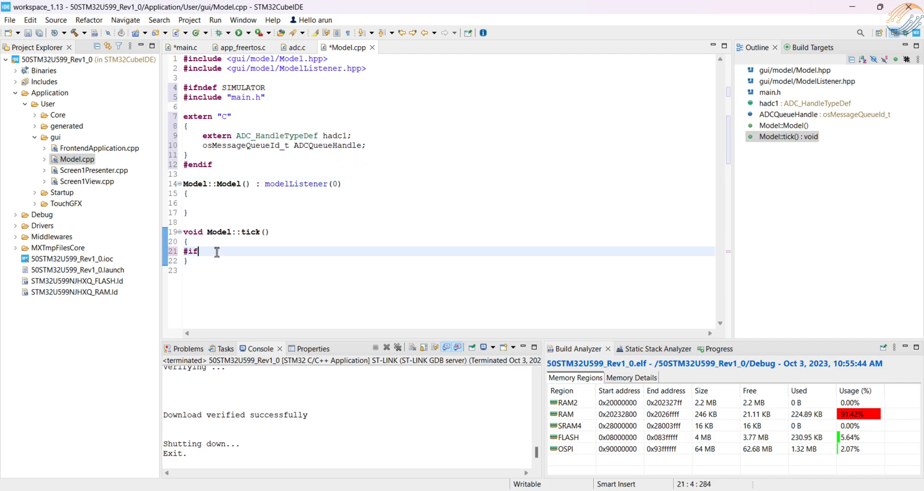
In tick(), under #ifndef SIMULATOR, read ADC_VAL with osMessageQueueGet when the queue count is above 0.
{"action": "type", "text": "ndef SIMULATOR"}
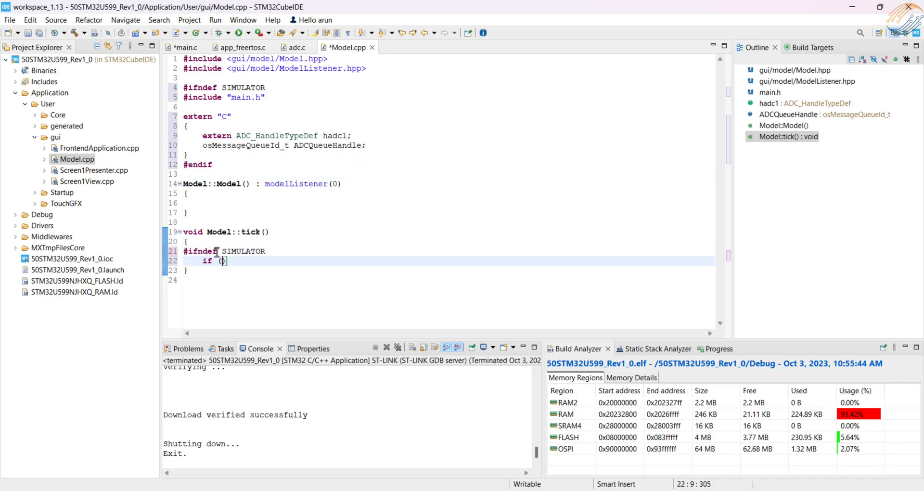
{"action": "type", "text": "osMessageQueueGetCount(mq_id"}
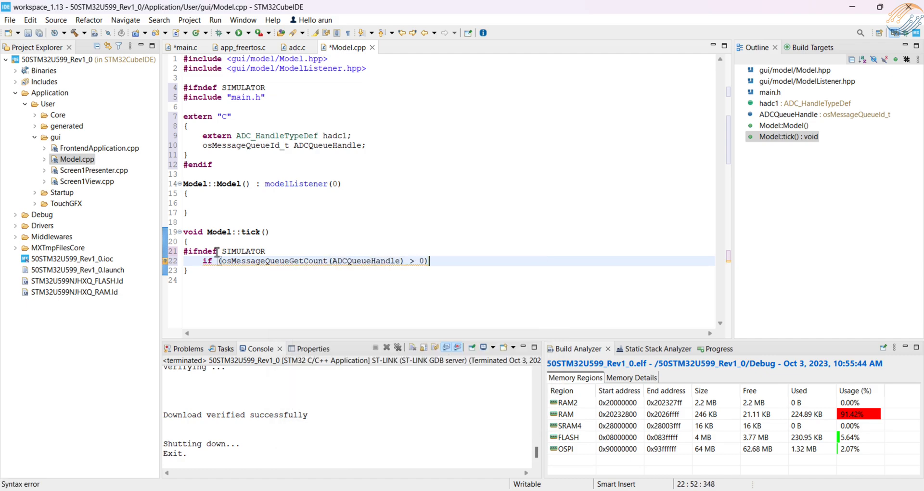
{"action": "type", "text": "osMessageQueueGet(ADCQueueHandle, msg_ptr, msg_prio, timeout"}
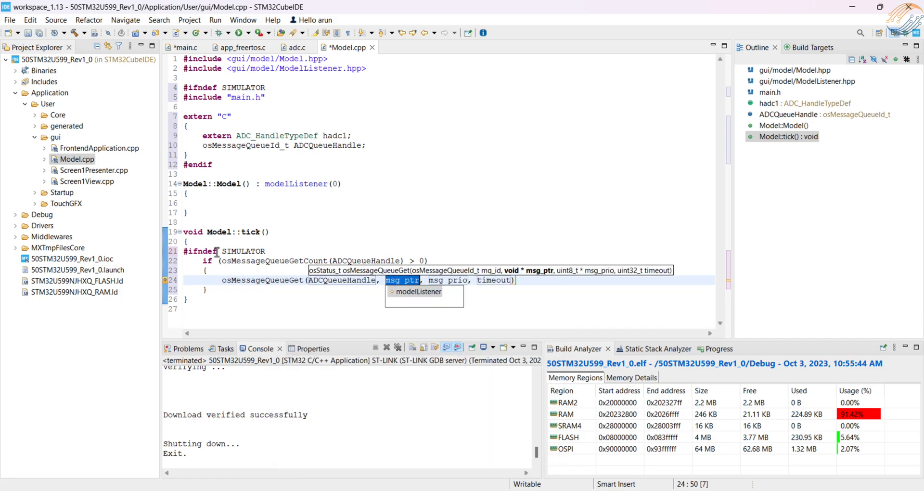
{"action": "type", "text": "&ADC_VAL, 0, 0"}
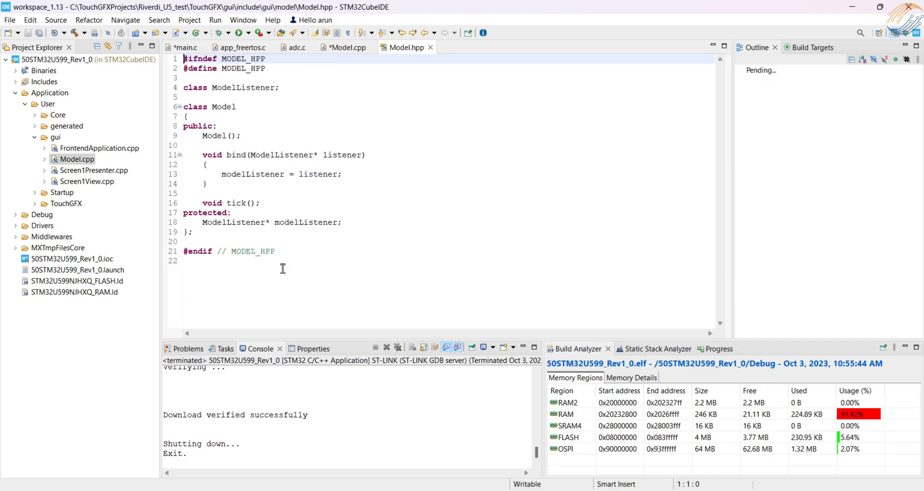
Add 'int ADC_VAL;' to Model.hpp and call modelListener->setADC(ADC_VAL) in Model::tick.
{"action": "type", "text": "int ADC_VAL;"}
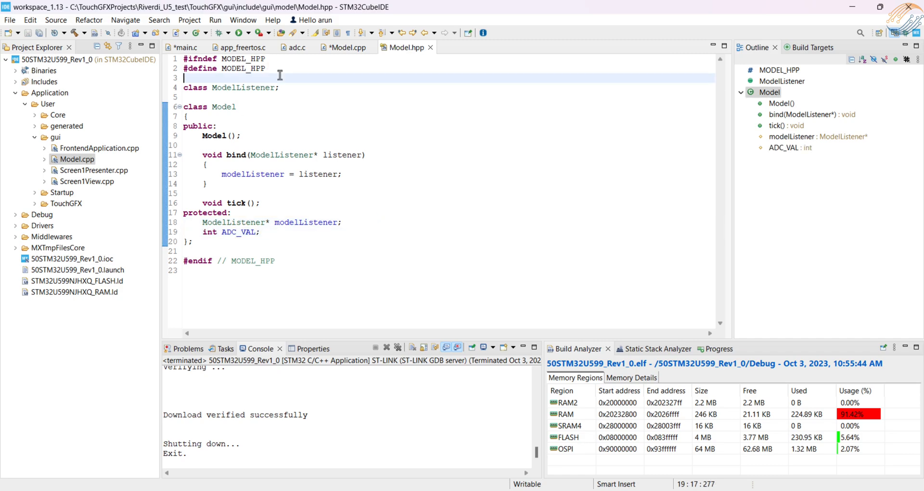
{"action": "type", "text": "#include <touch"}
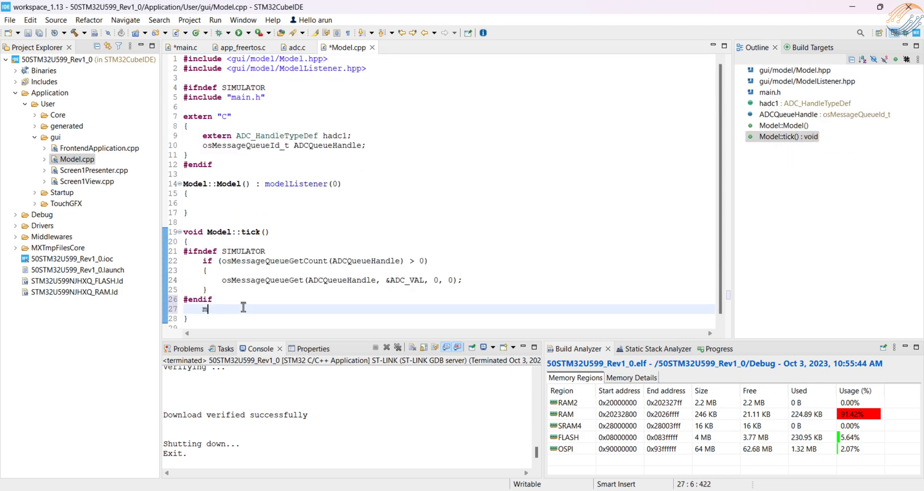
{"action": "type", "text": "odelListener->se"}
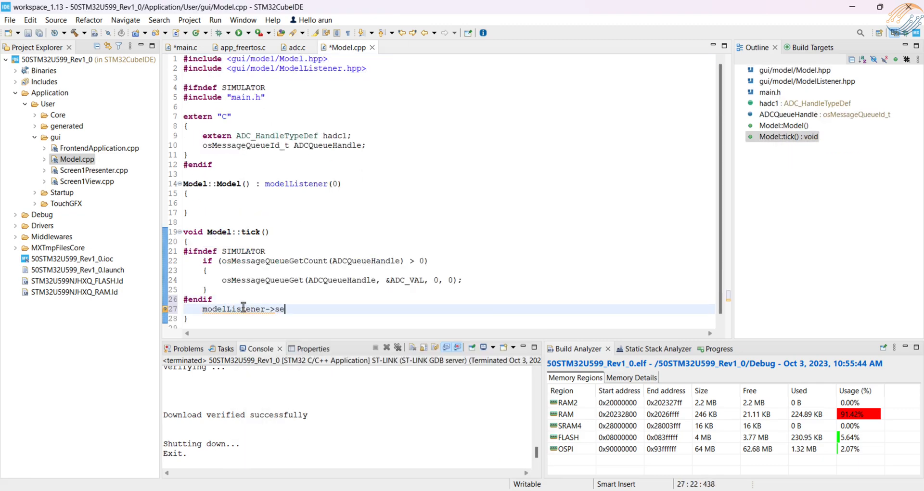
{"action": "type", "text": "tADC"}
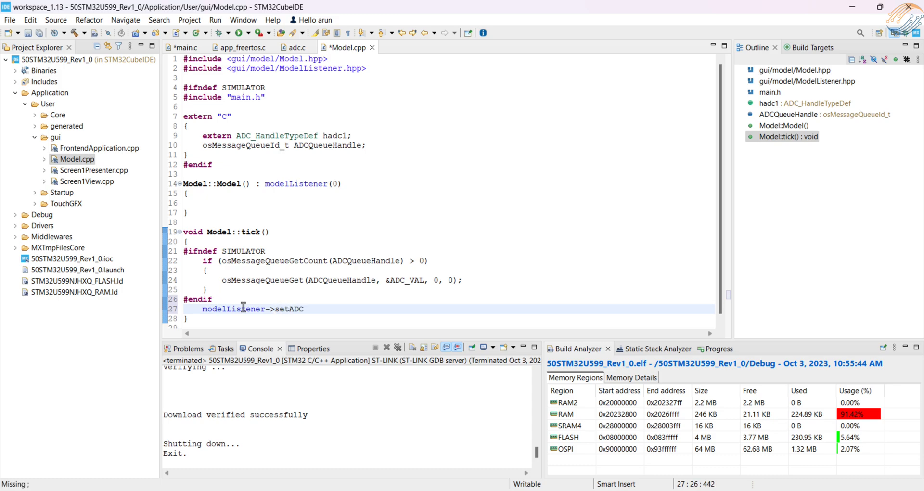
{"action": "type", "text": "(ADC_VAL);"}
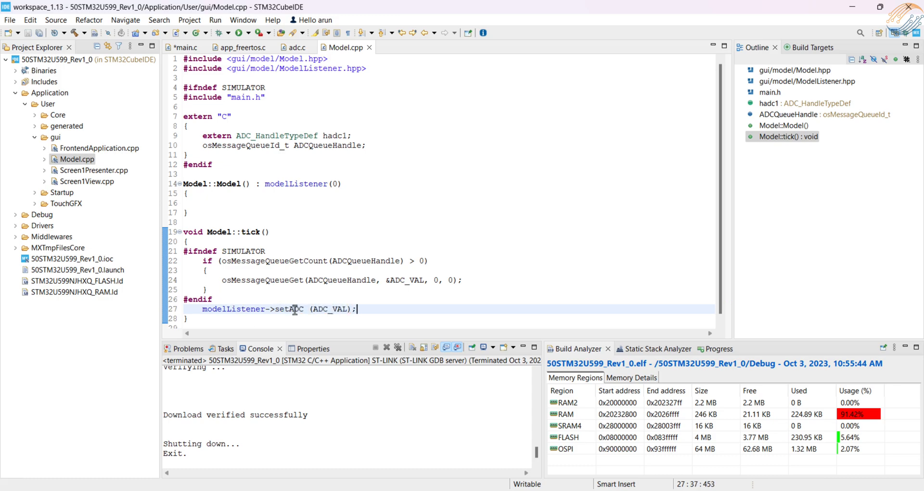
Declare 'virtual void setADC(int val) {}' in ModelListener.hpp.
{"action": "left_click", "coordinate": [419, 47]}
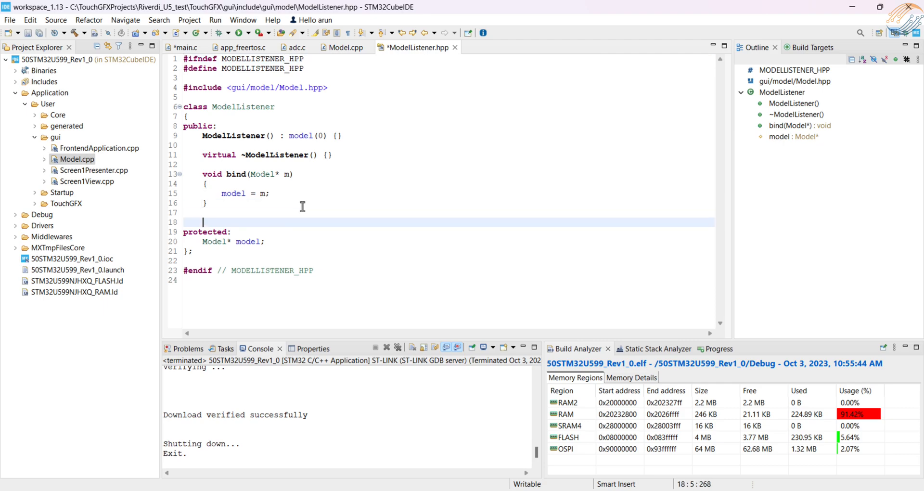
{"action": "type", "text": "virtual void setADC"}
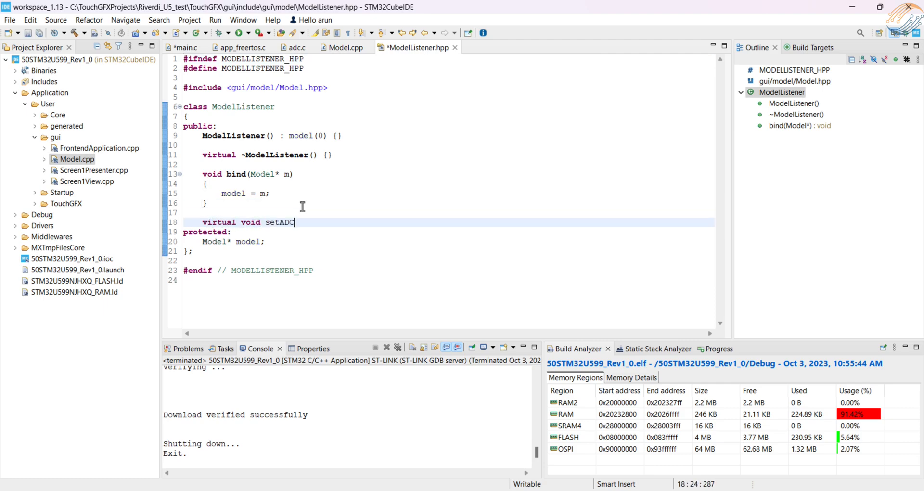
{"action": "type", "text": "(int val) {}"}
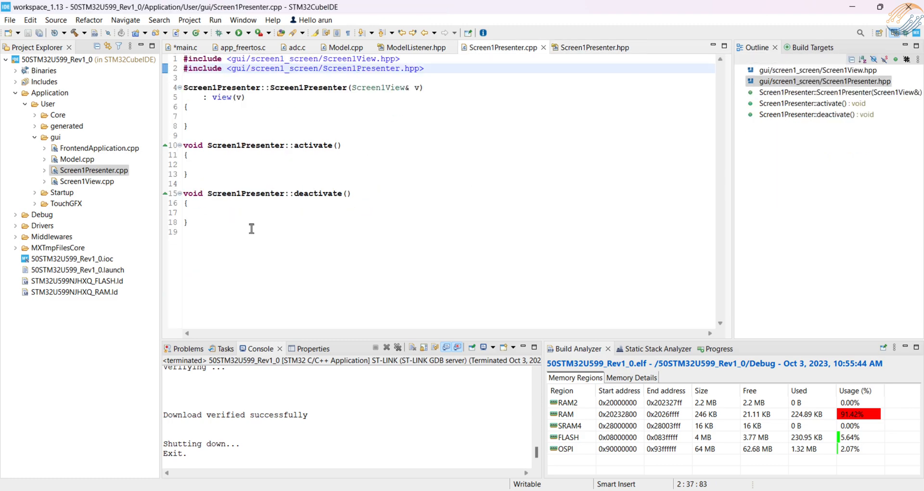
Add Screen1Presenter::setADC(int val) forwarding to view.setADC, and start Screen1View::setADC(int val).
{"action": "type", "text": "void Screen1Presenter:: setADC (int val"}
{"action": "type", "text": "view.se"}
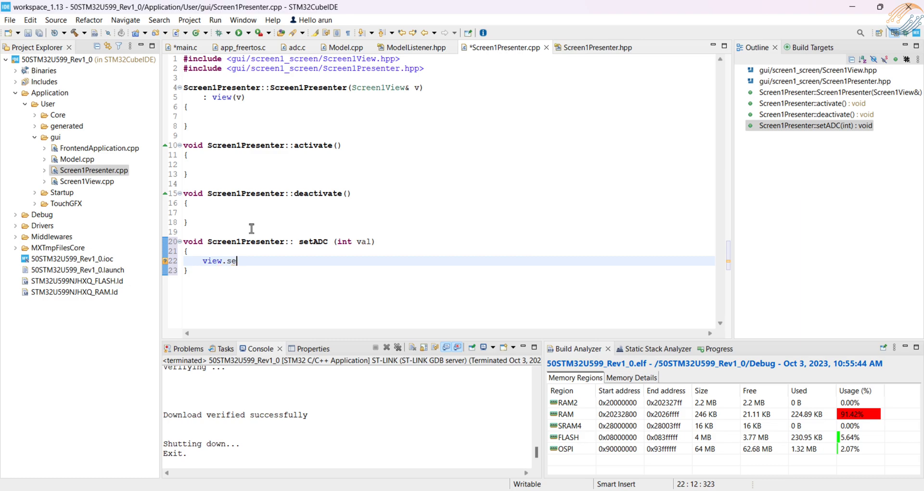
{"action": "type", "text": "tADC (val)"}
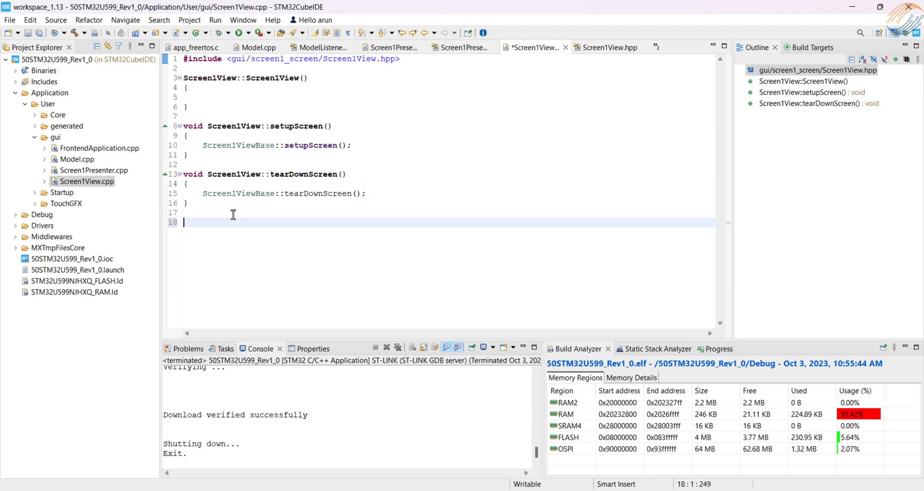
{"action": "type", "text": "void Screen1View::setADC ()"}
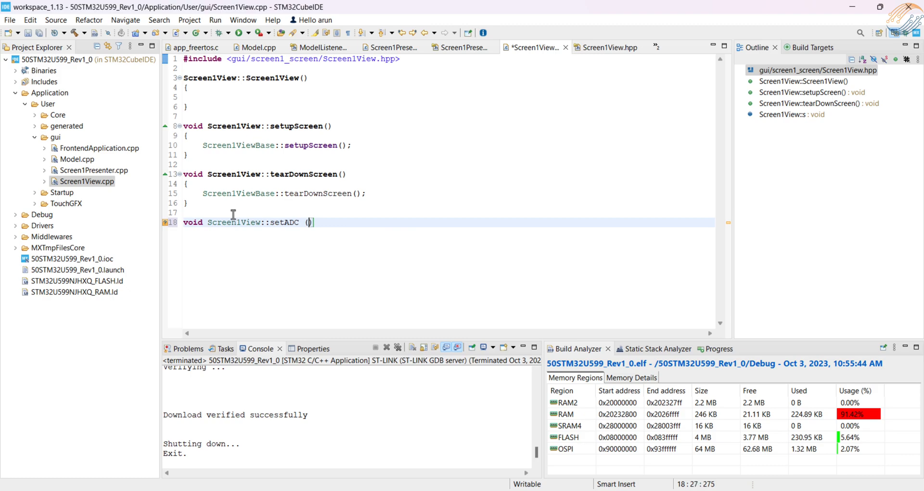
{"action": "type", "text": "int val"}
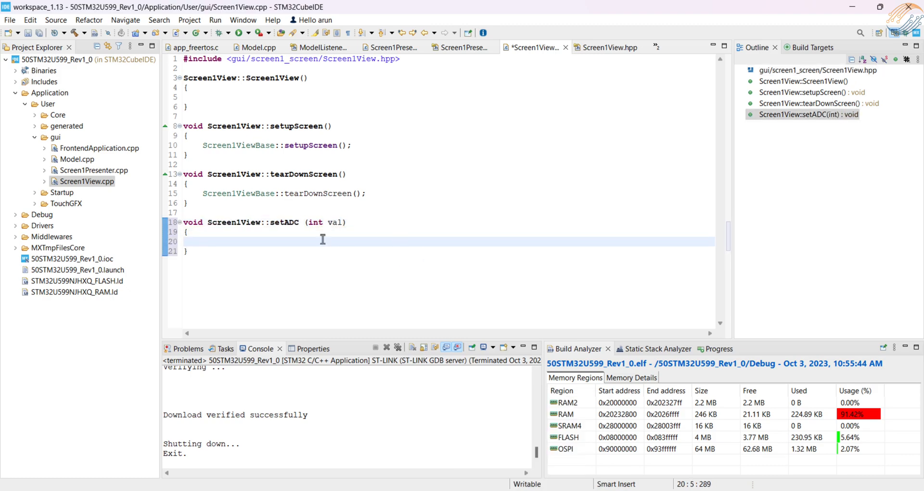
Have setADC print val to both text areas via snprintf/snprintfFloat, set gauge1 value and invalidate it.
{"action": "type", "text": "Unicode::snprintf(textArea1Buffer, TEXTAREA1_SIZE, \"%d\", val);"}
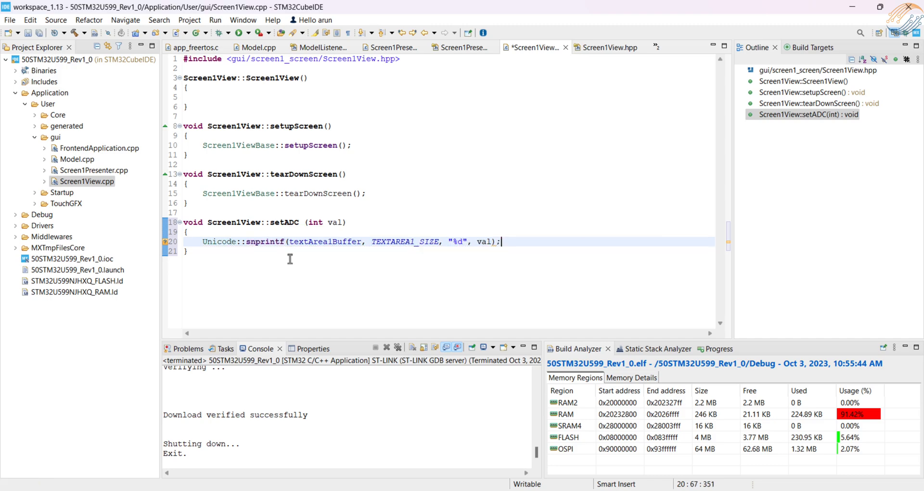
{"action": "type", "text": "textArea1.invalidate();"}
{"action": "type", "text": "Unicode:"}
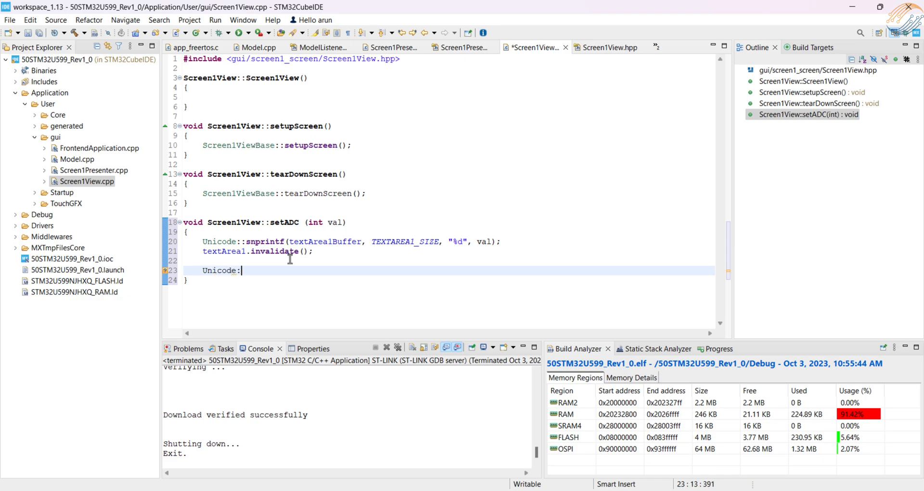
{"action": "type", "text": "snprintfFloat(textArea2Buffer, TEXTAREA2_SIZE, \"%.2f\", val);"}
{"action": "type", "text": "gau"}
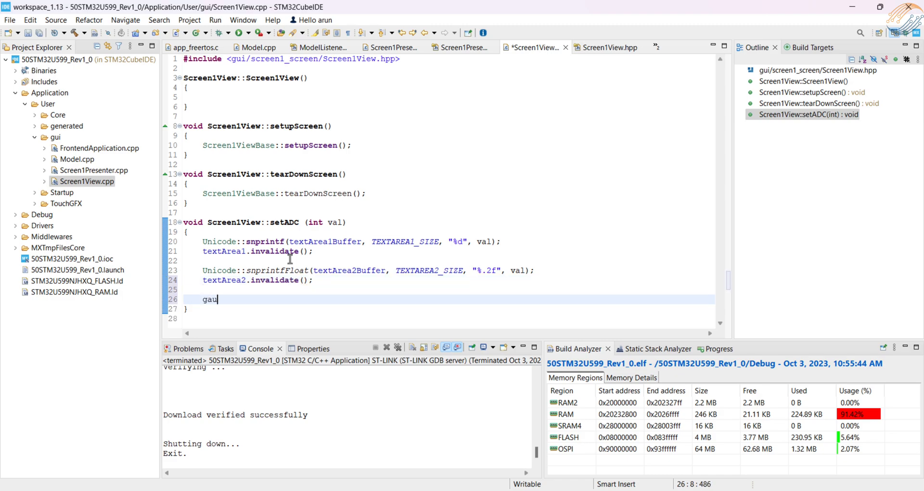
{"action": "type", "text": "ge1.setValue(val)"}
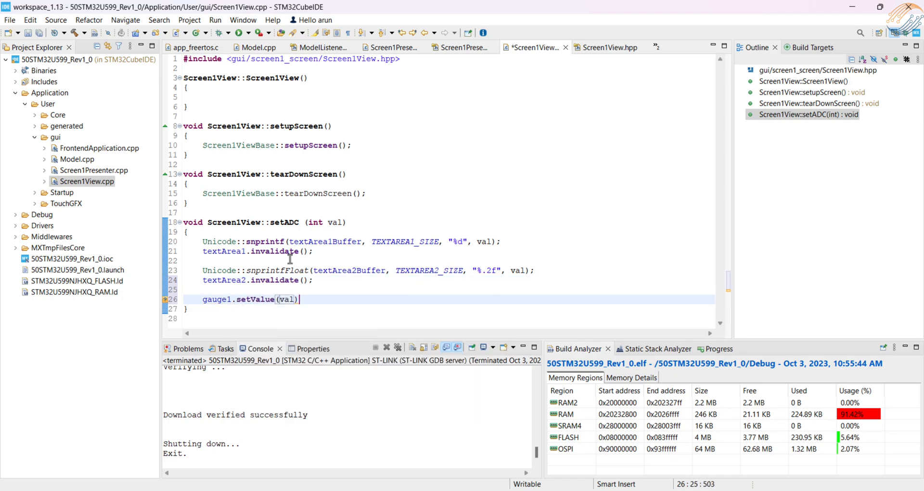
{"action": "type", "text": "gauge1.invalidate();"}
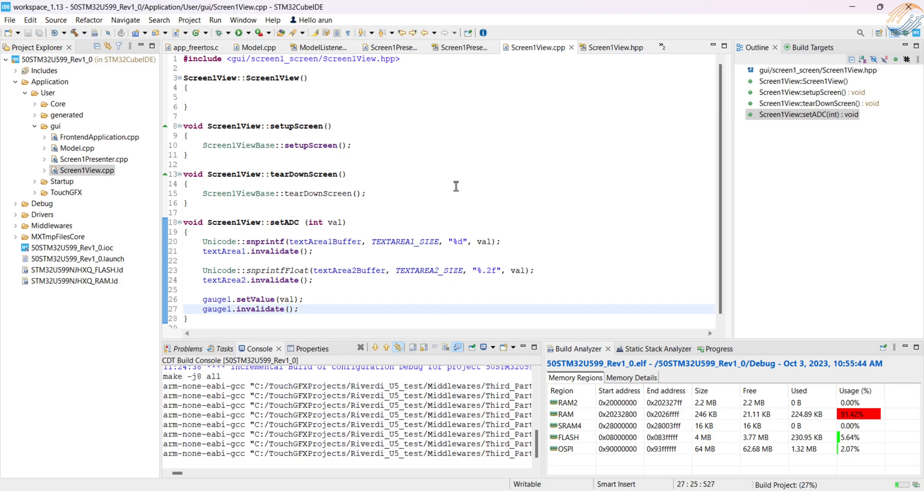
Fix the ADCQueueHandle error in Model.cpp by including cmsis_os2.h and declaring the handle extern, then rebuild cleanly.
{"action": "left_click", "coordinate": [190, 348]}
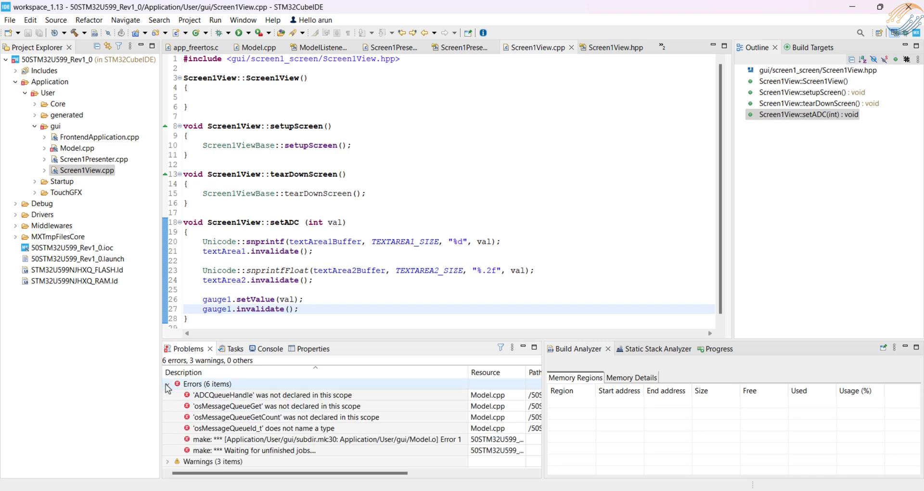
{"action": "left_click", "coordinate": [283, 394]}
{"action": "type", "text": "#include"}
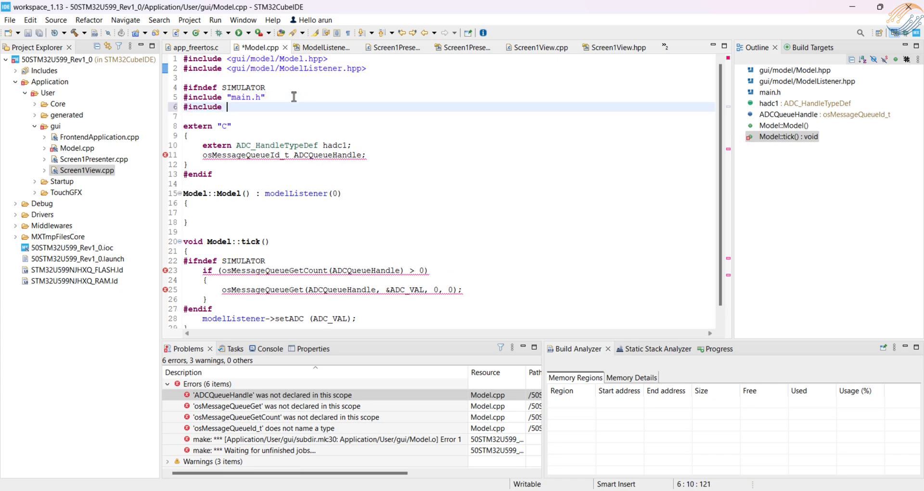
{"action": "type", "text": "cmsis_os2.h\""}
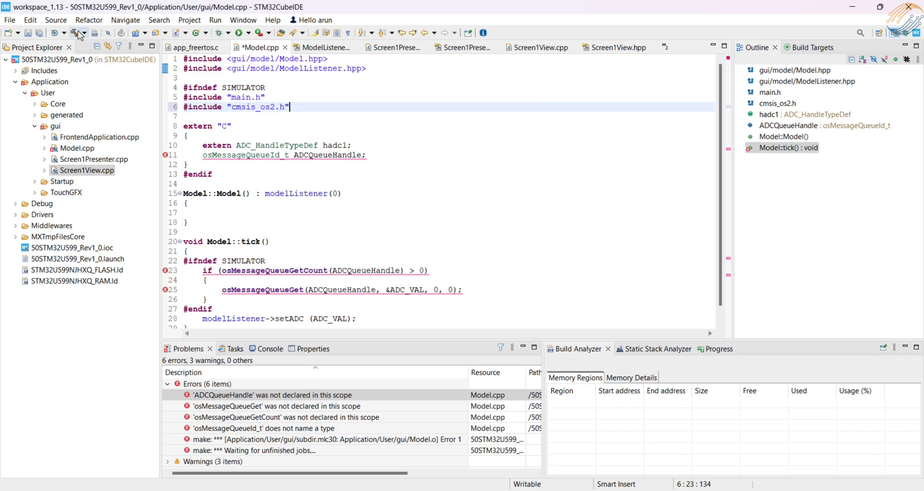
{"action": "left_click", "coordinate": [77, 33]}
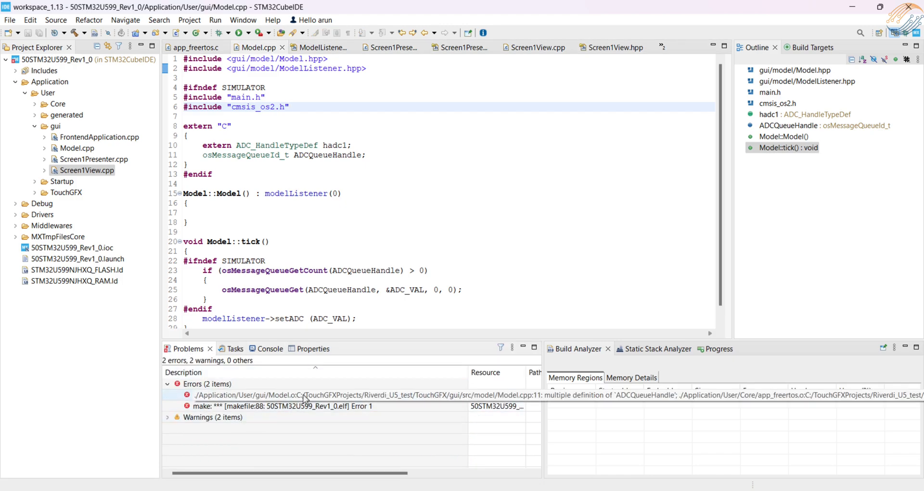
{"action": "mouse_move", "coordinate": [244, 155]}
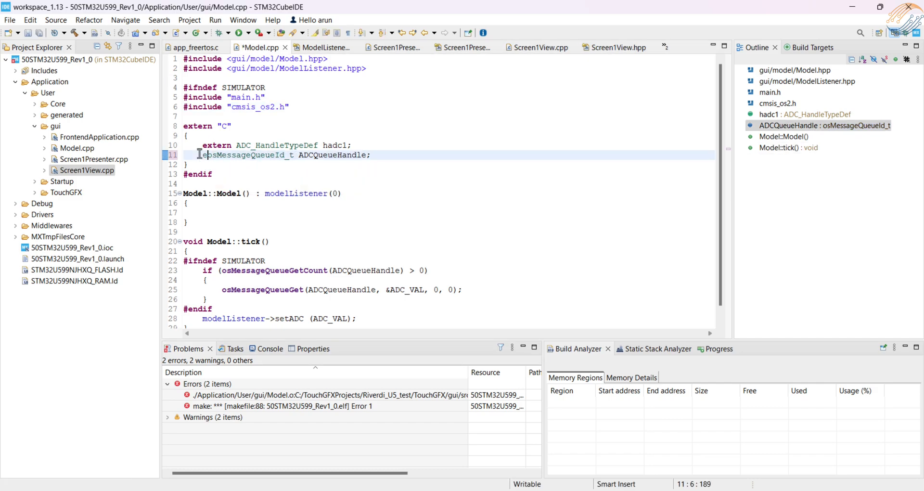
{"action": "type", "text": "extern"}
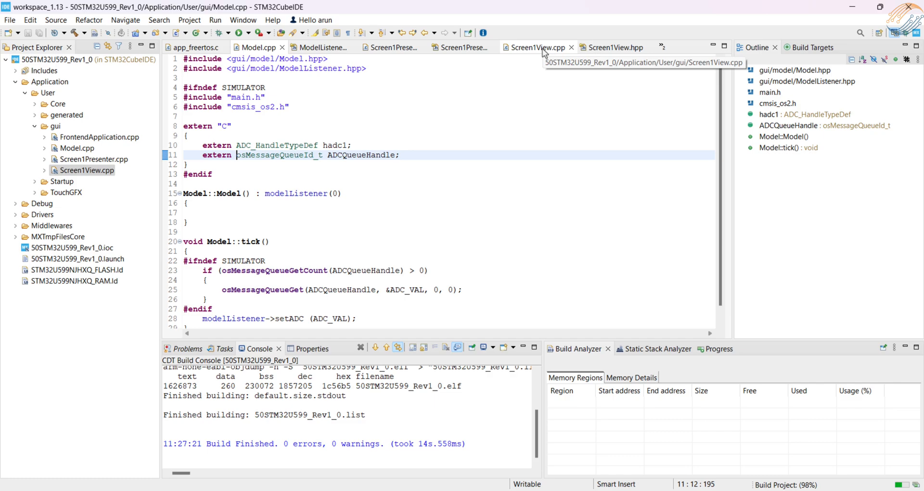
In Screen1View.cpp declare float adc_voltage = (float)(val*3.3)/100.0 and pass it to snprintfFloat.
{"action": "left_click", "coordinate": [536, 47]}
{"action": "type", "text": "float"}
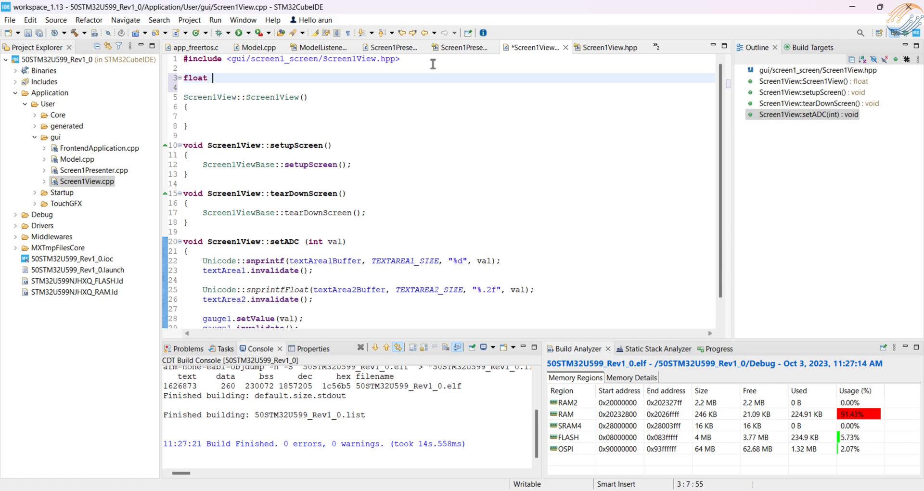
{"action": "type", "text": "adc_"}
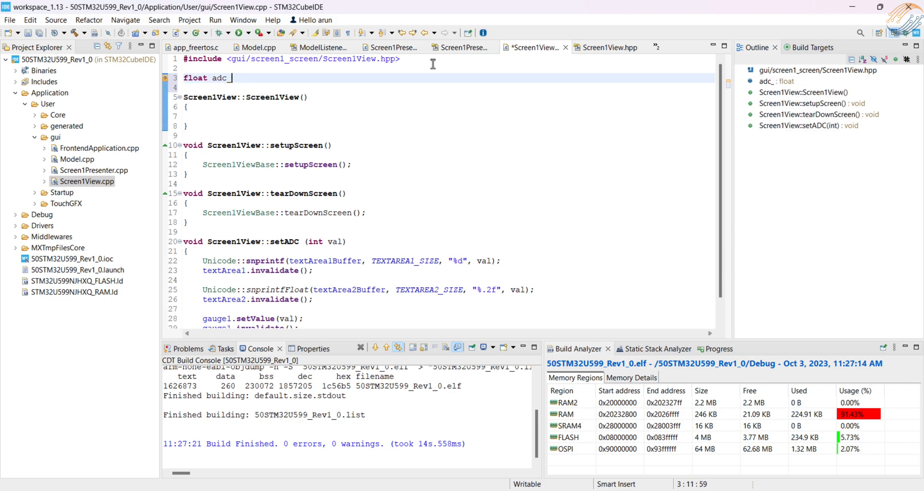
{"action": "type", "text": "voltage;"}
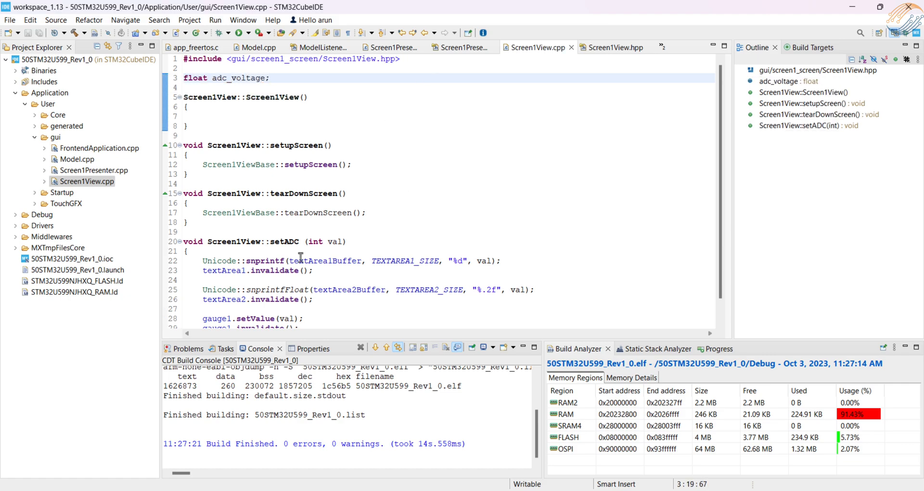
{"action": "type", "text": "adc"}
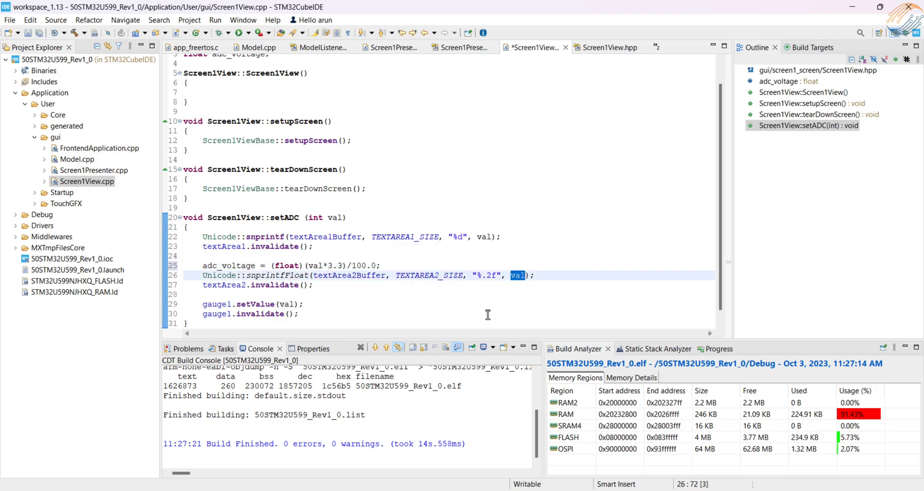
{"action": "type", "text": "adc_voltage"}
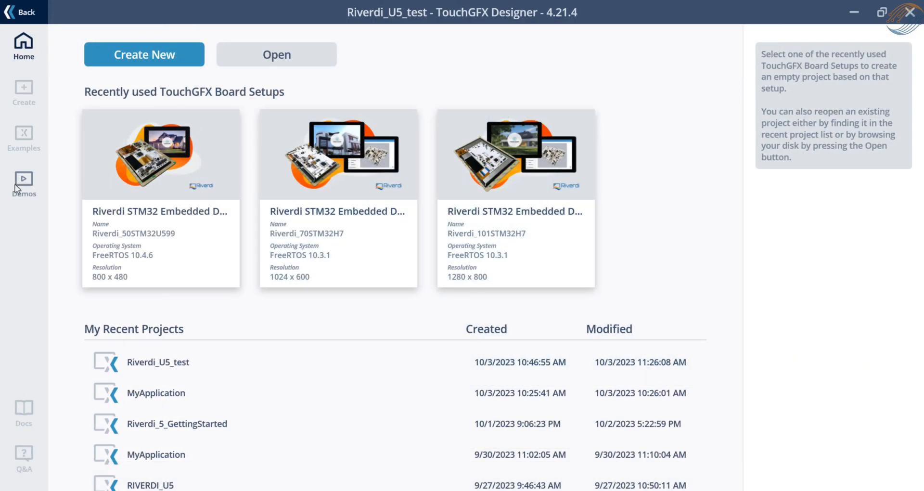
Create the Dice Animation demo project for the Riverdi_50STM32U599 board setup.
{"action": "left_click", "coordinate": [23, 185]}
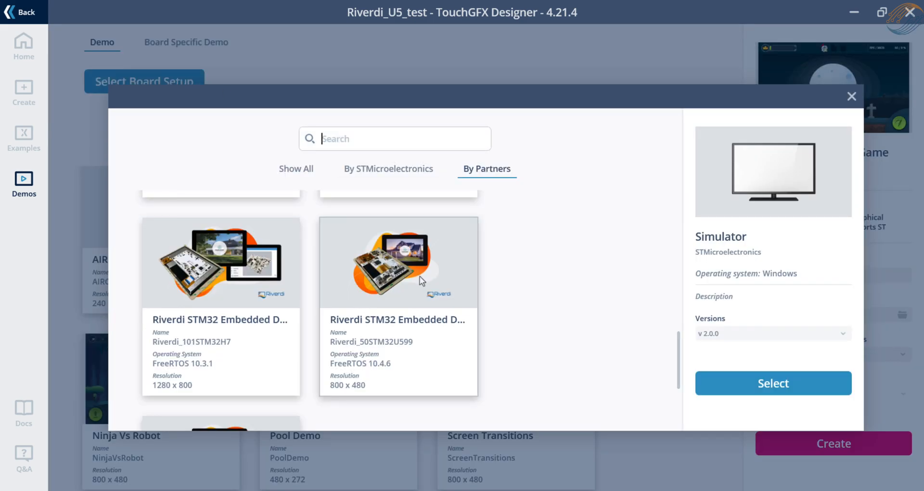
{"action": "scroll", "scroll_direction": "down", "scroll_amount": 3}
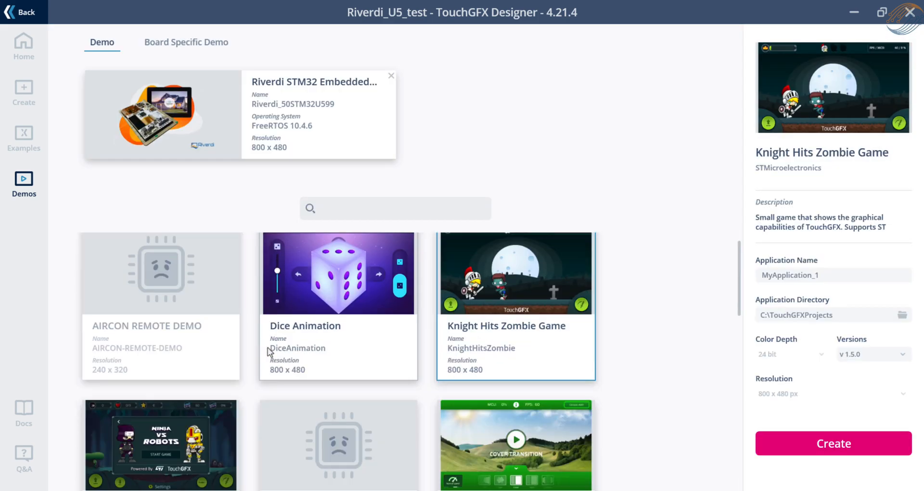
{"action": "left_click", "coordinate": [338, 272]}
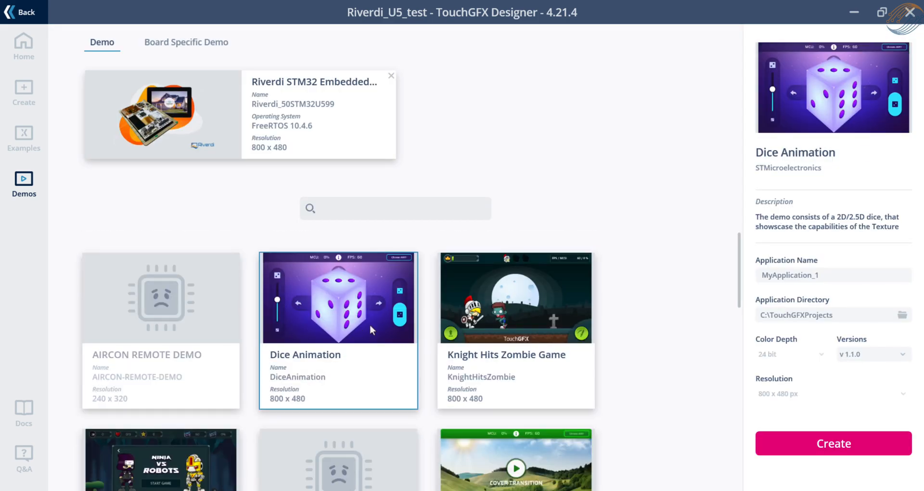
{"action": "left_click", "coordinate": [833, 443]}
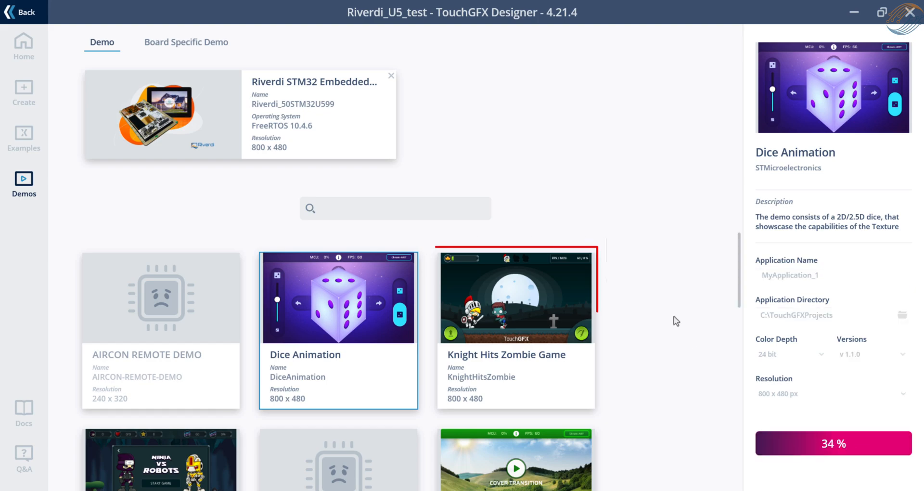
{"action": "left_click", "coordinate": [515, 298]}
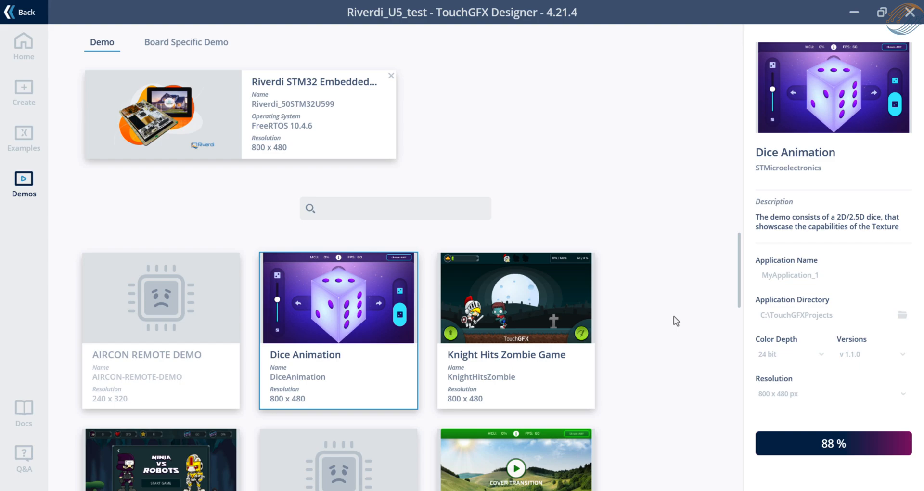
Generate code for the new MyApplication_1 demo project.
{"action": "left_click", "coordinate": [833, 443]}
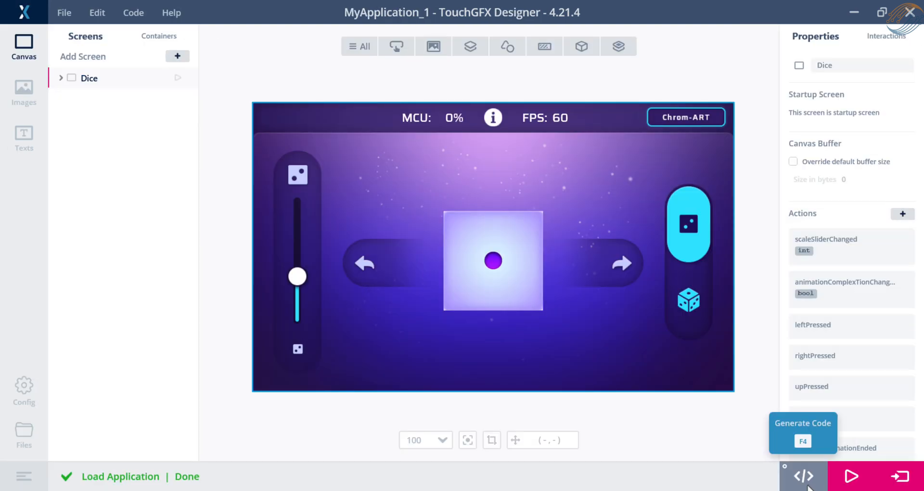
{"action": "left_click", "coordinate": [802, 476]}
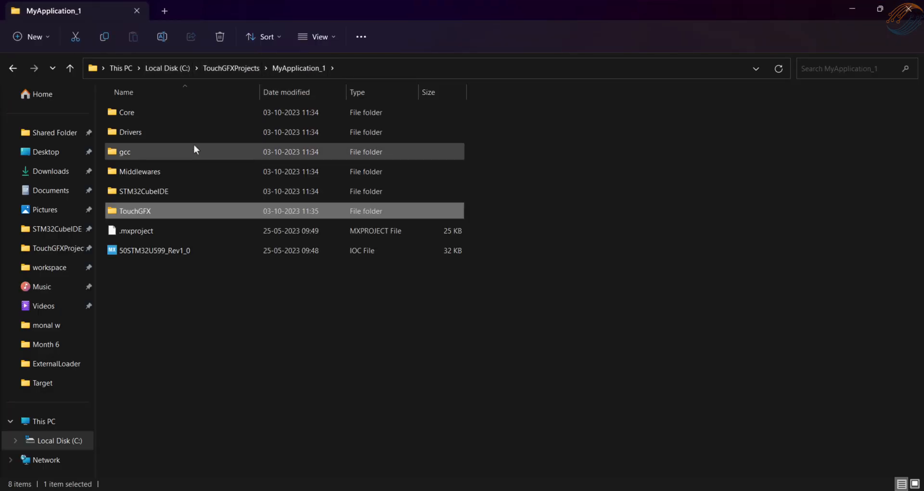
Comment out MX_SDMMC1_SD_Init(); in the demo's Core\Src\main.c with //.
{"action": "double_click", "coordinate": [126, 111]}
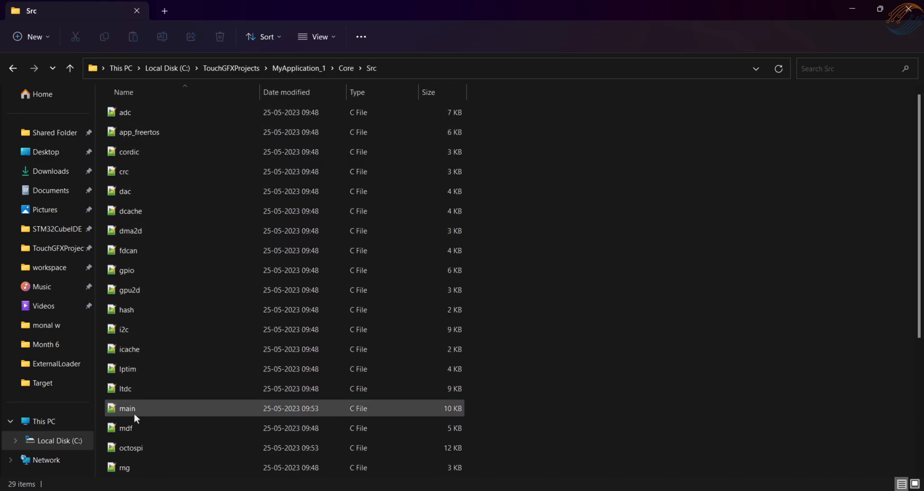
{"action": "double_click", "coordinate": [126, 408]}
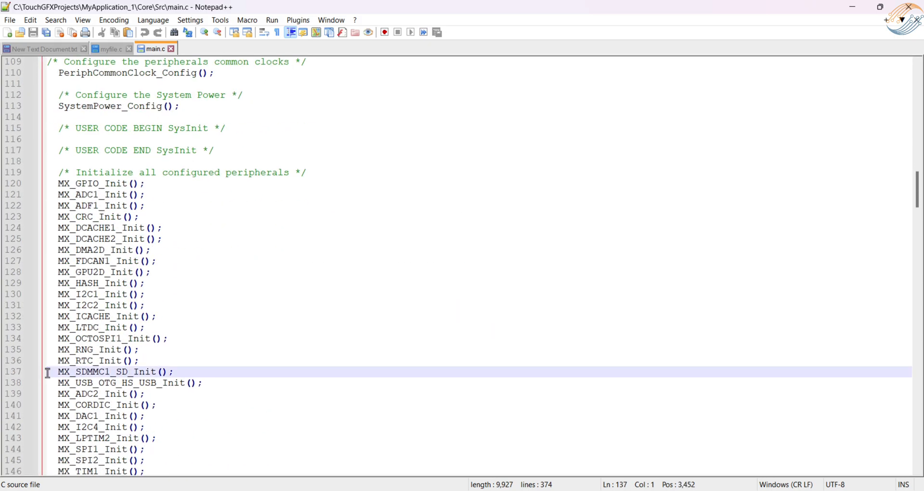
{"action": "type", "text": "//"}
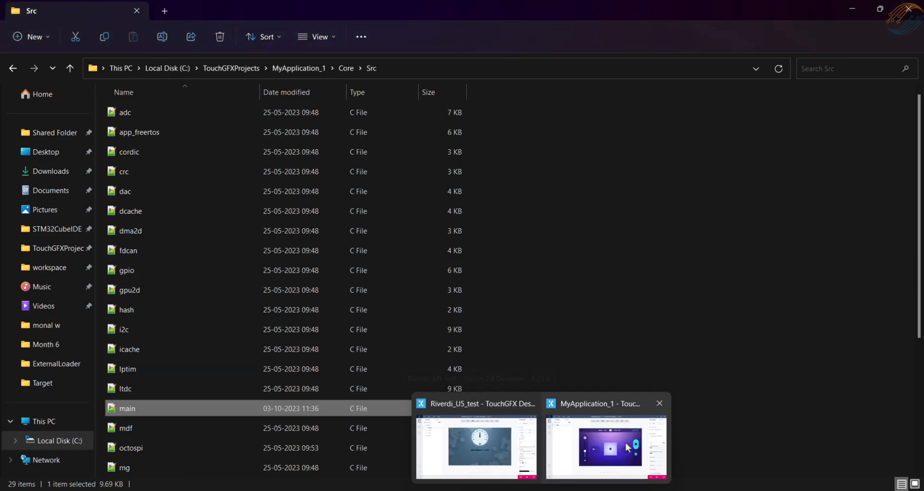
{"action": "left_click", "coordinate": [606, 444]}
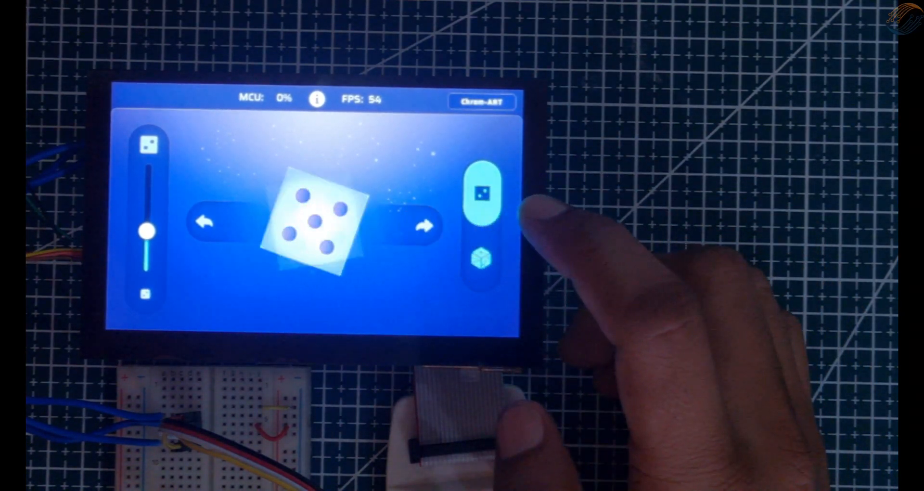
Roll the dice repeatedly on the touchscreen while toggling between the flat die and 3D cube views.
{"action": "left_click", "coordinate": [482, 194]}
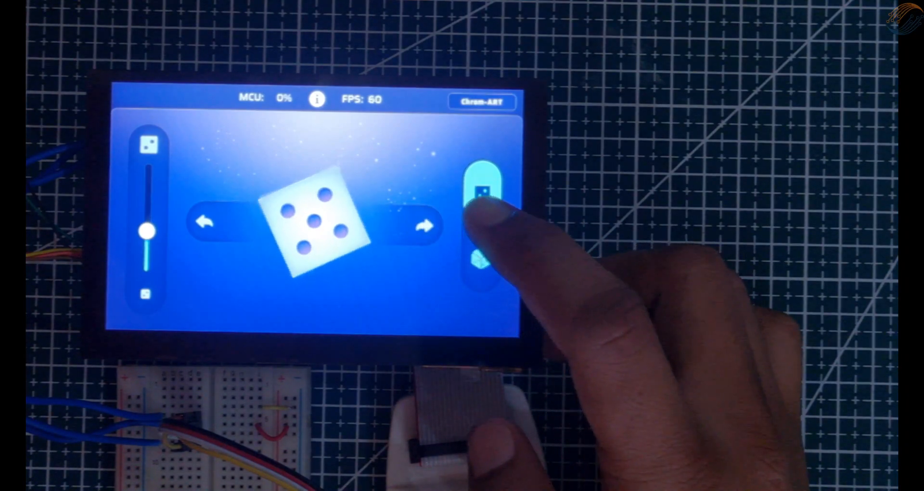
{"action": "left_click", "coordinate": [482, 193]}
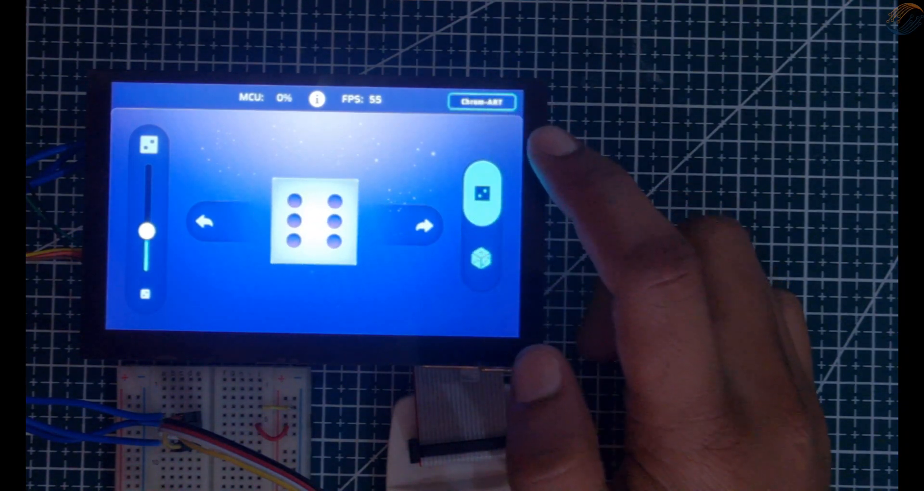
{"action": "left_click", "coordinate": [482, 261]}
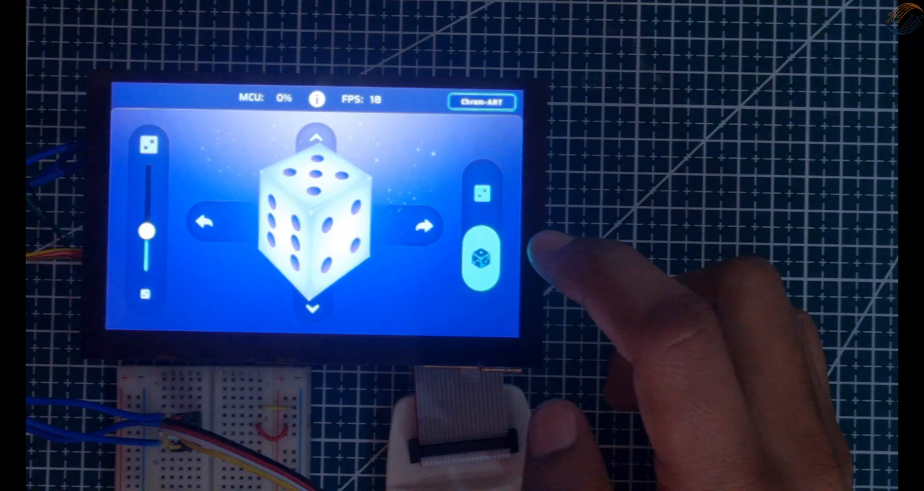
{"action": "left_click", "coordinate": [482, 259]}
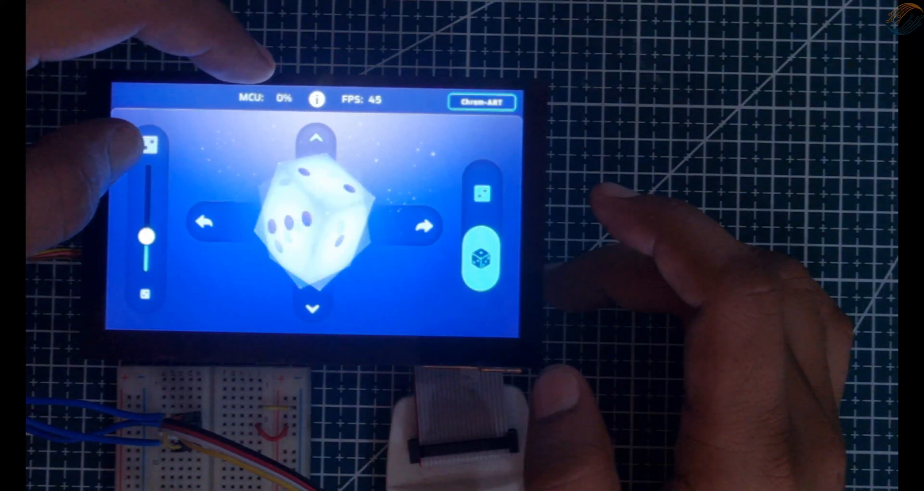
{"action": "left_click", "coordinate": [483, 192]}
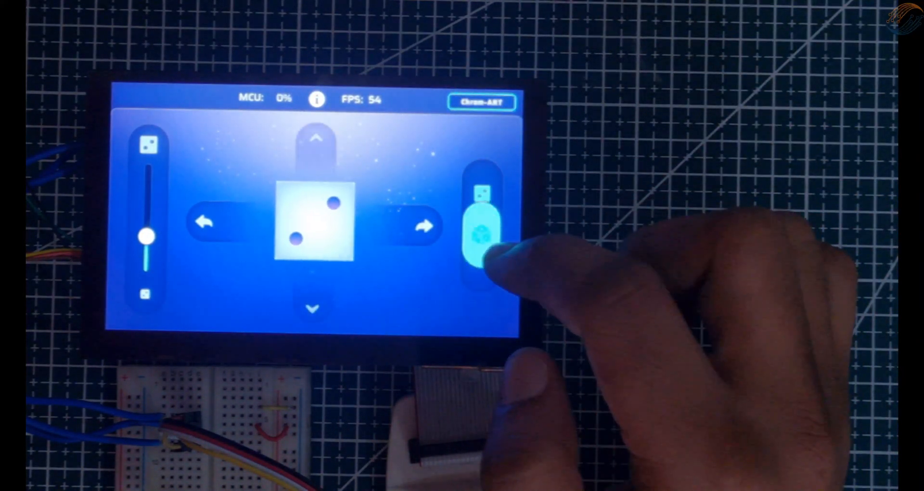
{"action": "left_click", "coordinate": [482, 241]}
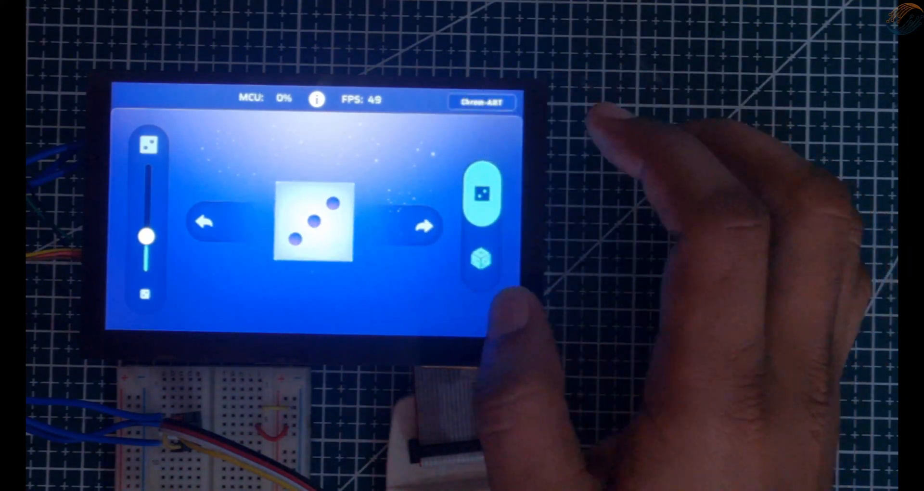
{"action": "left_click", "coordinate": [483, 262]}
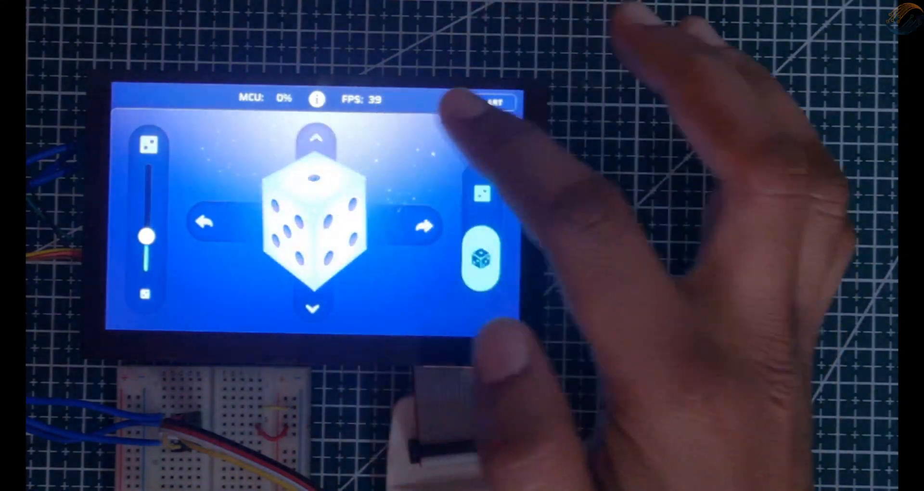
{"action": "left_click", "coordinate": [495, 101]}
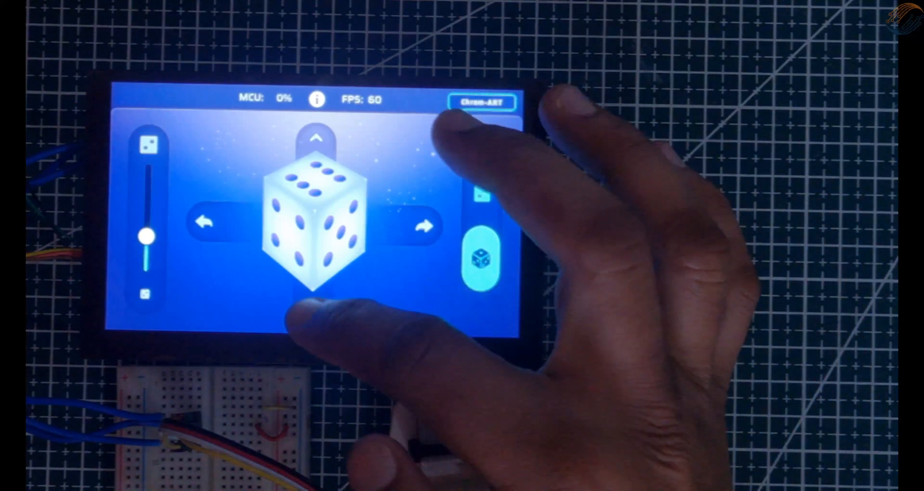
{"action": "left_click", "coordinate": [482, 258]}
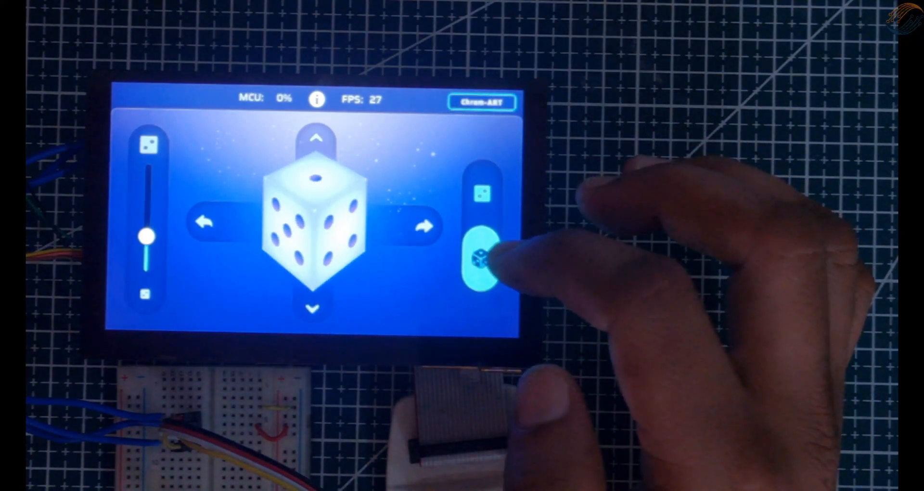
{"action": "left_click", "coordinate": [482, 258]}
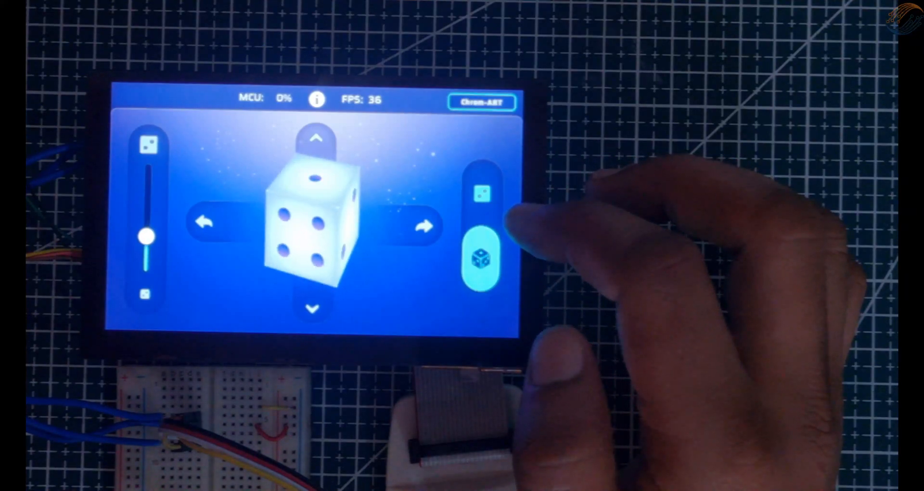